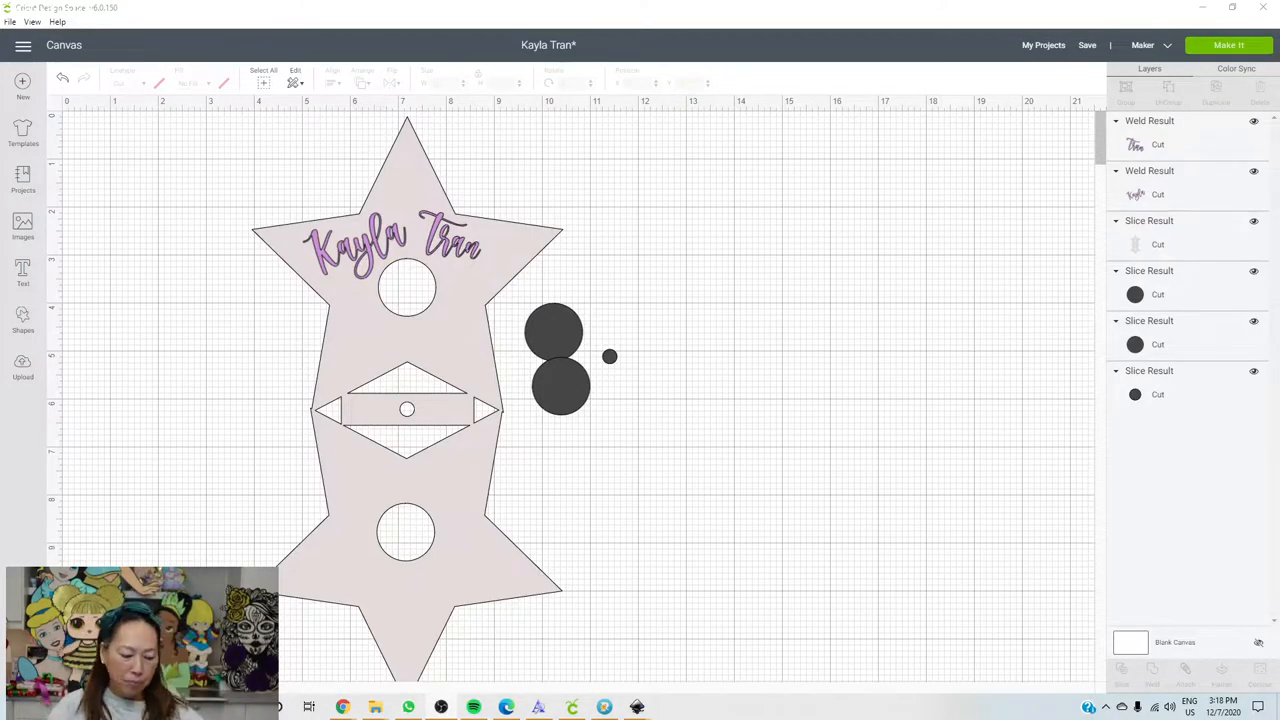
mouse_move(240, 454)
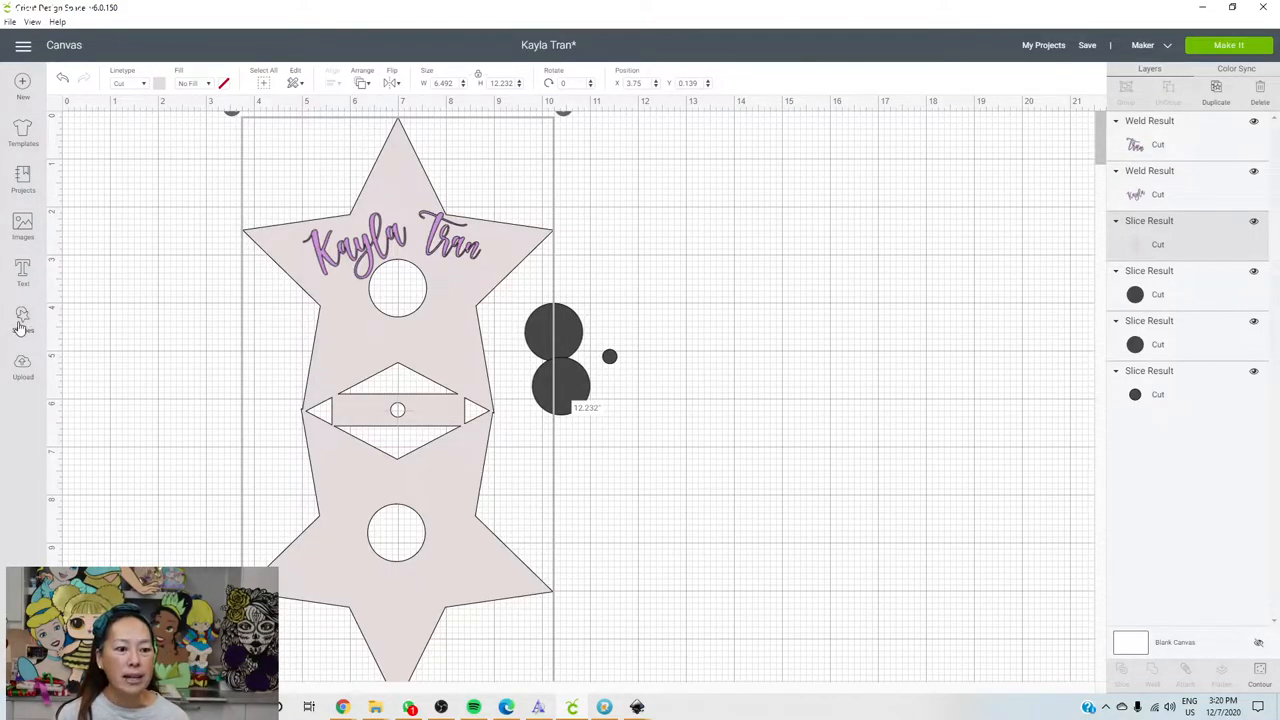
- Add a basic star shape and move it to the right of the circles
left_click(22, 318)
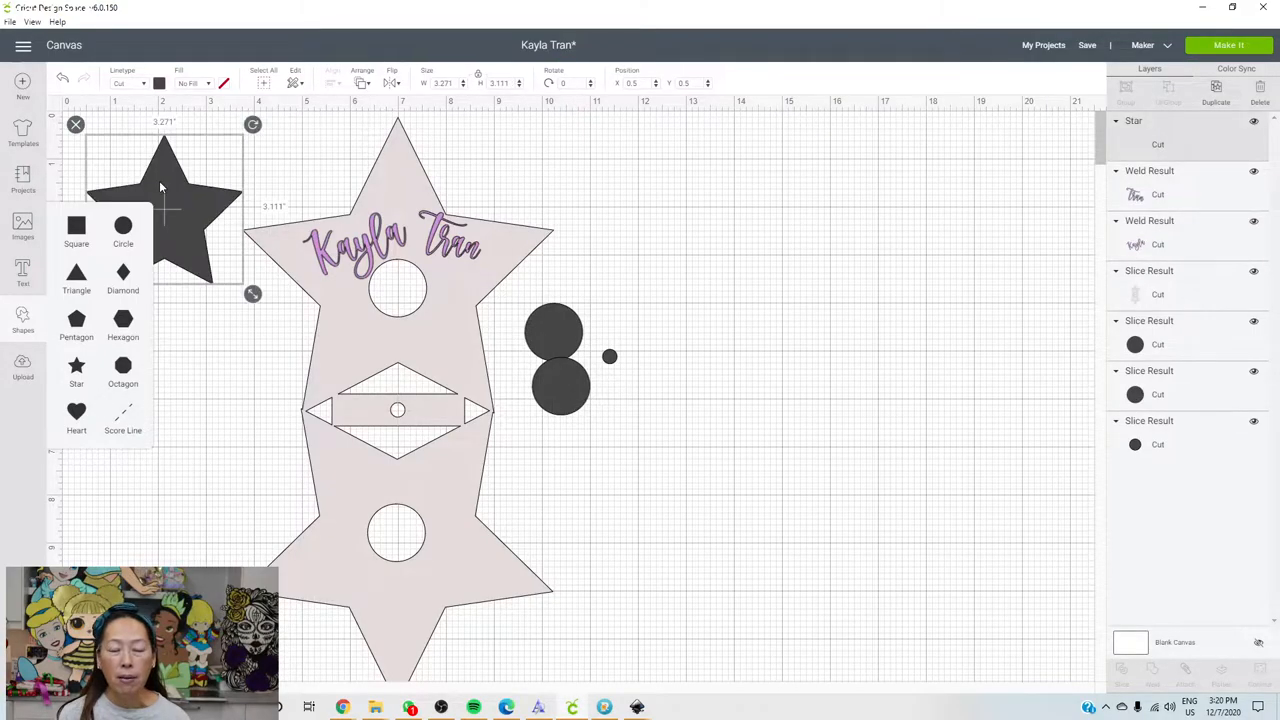
left_click_drag(164, 210, 696, 244)
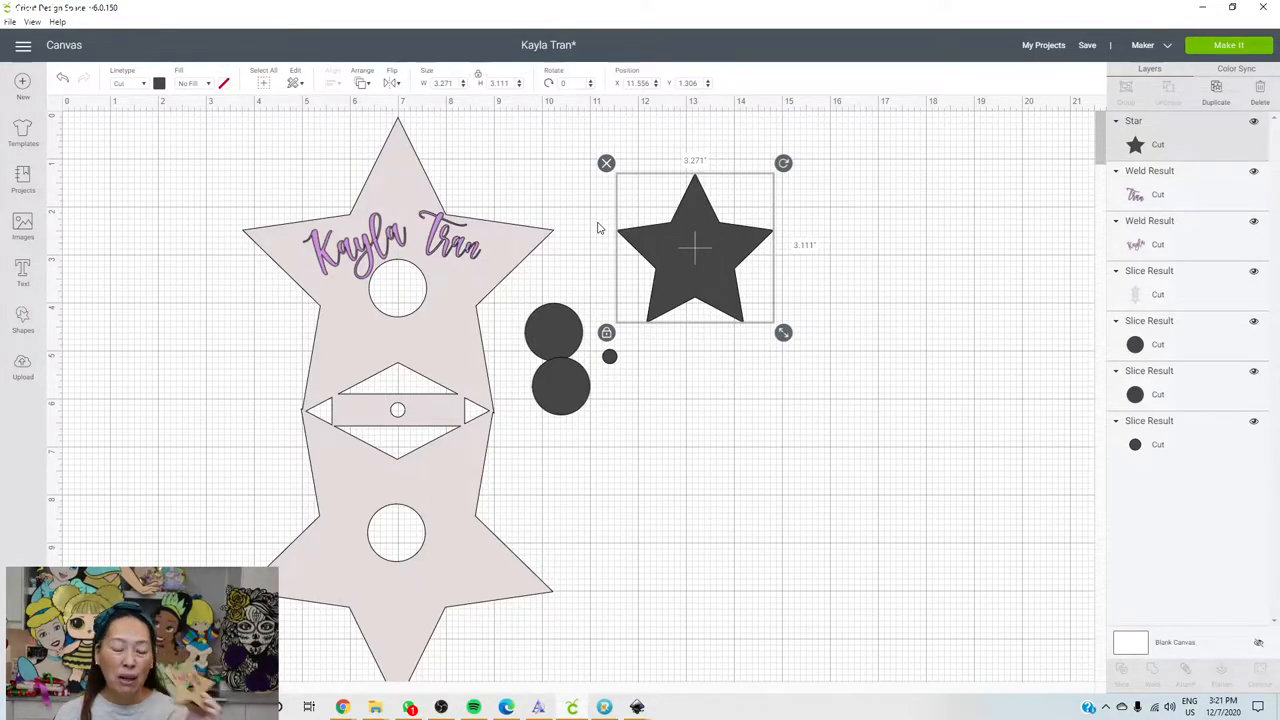
mouse_move(294, 180)
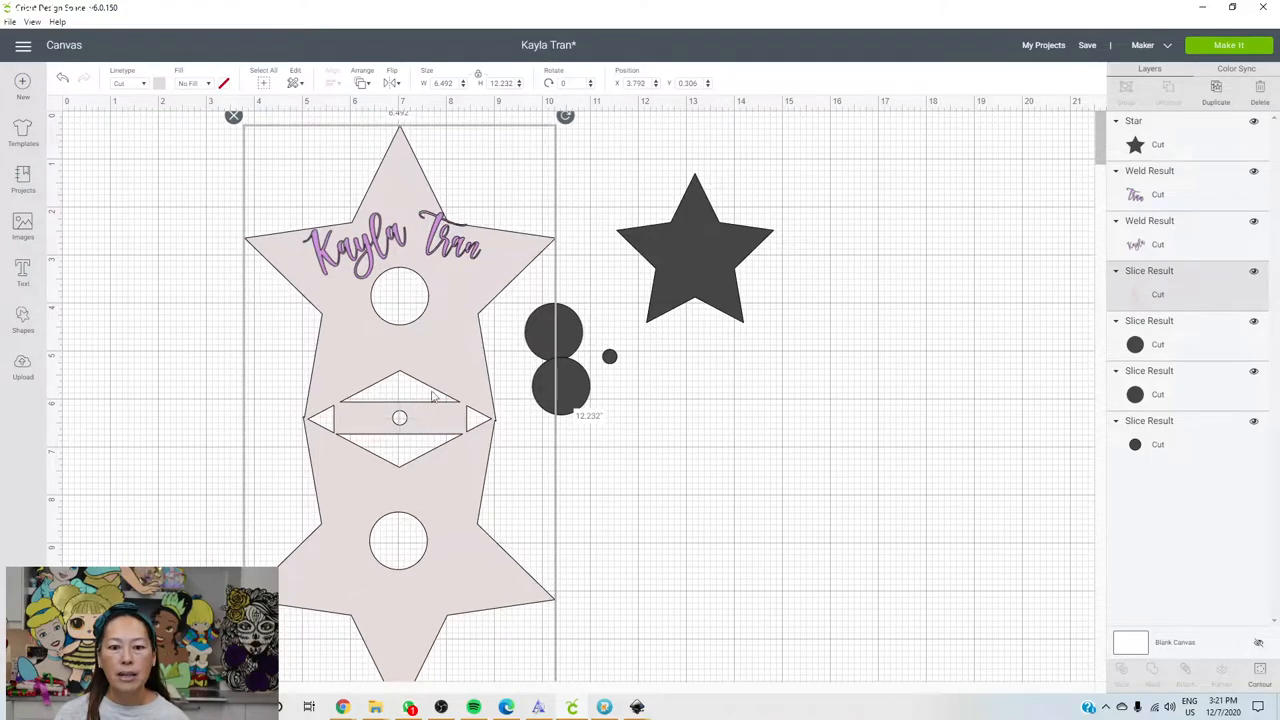
mouse_move(420, 444)
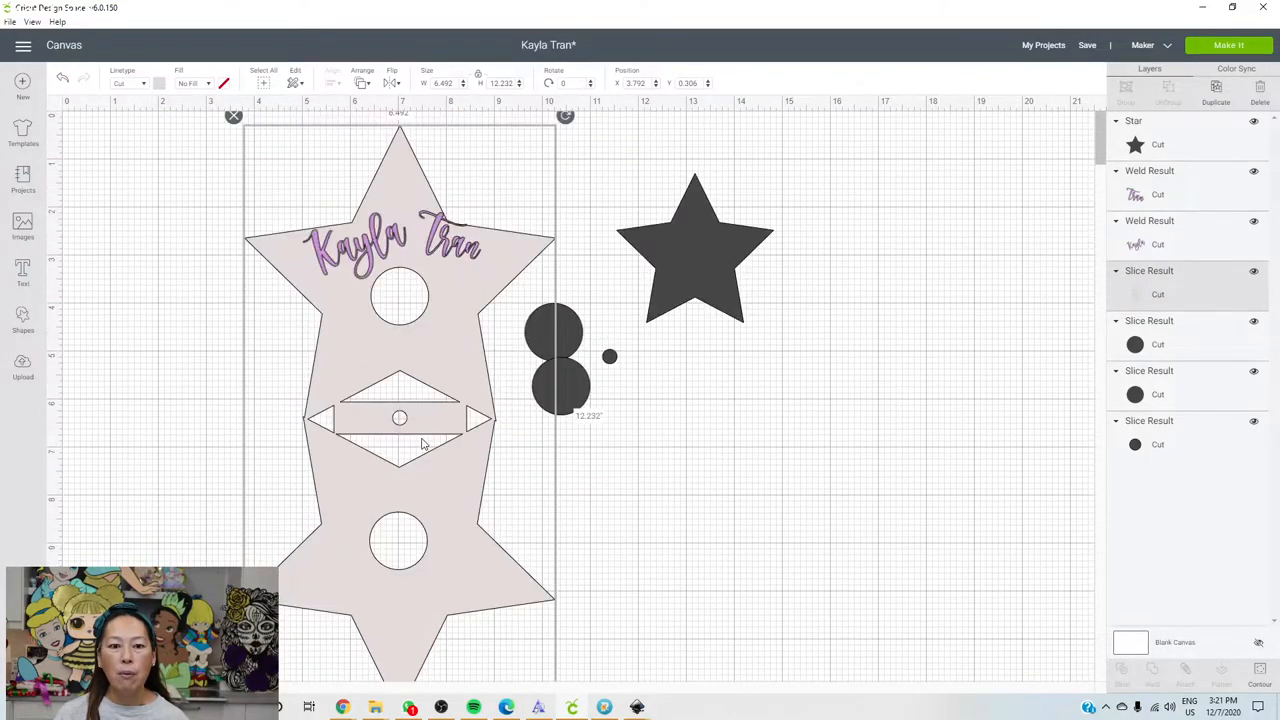
mouse_move(196, 196)
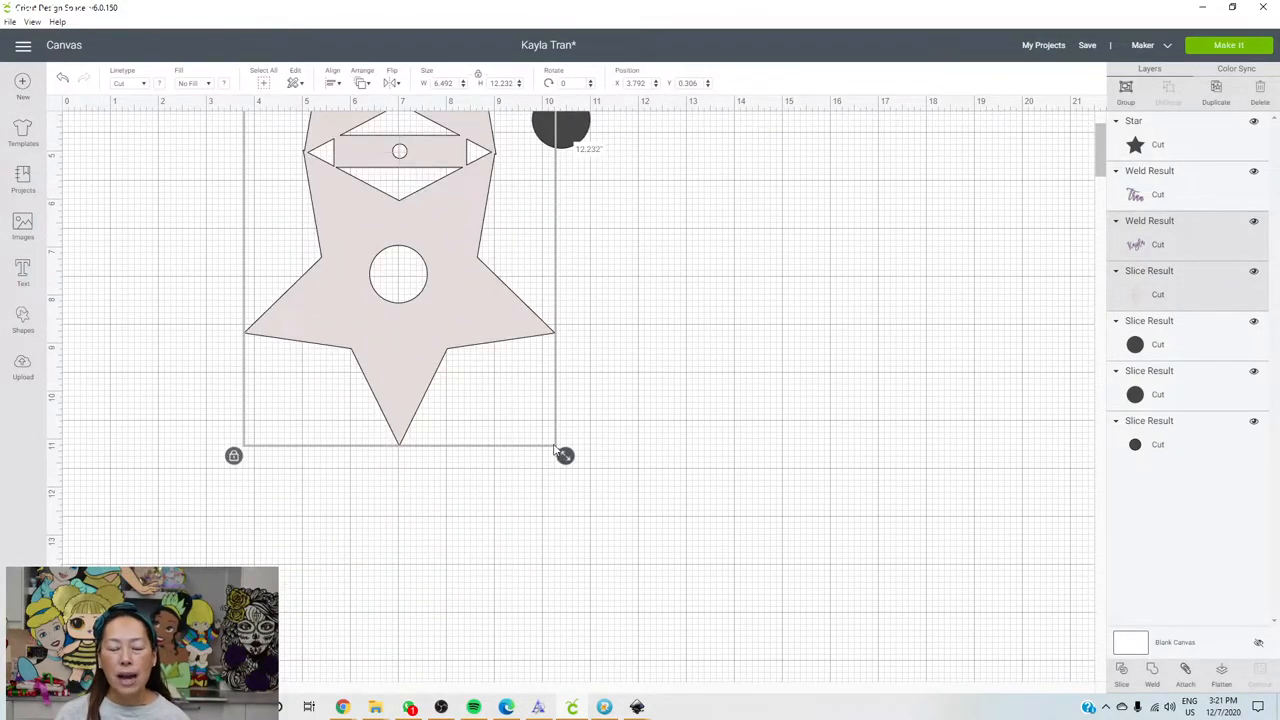
- Drag the star holder's corner handle to make it slightly smaller
left_click_drag(564, 456, 544, 420)
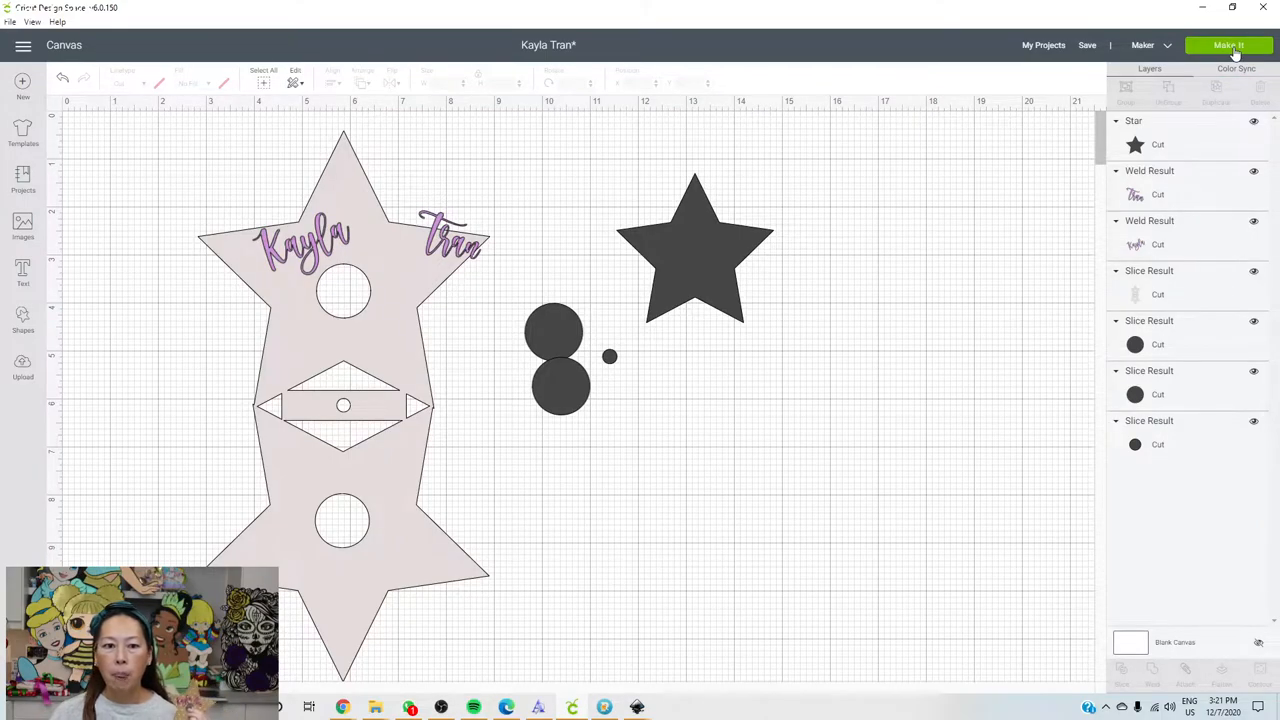
- Send the design to mat preparation with 5 project copies applied
left_click(1228, 44)
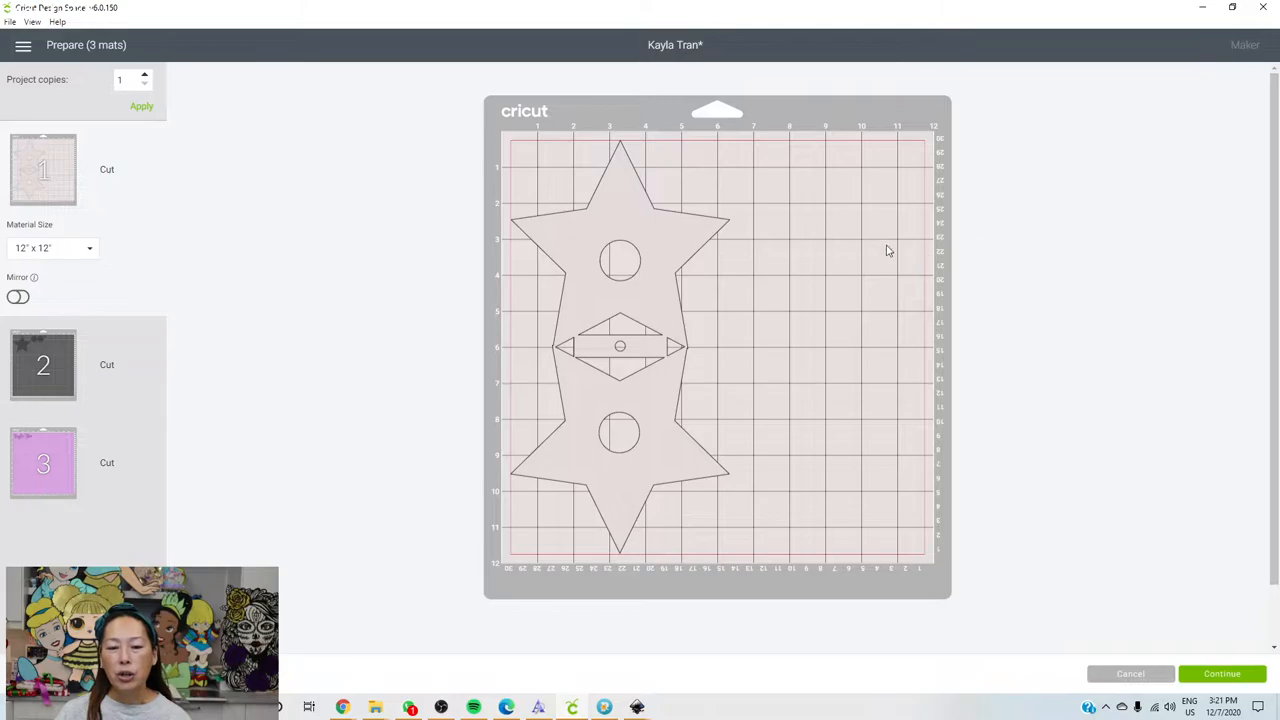
left_click(128, 80)
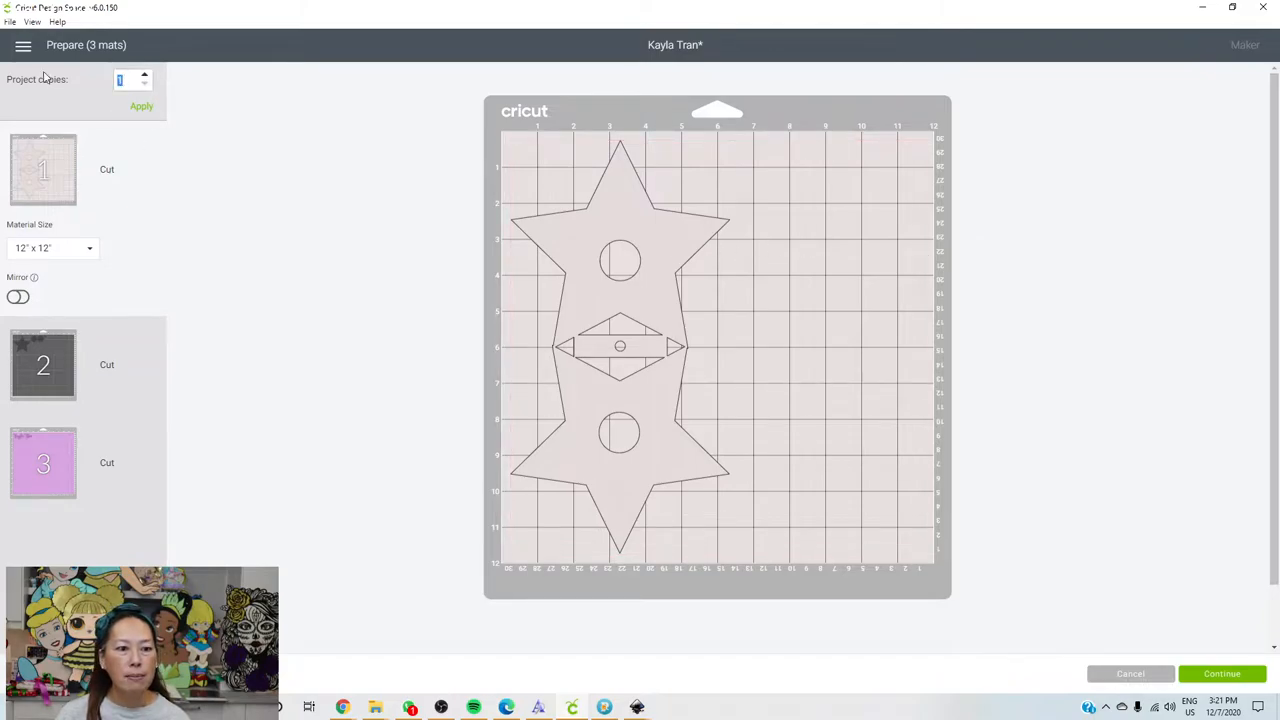
type("5")
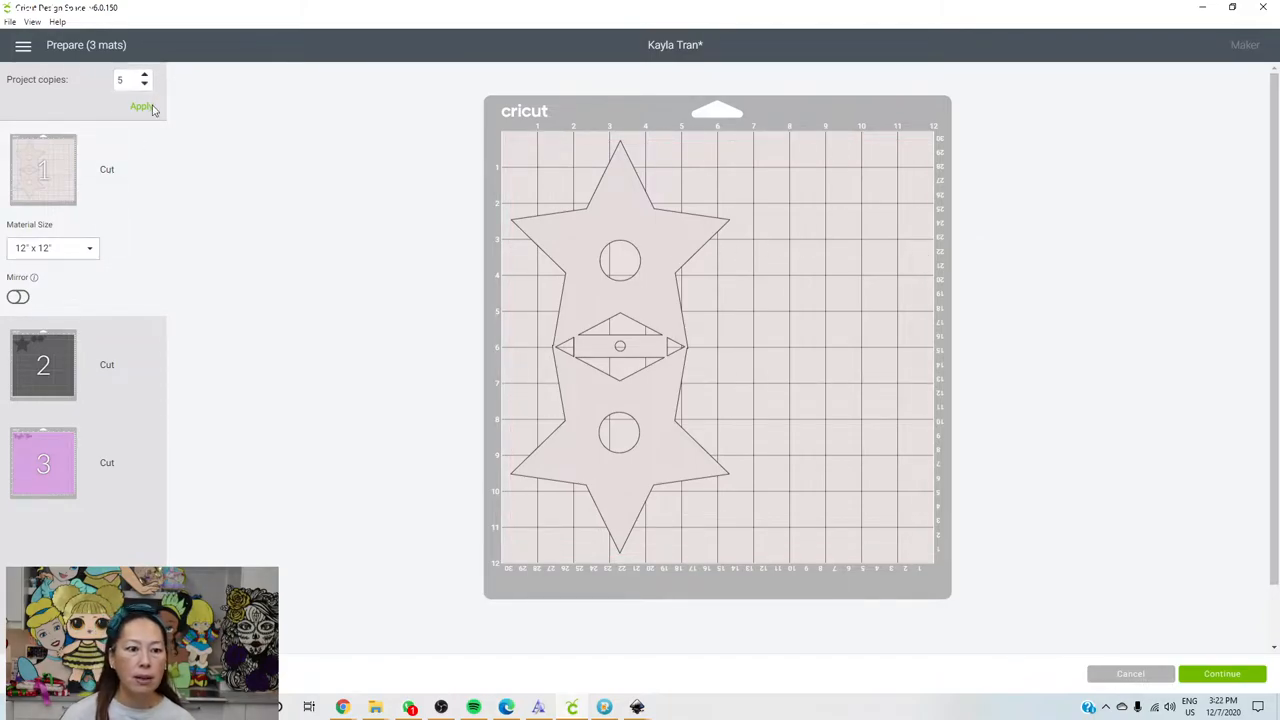
left_click(140, 108)
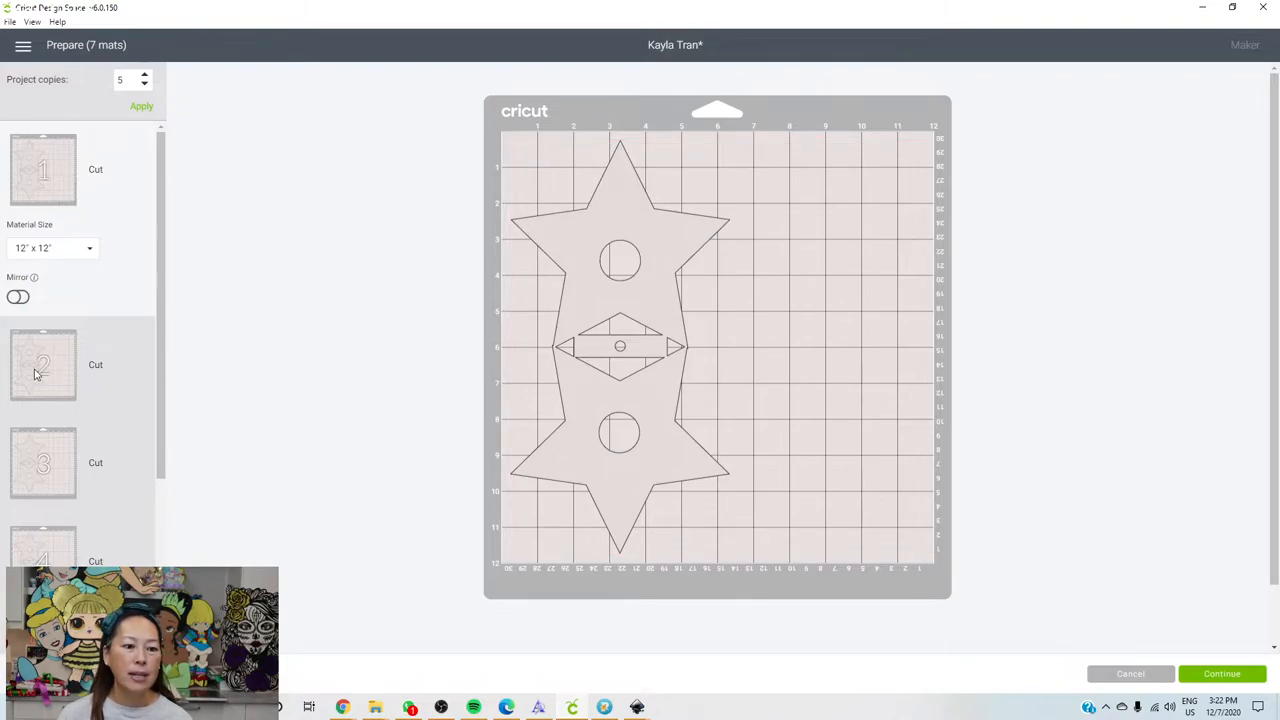
- Move a star holder from a copy mat onto the first mat, then return to the canvas
left_click(44, 364)
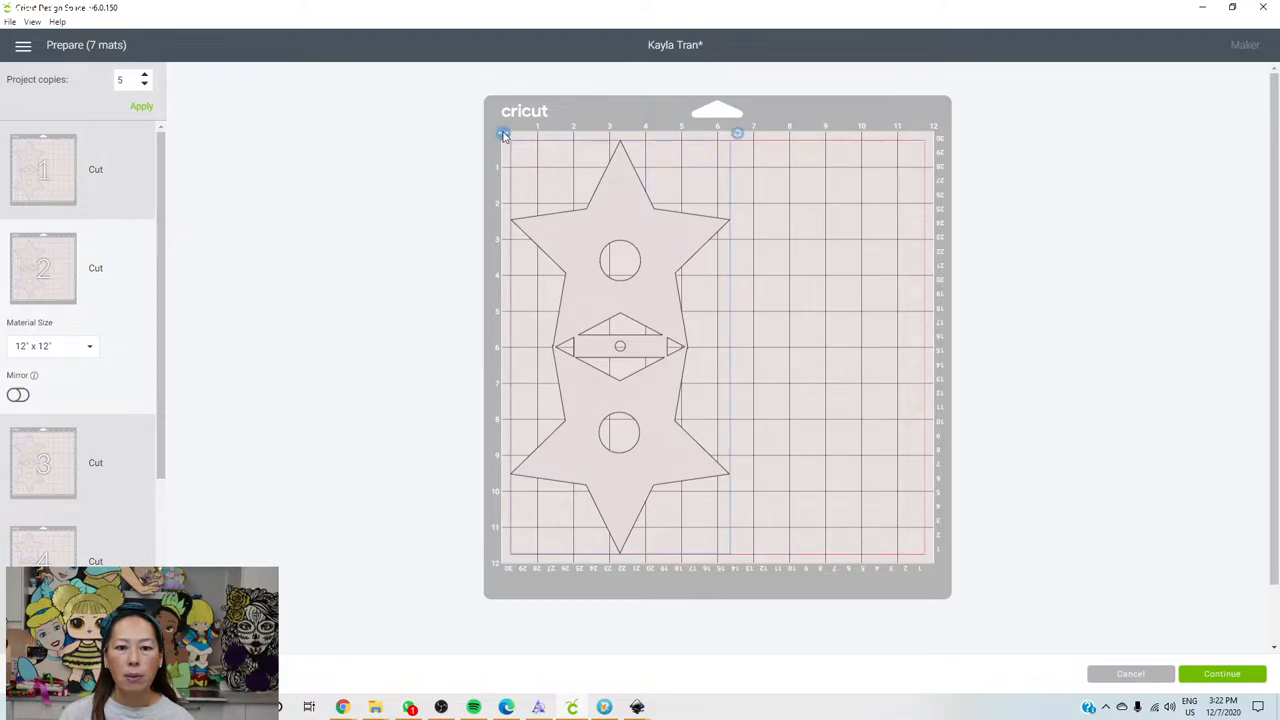
left_click(504, 136)
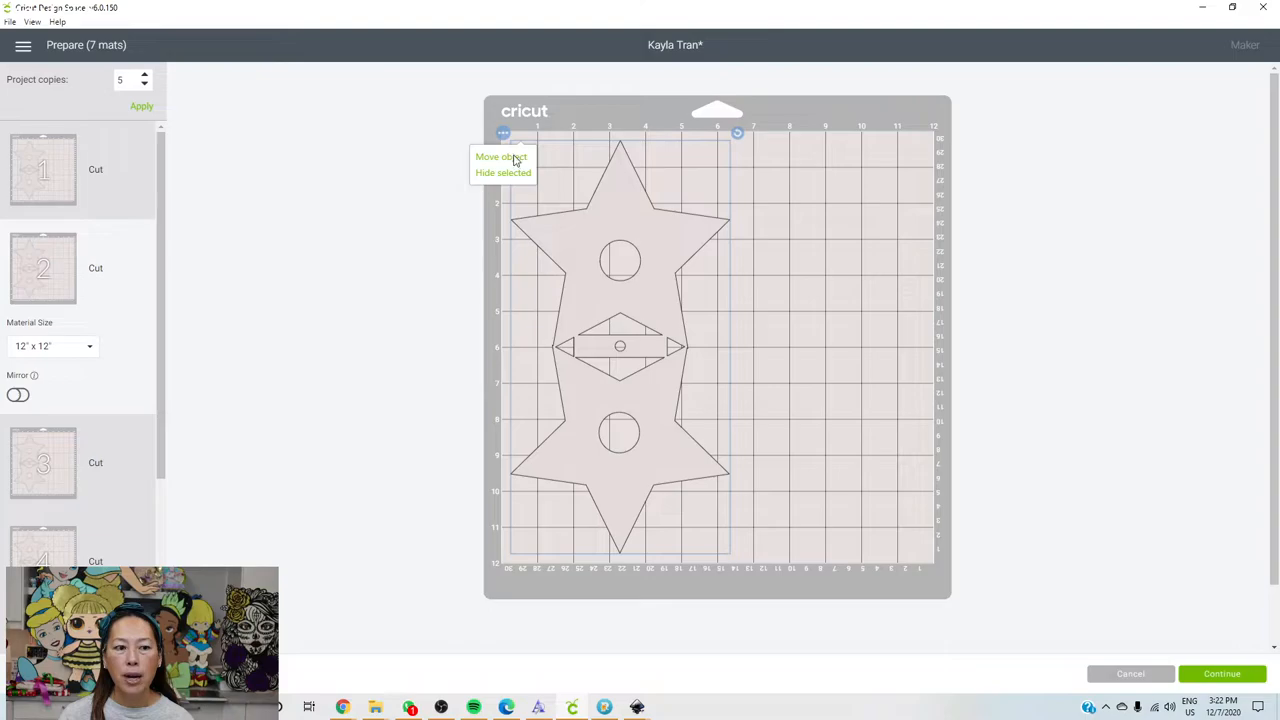
left_click(500, 156)
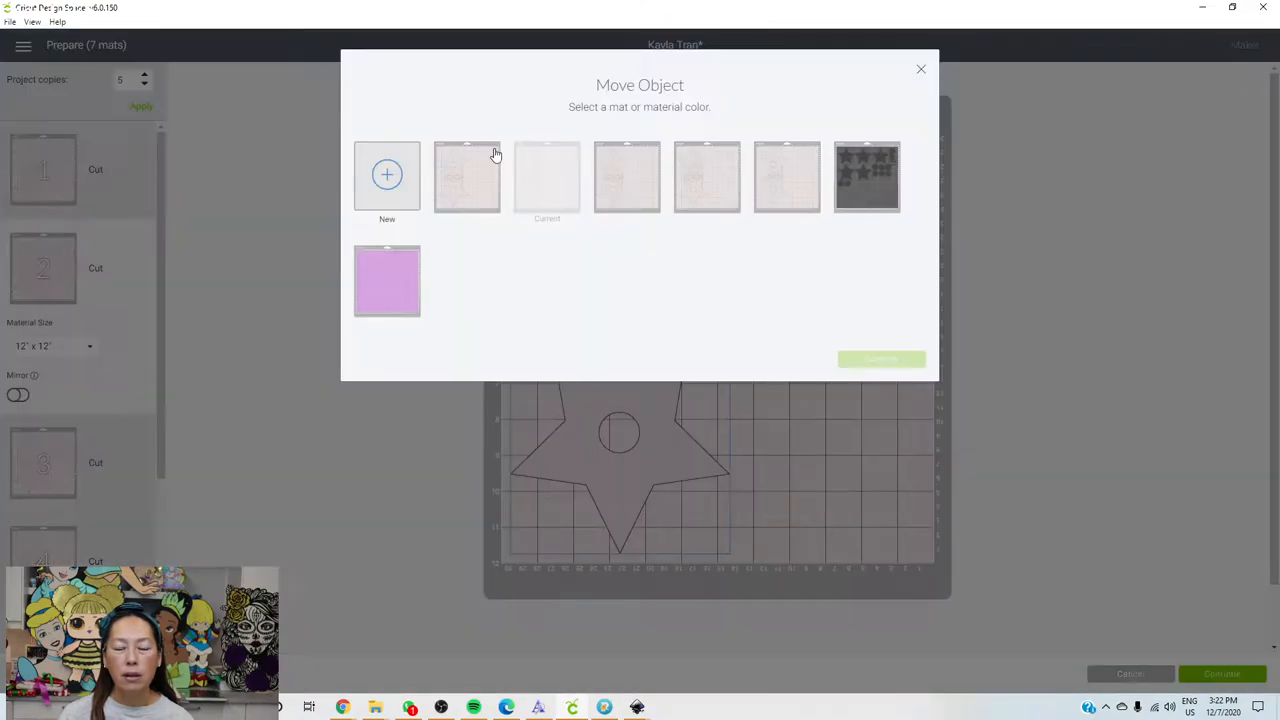
left_click(466, 176)
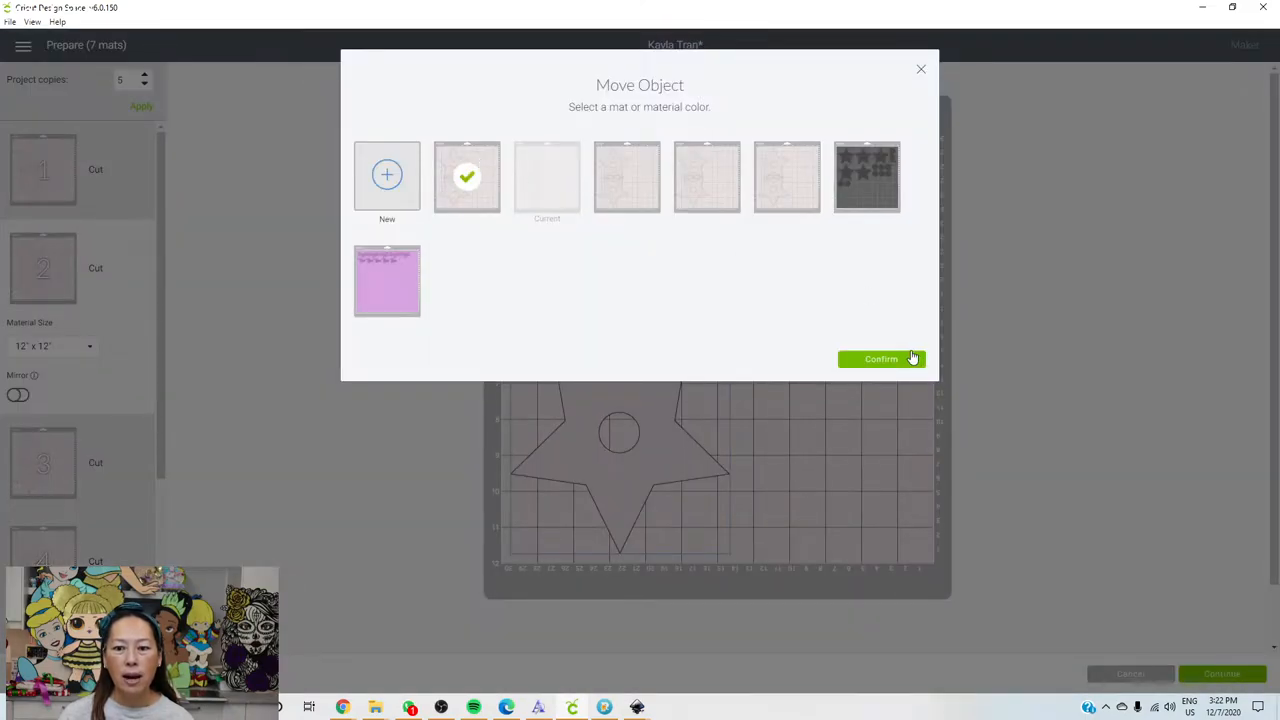
left_click(880, 360)
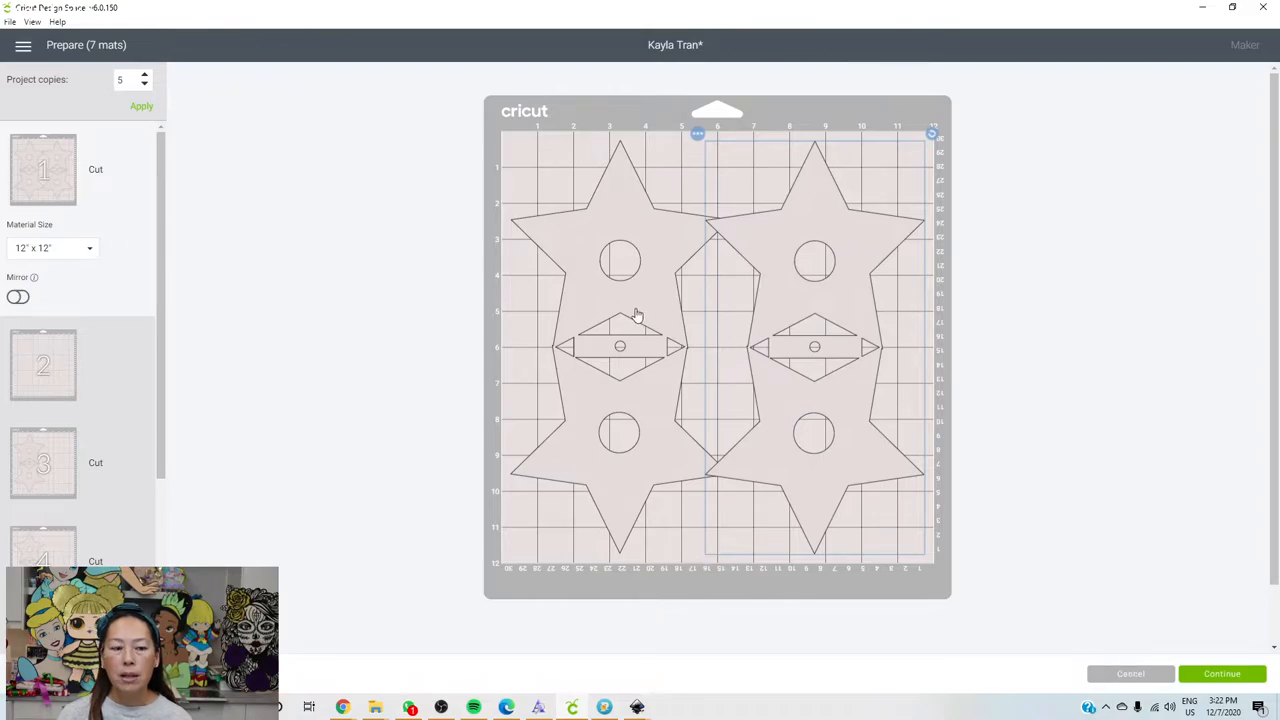
left_click(1130, 672)
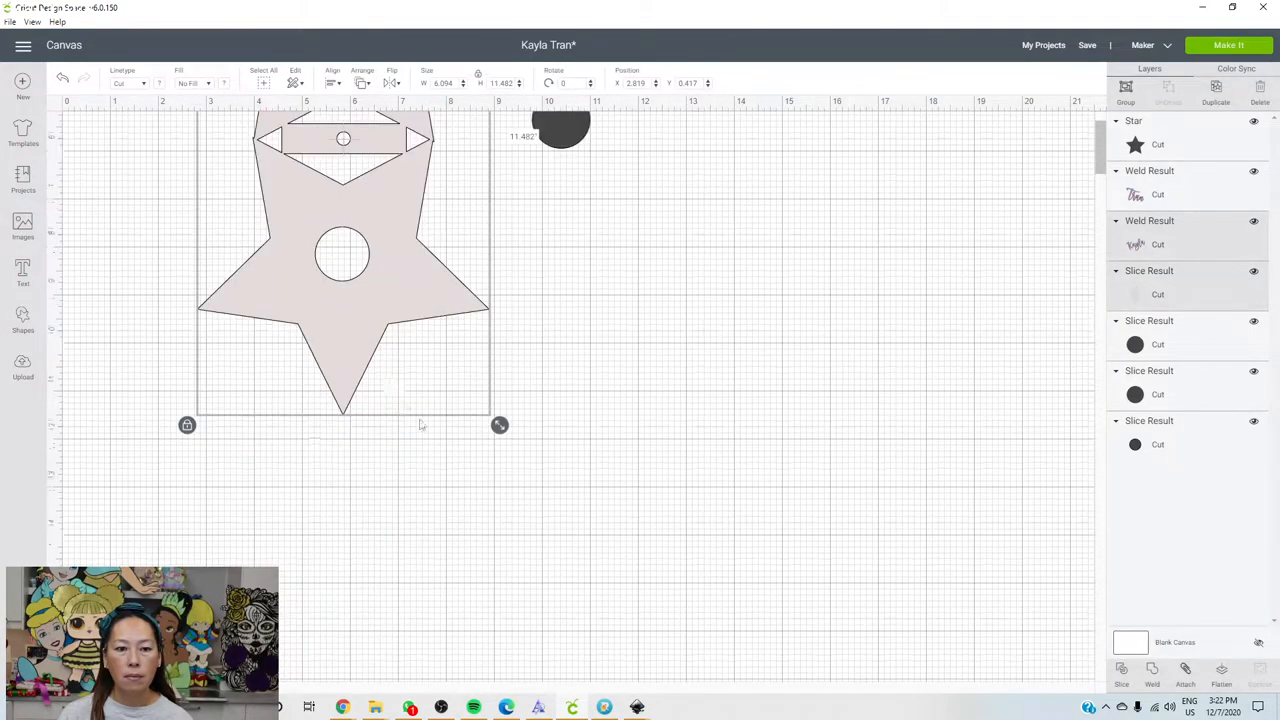
- Enlarge the plain star to match the holder's top point and set it right of the circles
scroll("down", 3)
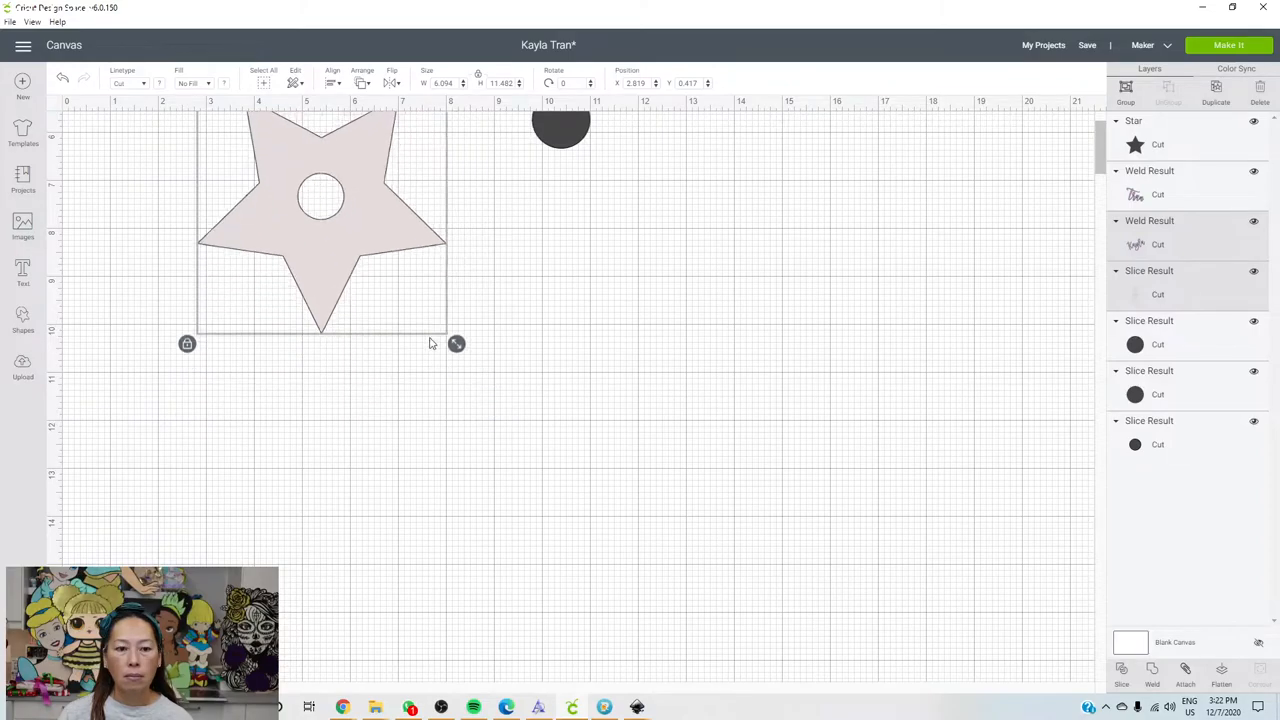
left_click(590, 370)
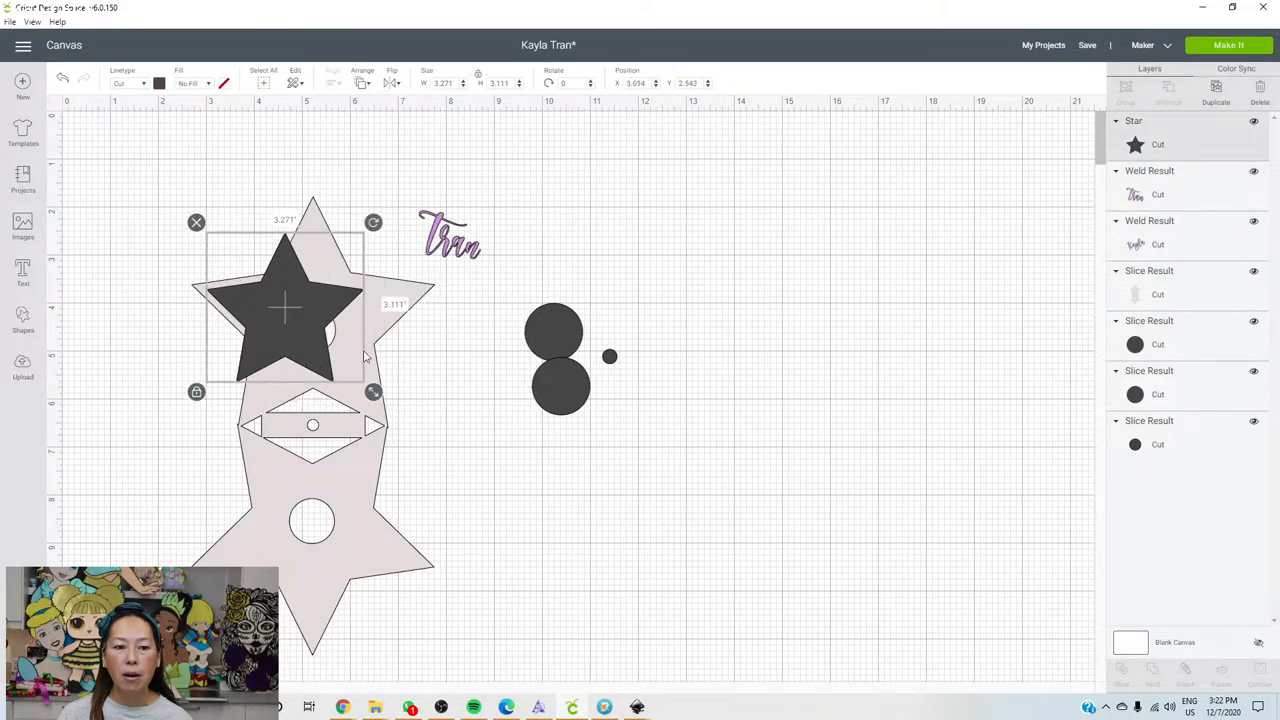
left_click_drag(372, 390, 444, 458)
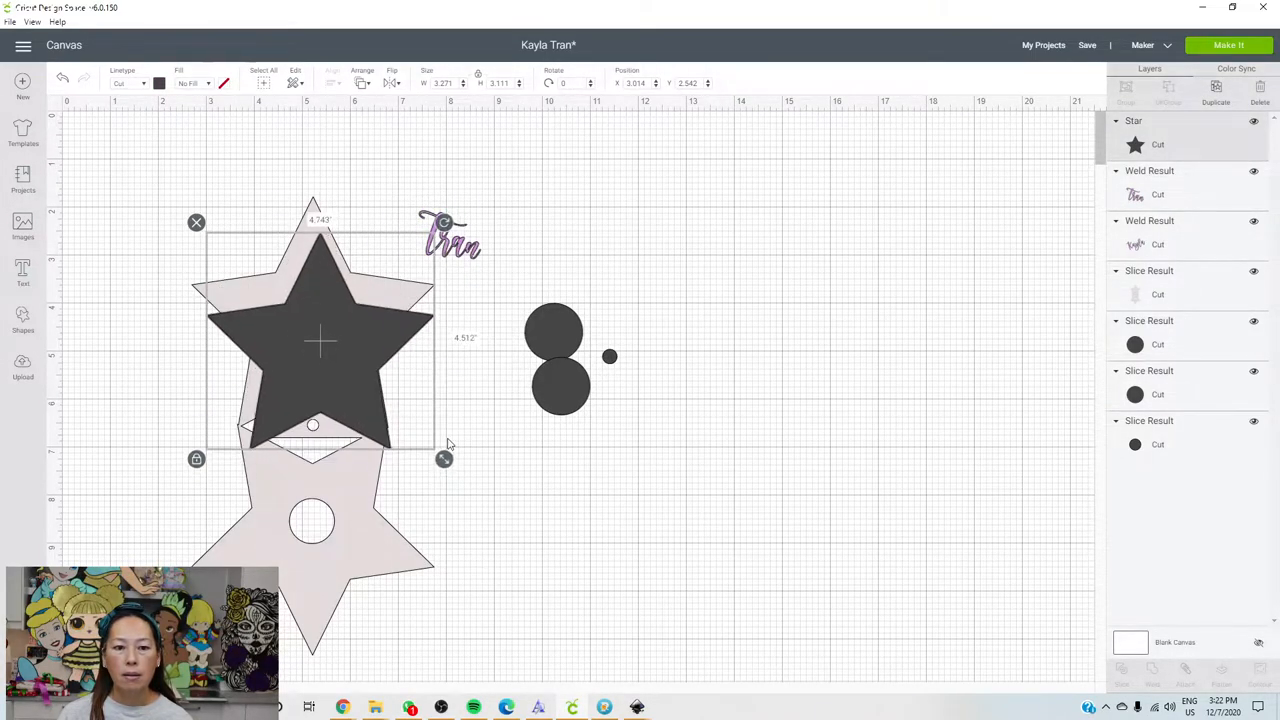
left_click_drag(444, 458, 436, 432)
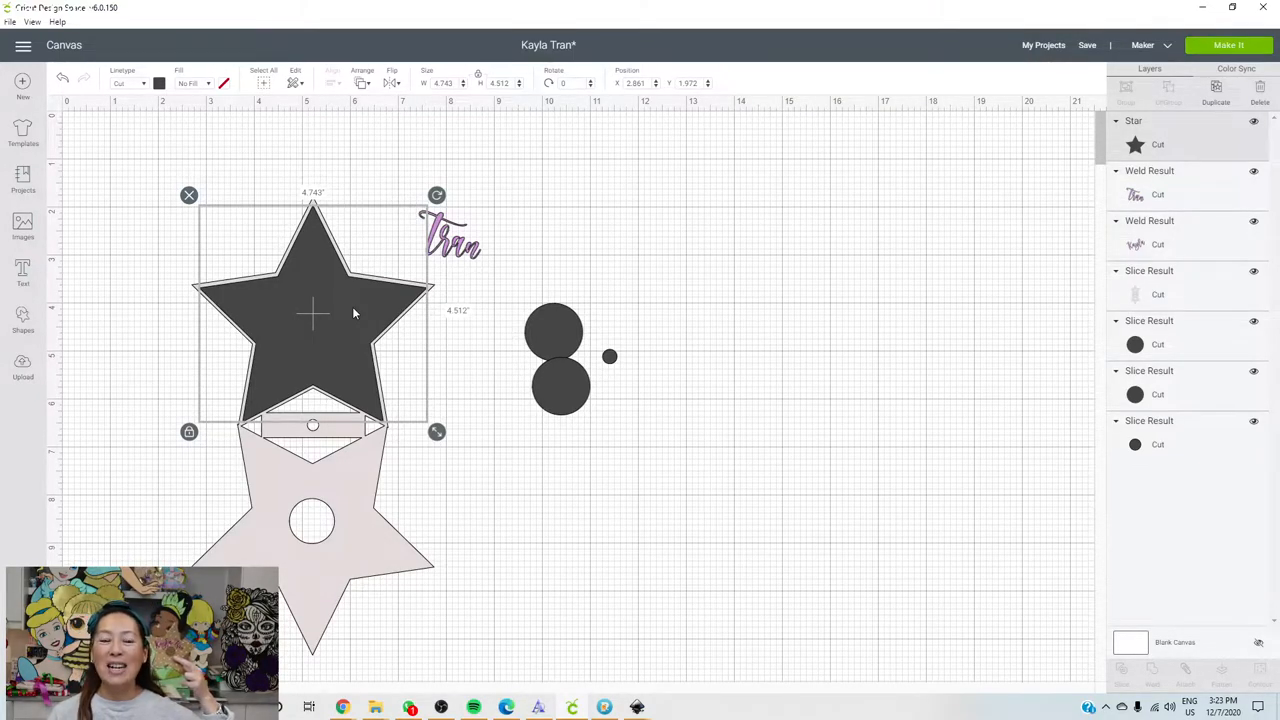
mouse_move(500, 328)
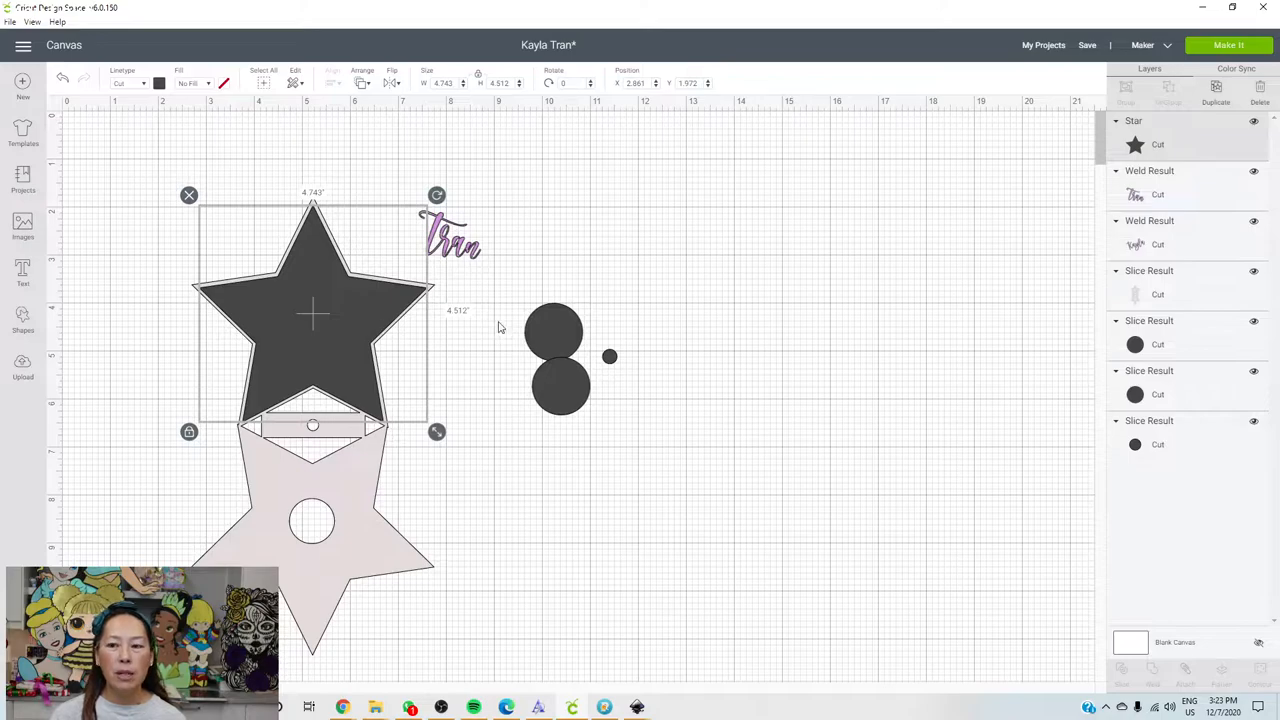
left_click_drag(312, 316, 812, 296)
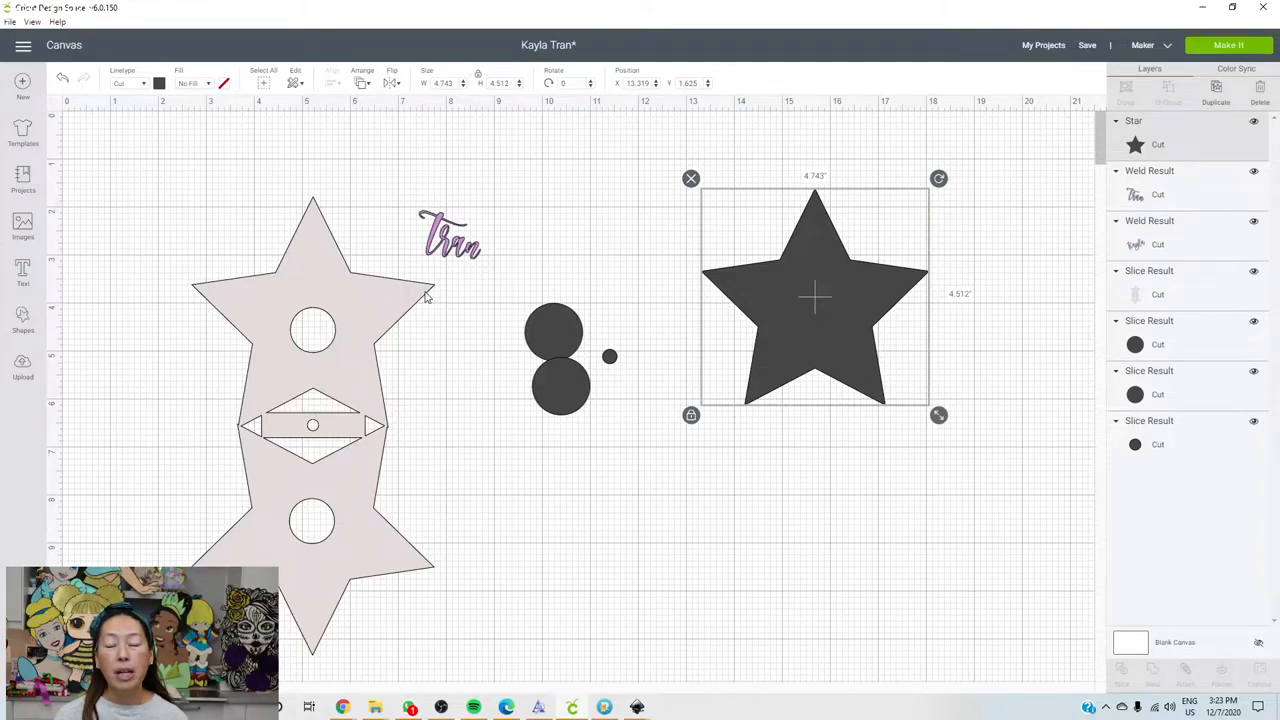
mouse_move(900, 276)
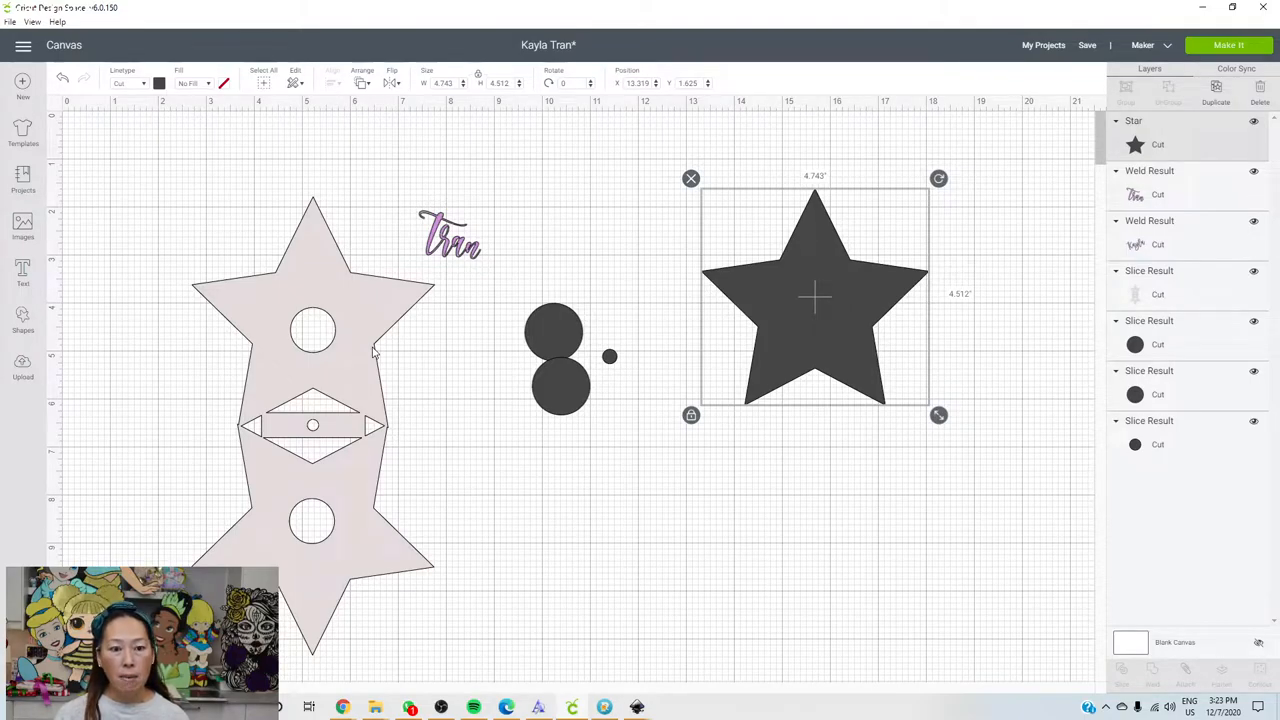
mouse_move(504, 298)
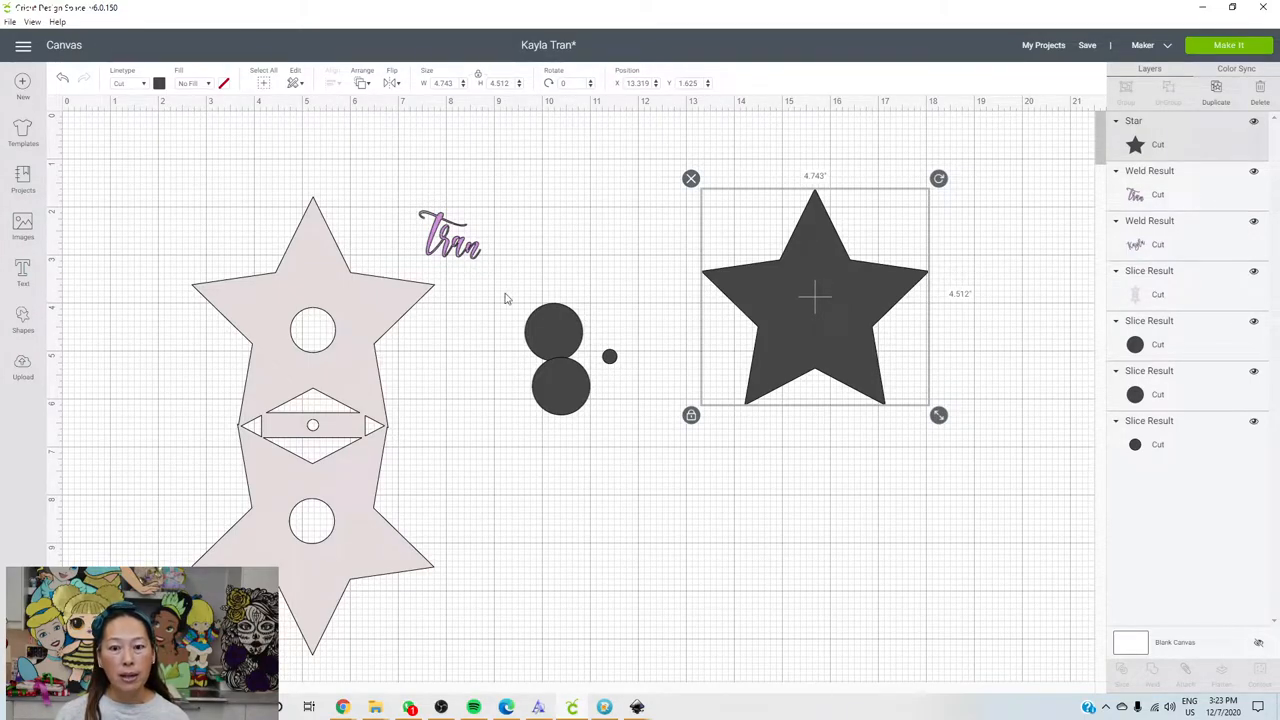
mouse_move(736, 248)
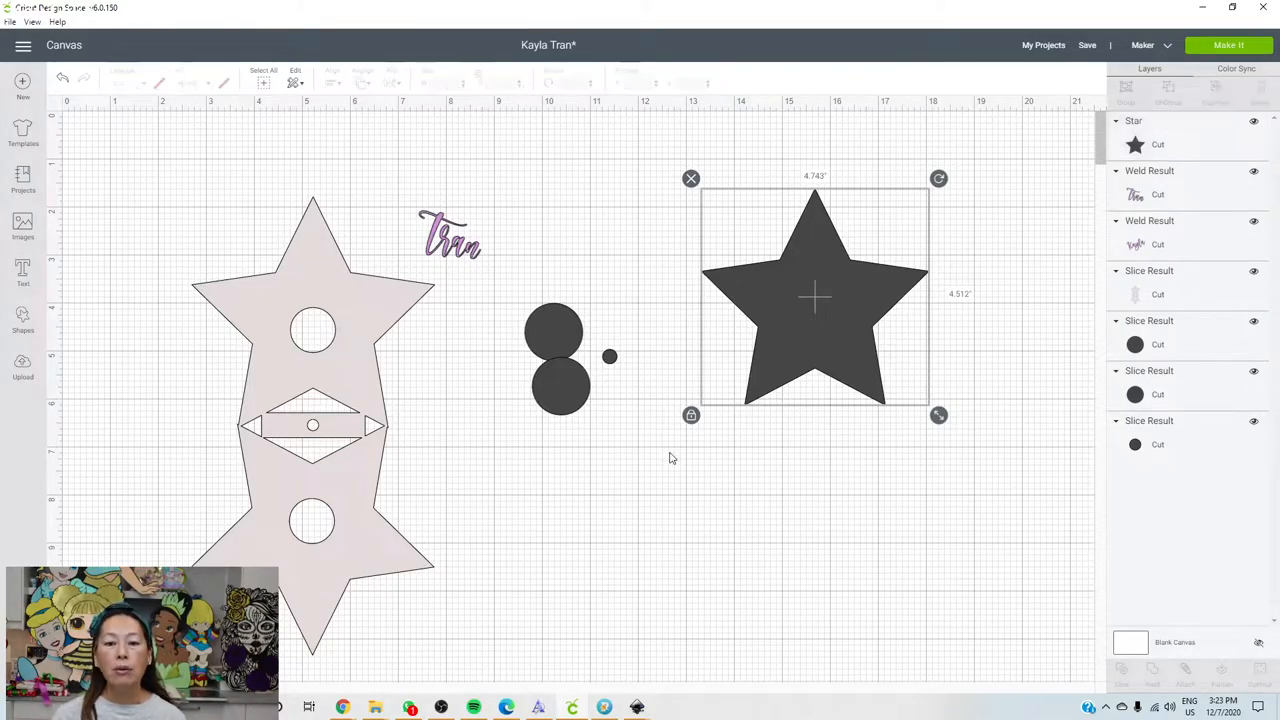
- Position the dark circle over the centre of the plain star
left_click(670, 458)
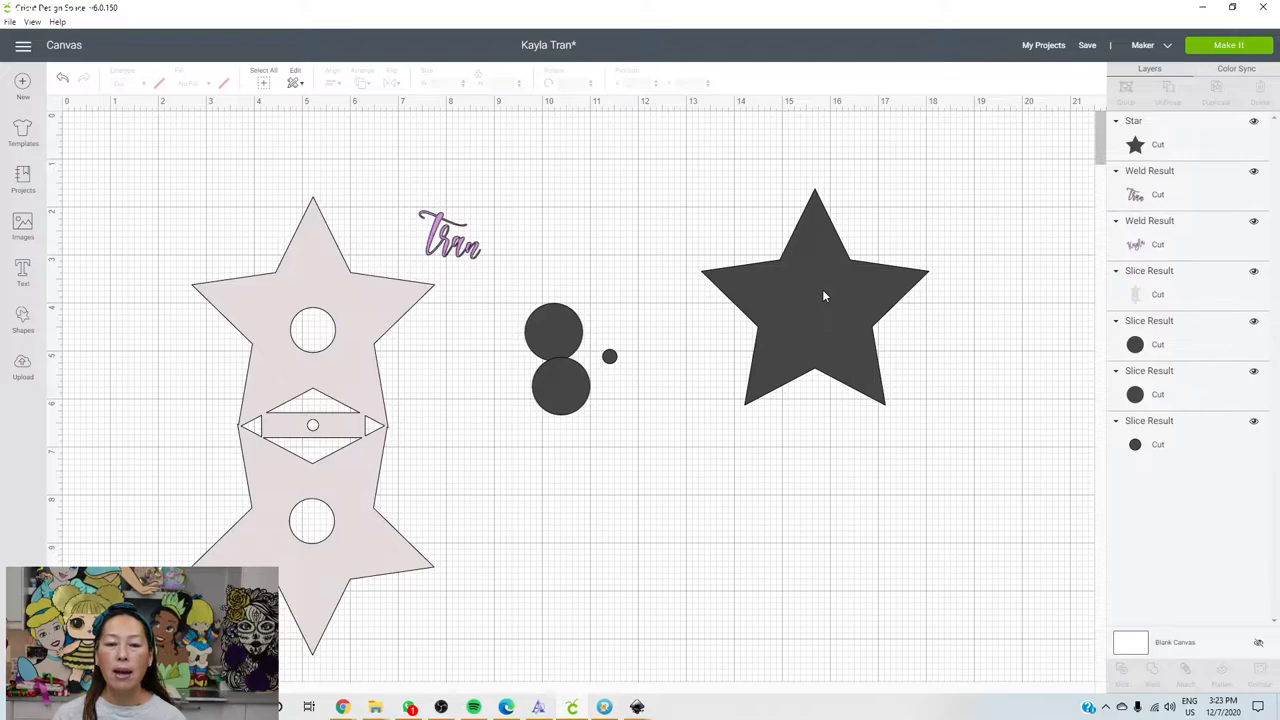
left_click(814, 296)
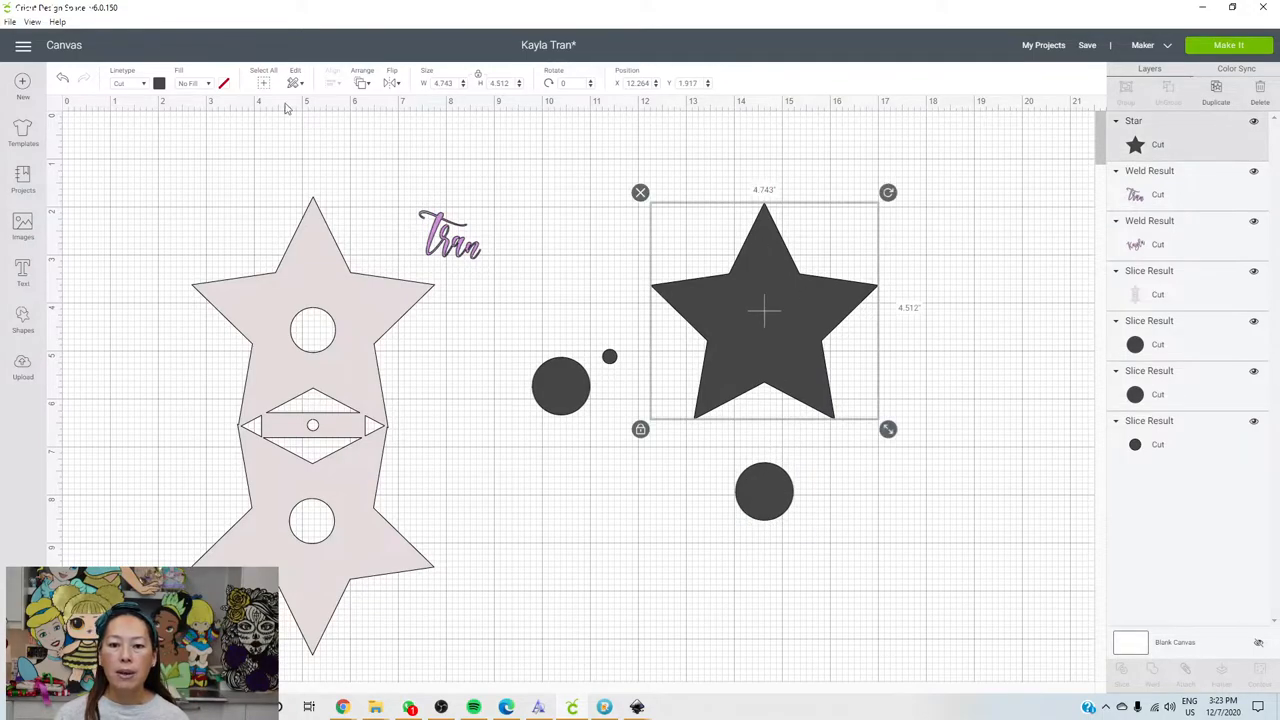
left_click(160, 84)
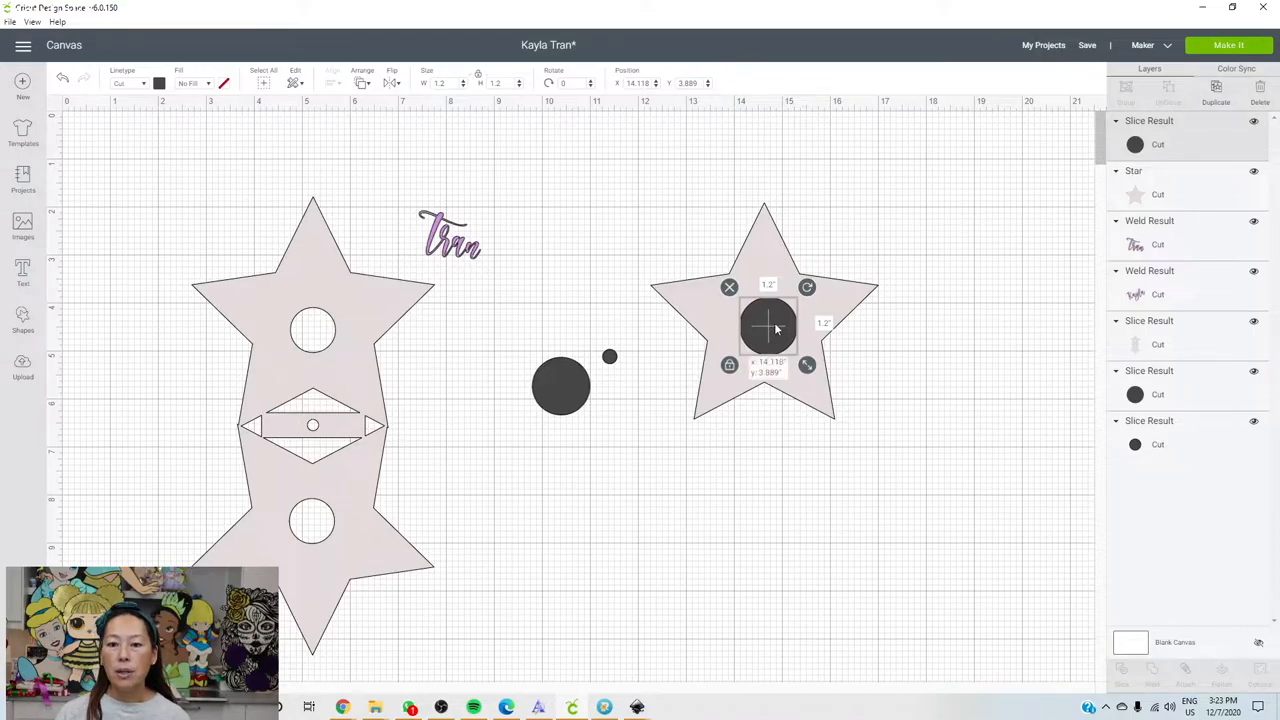
left_click_drag(768, 328, 764, 324)
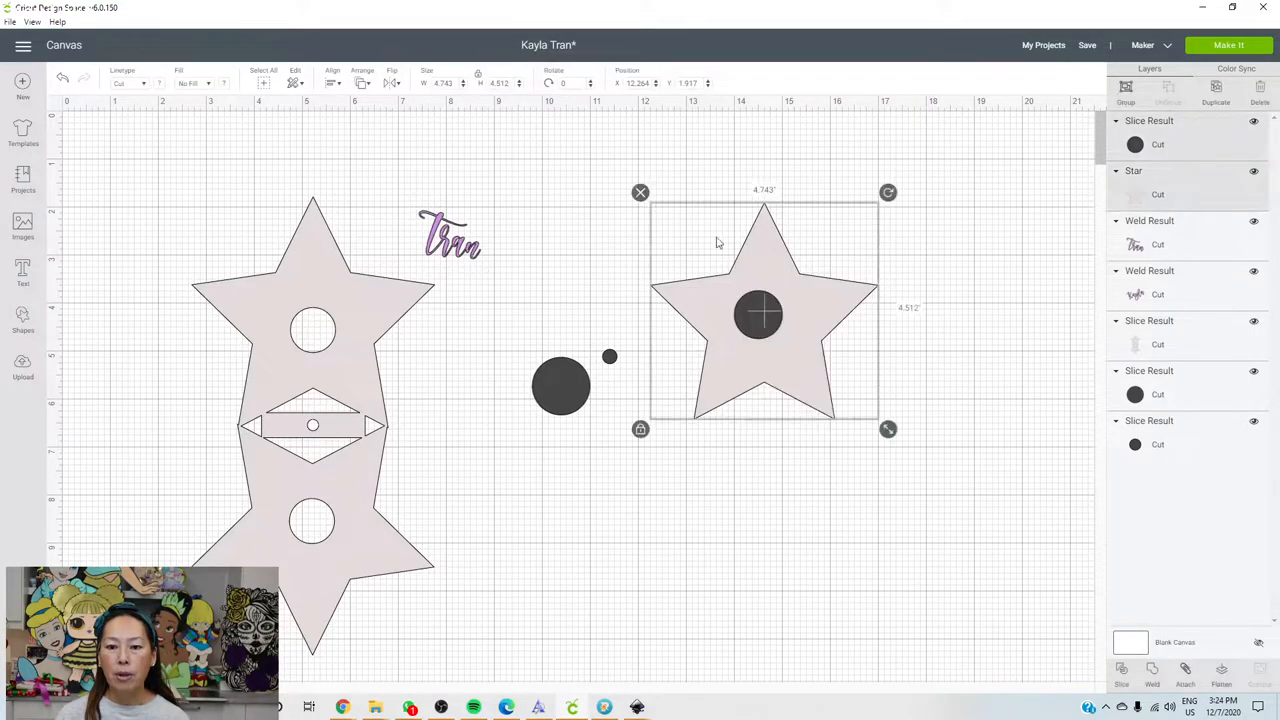
- Slice the circle out of the star to make a round lollipop hole
left_click(332, 82)
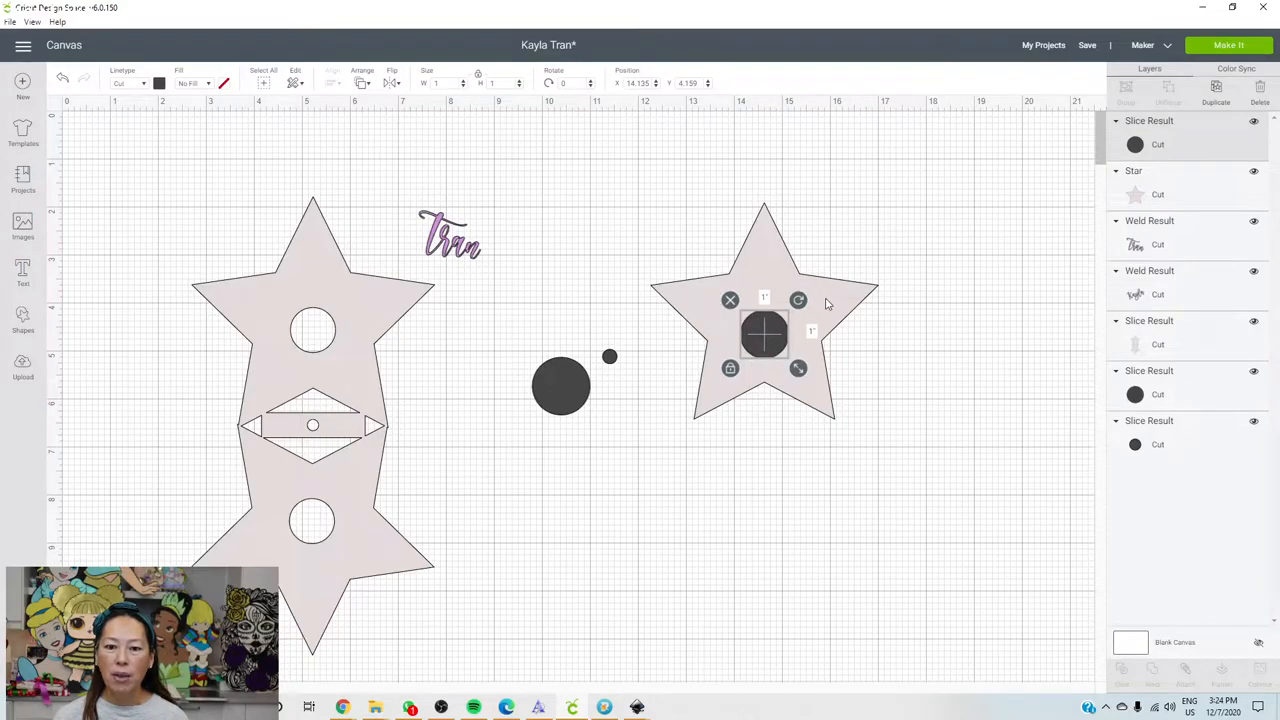
left_click(920, 400)
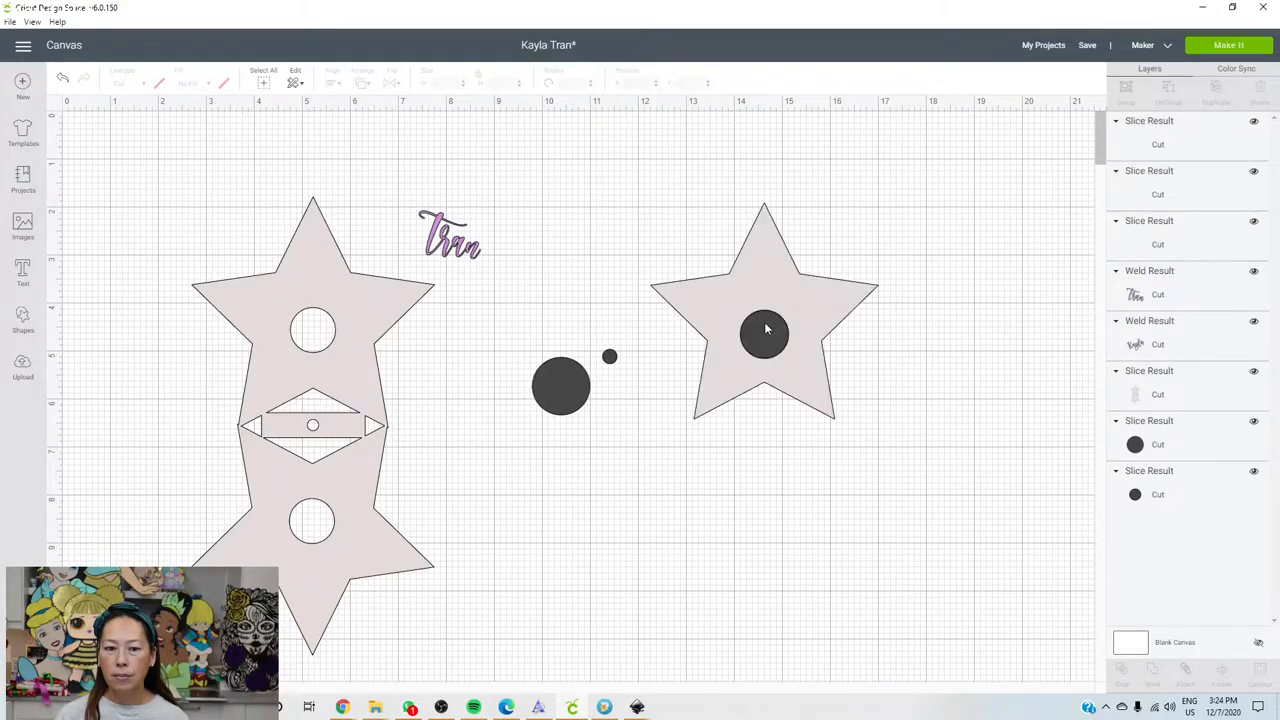
left_click(764, 334)
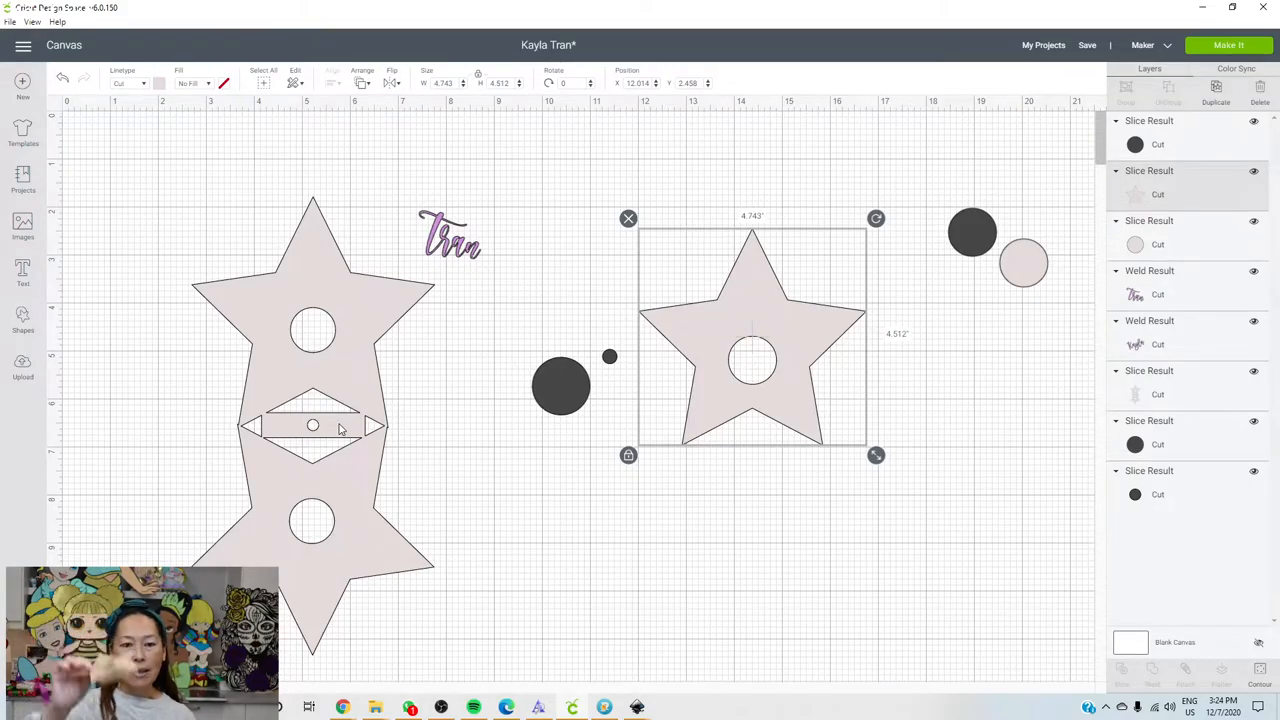
mouse_move(800, 442)
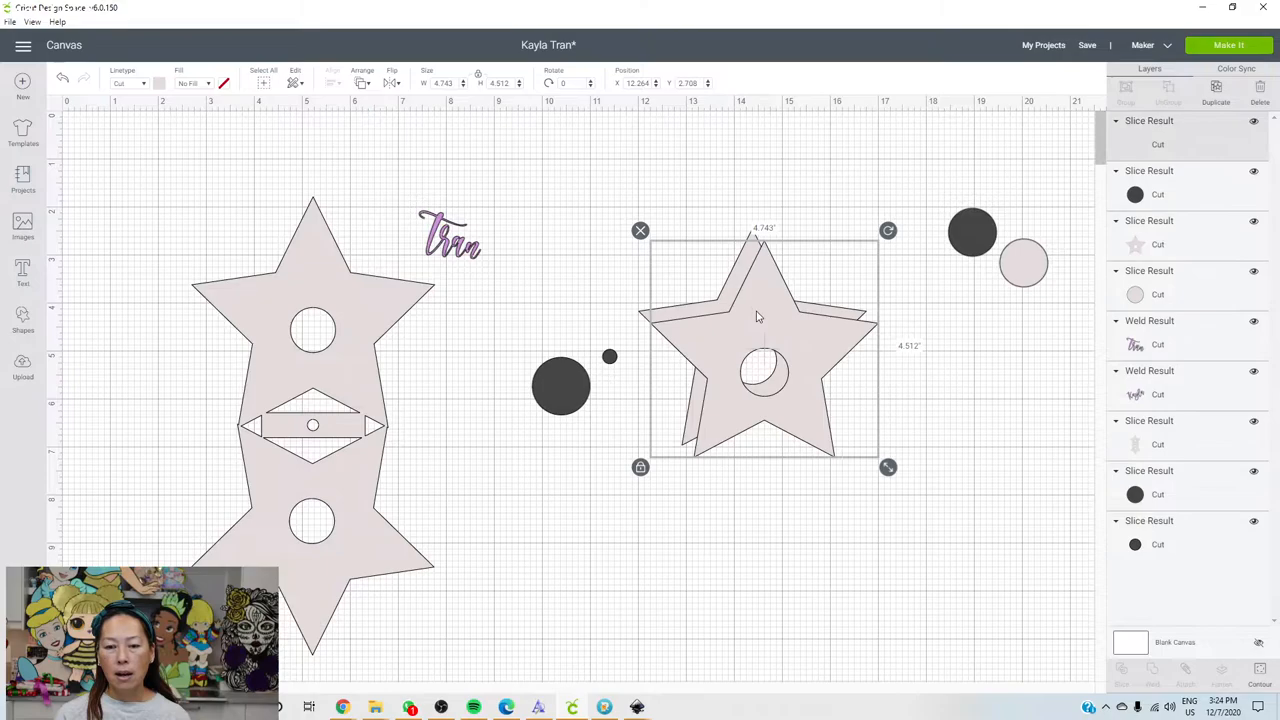
- Move the duplicated holed star below the original
left_click_drag(764, 344, 844, 516)
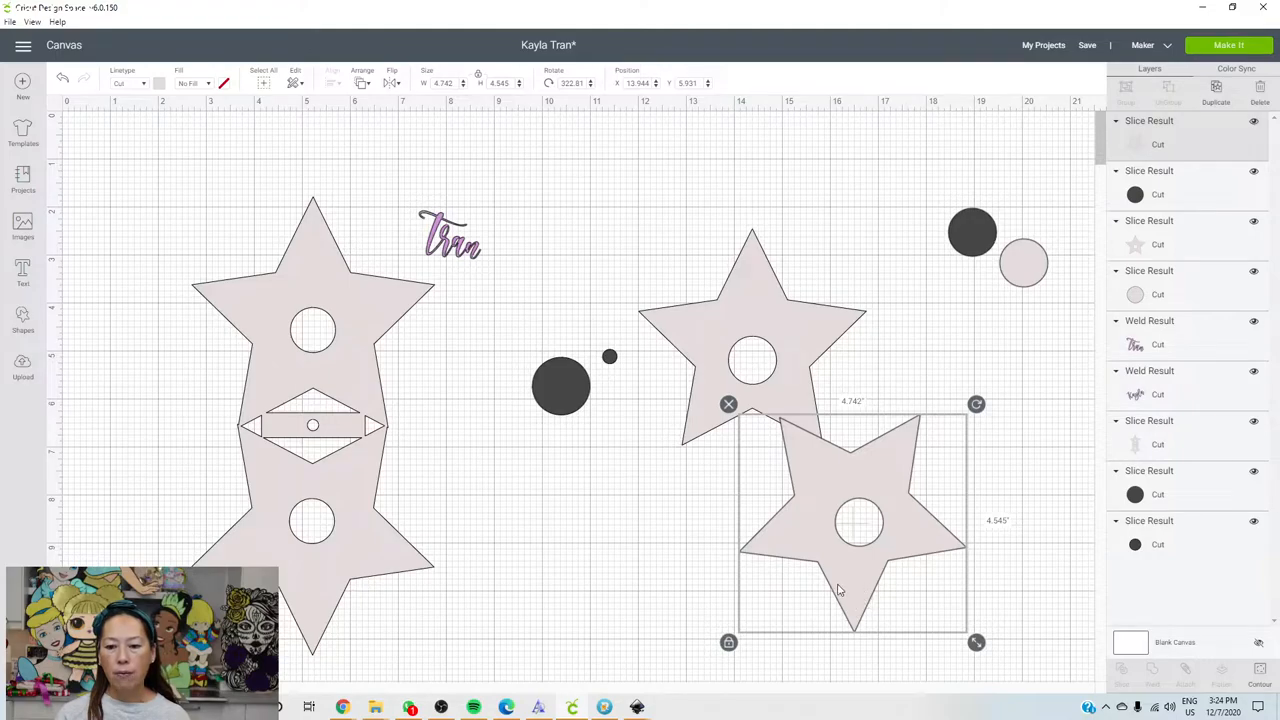
mouse_move(856, 600)
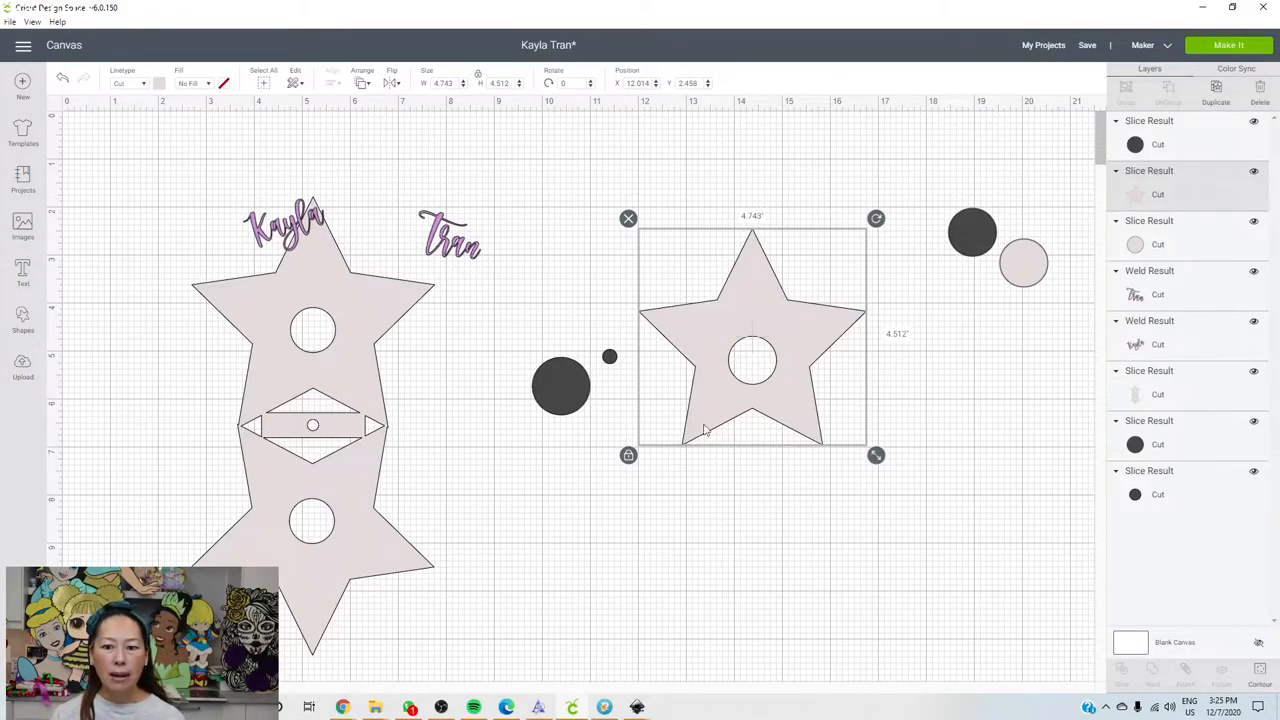
- Add a square, squash it into a thin bar and place it along the star's bottom edge
left_click(204, 352)
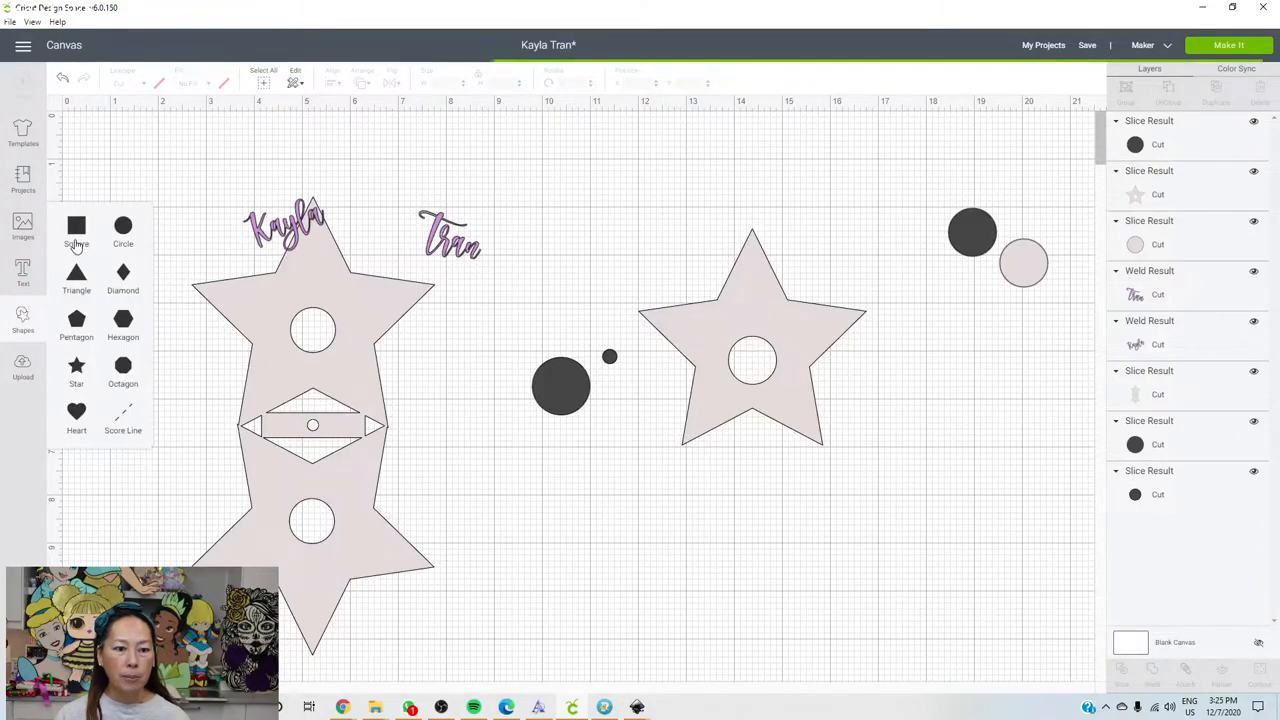
left_click(76, 230)
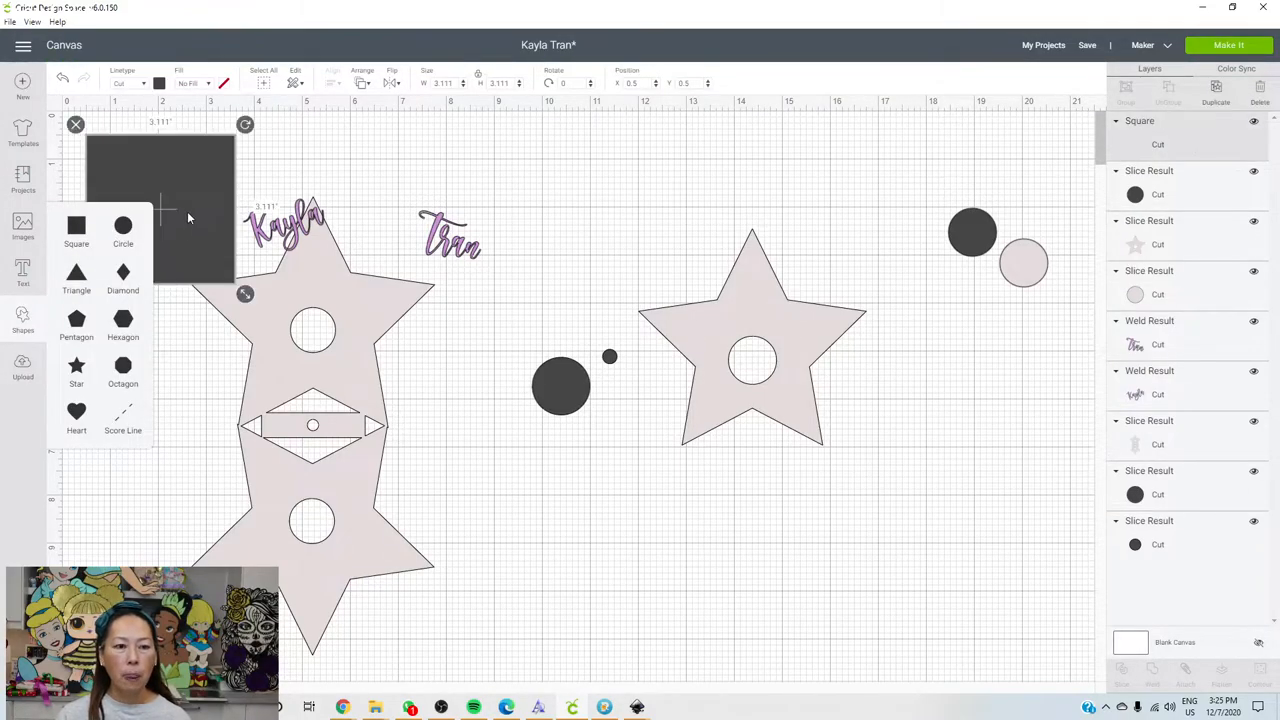
left_click_drag(160, 204, 812, 518)
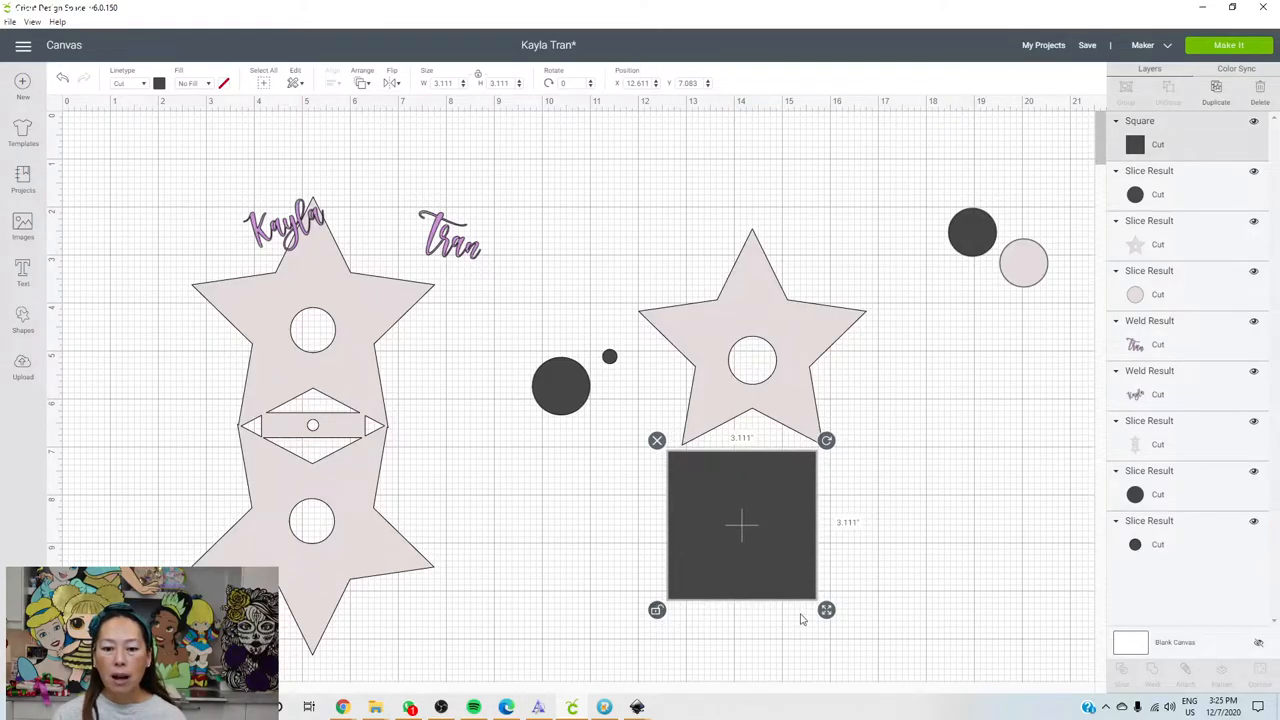
left_click_drag(826, 610, 828, 496)
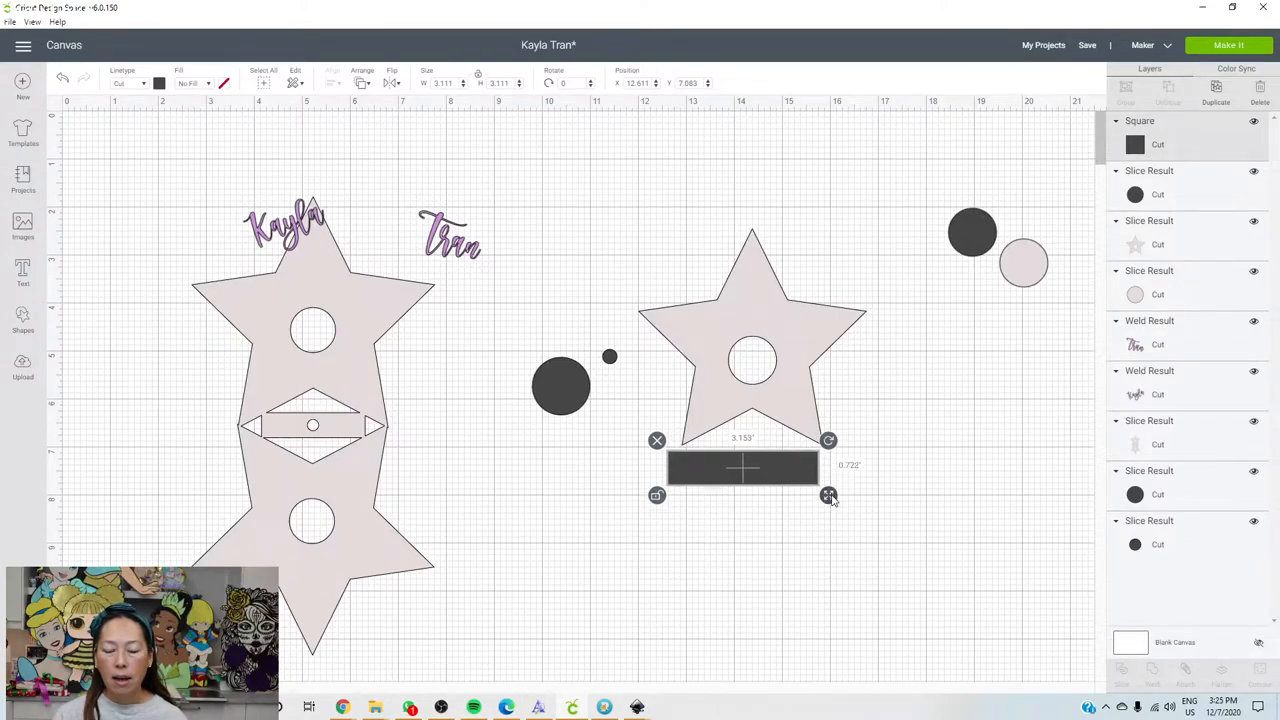
left_click_drag(828, 496, 816, 486)
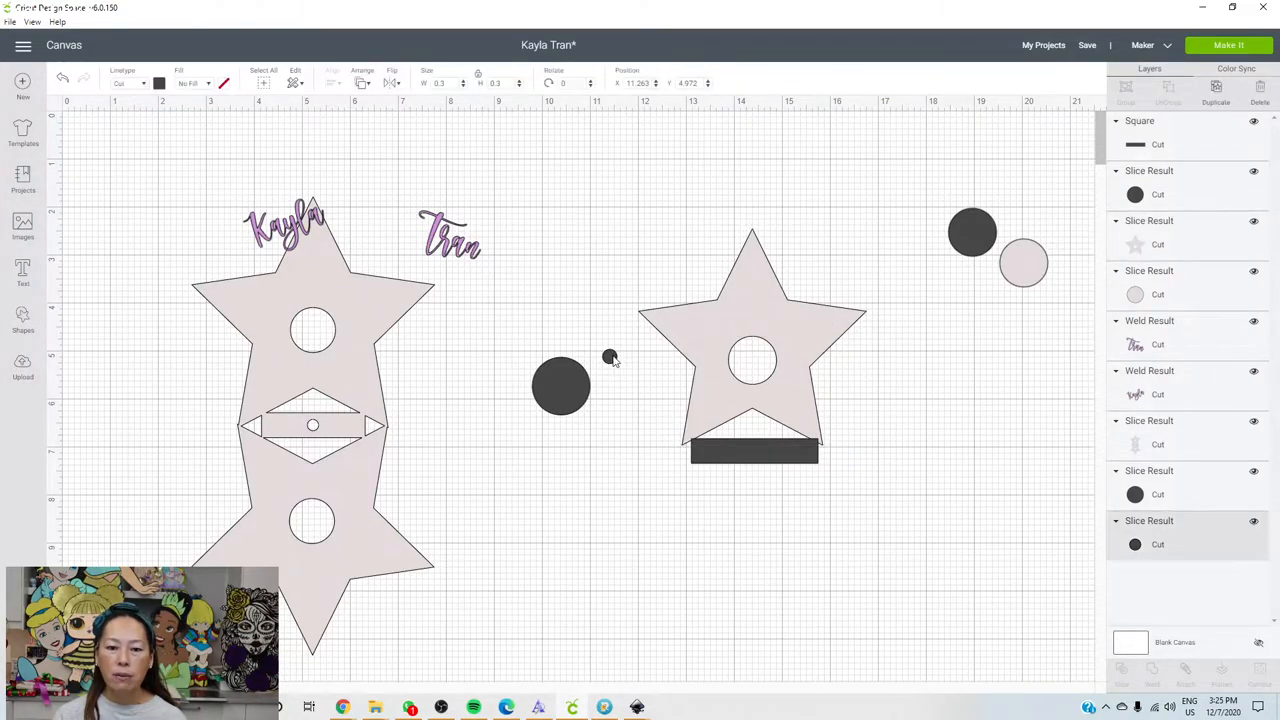
- Bring the small circle to the front of all layers
left_click(560, 388)
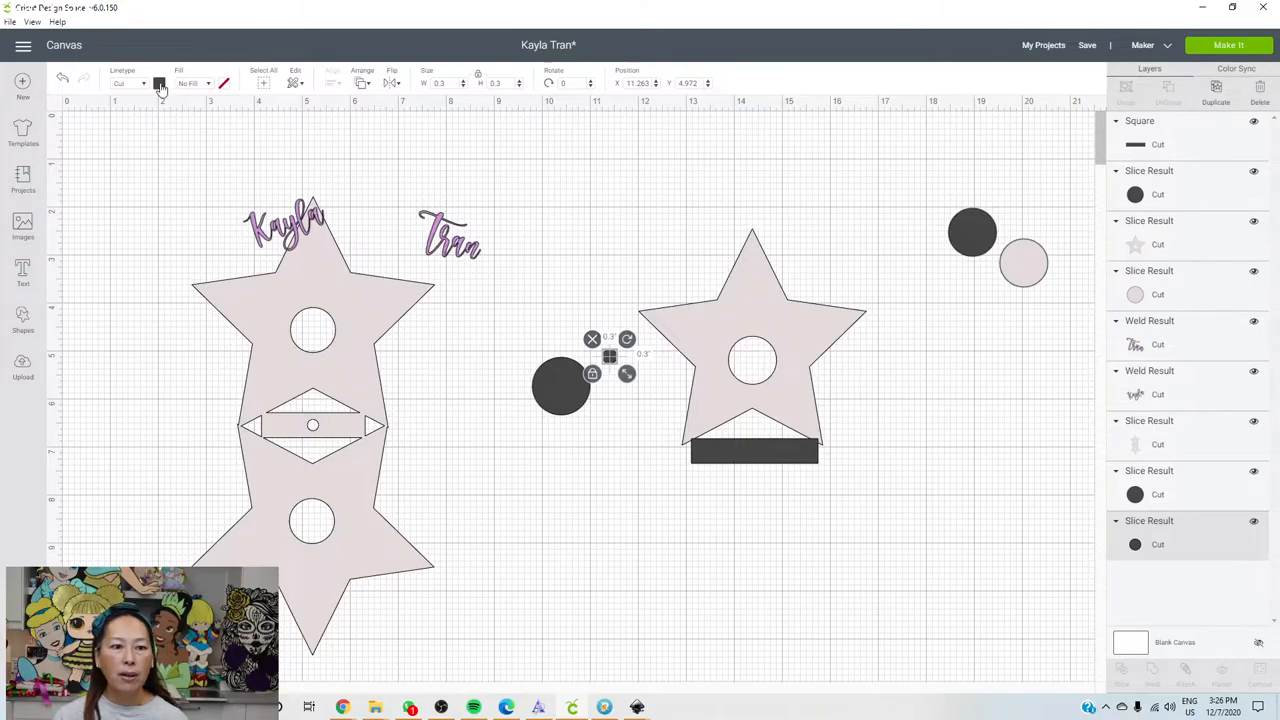
left_click(160, 84)
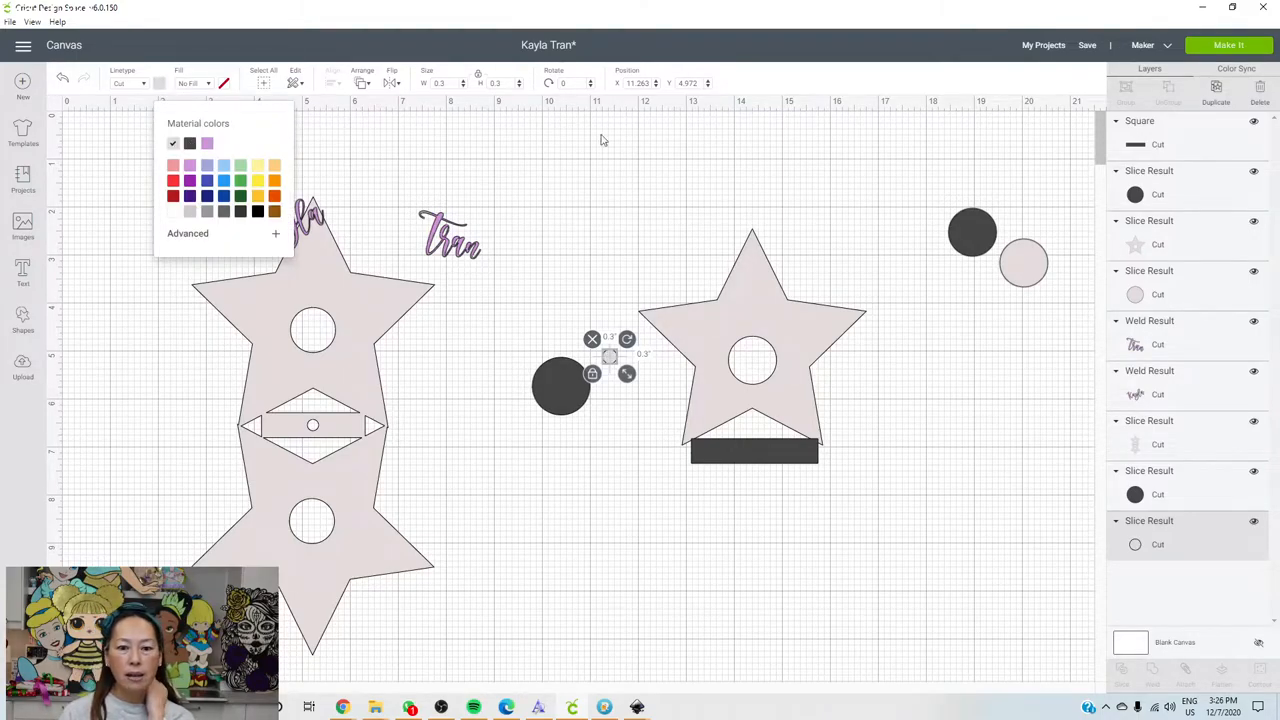
mouse_move(456, 44)
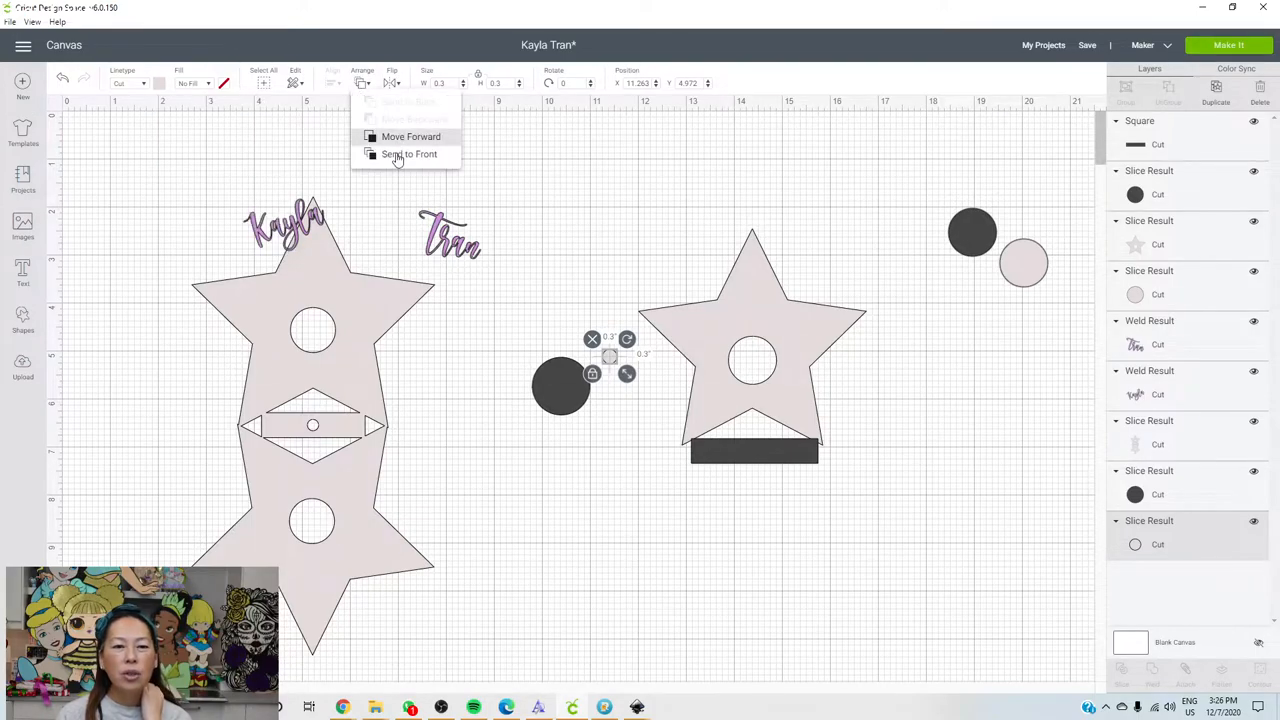
left_click(408, 152)
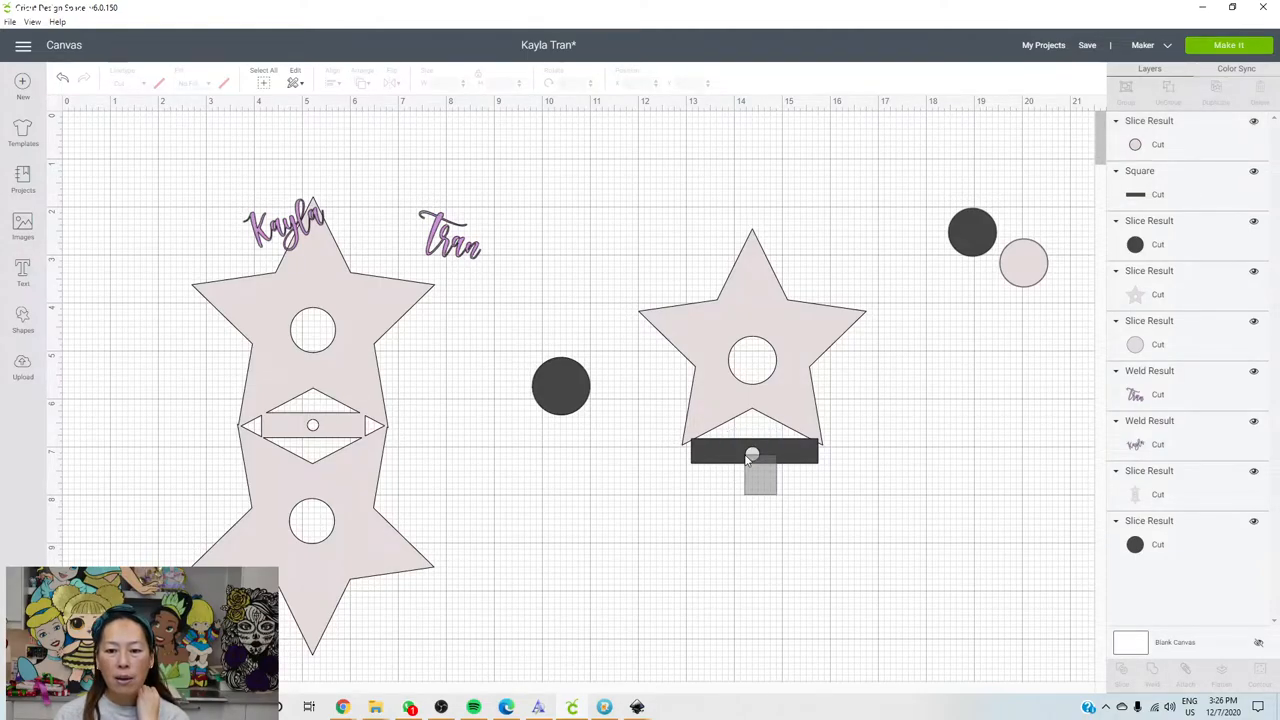
- Centre the small circle on the bar and slice a hole through it
left_click(752, 452)
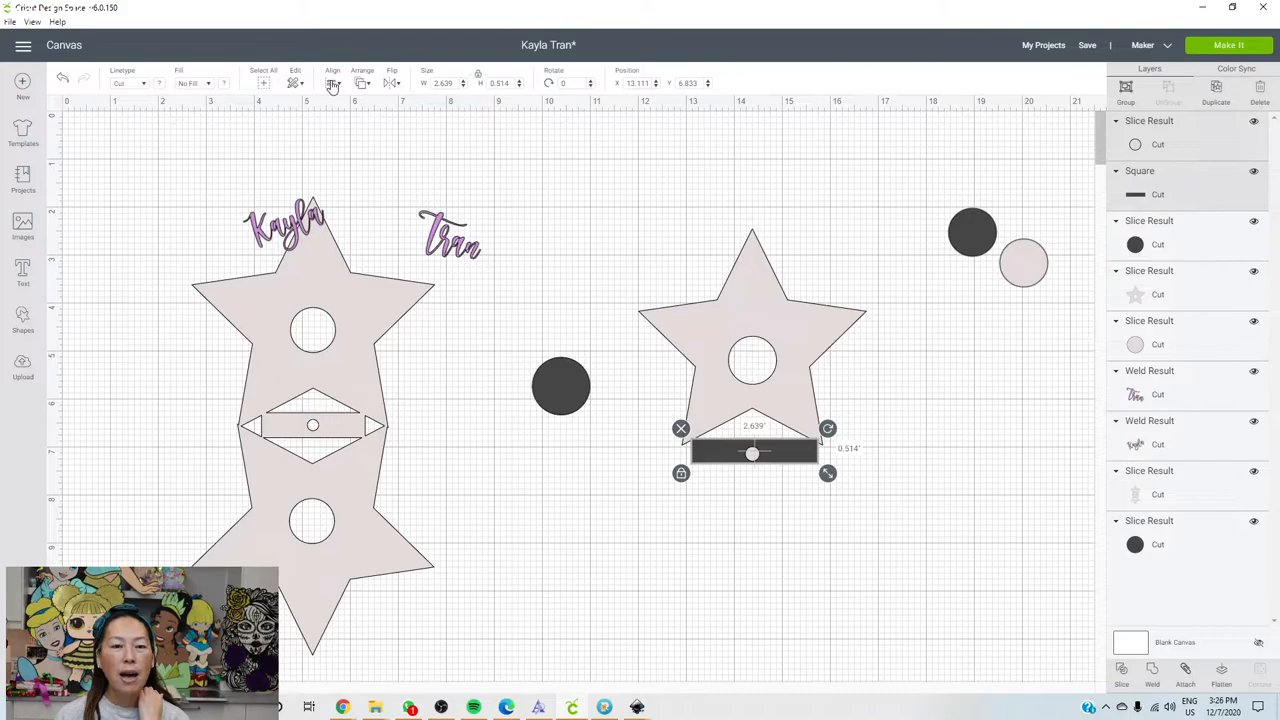
left_click(332, 82)
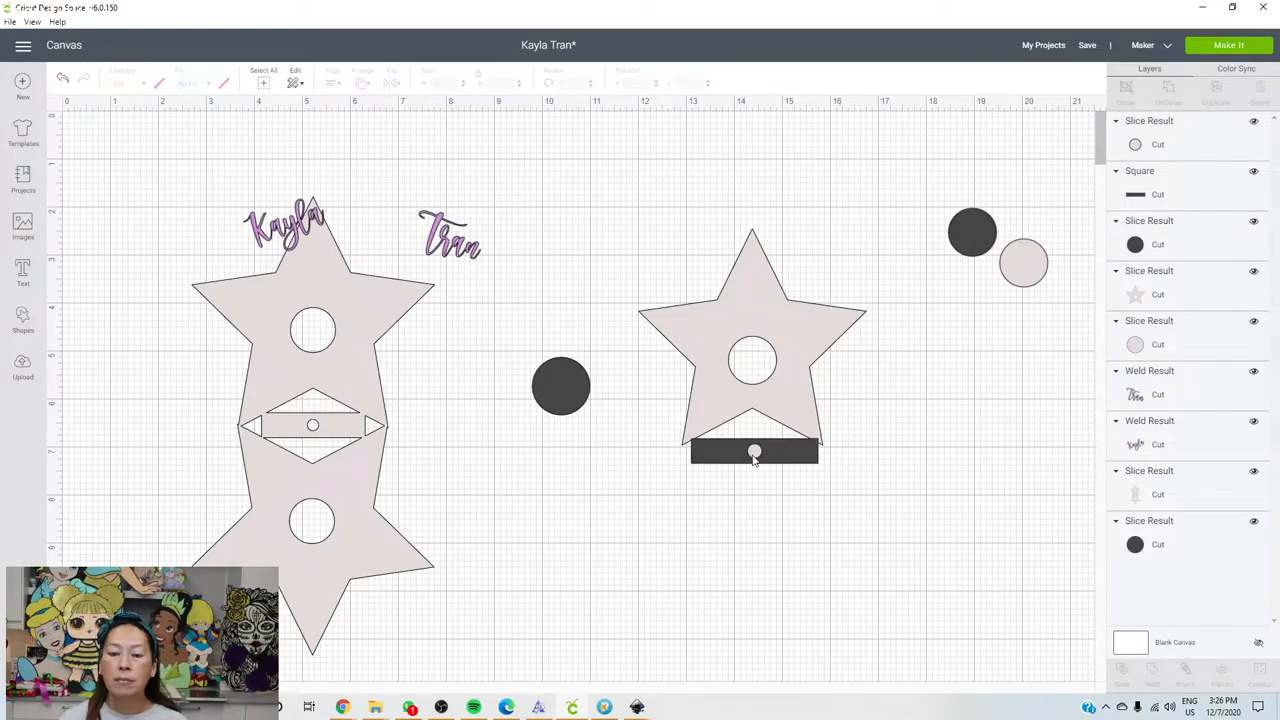
left_click(752, 452)
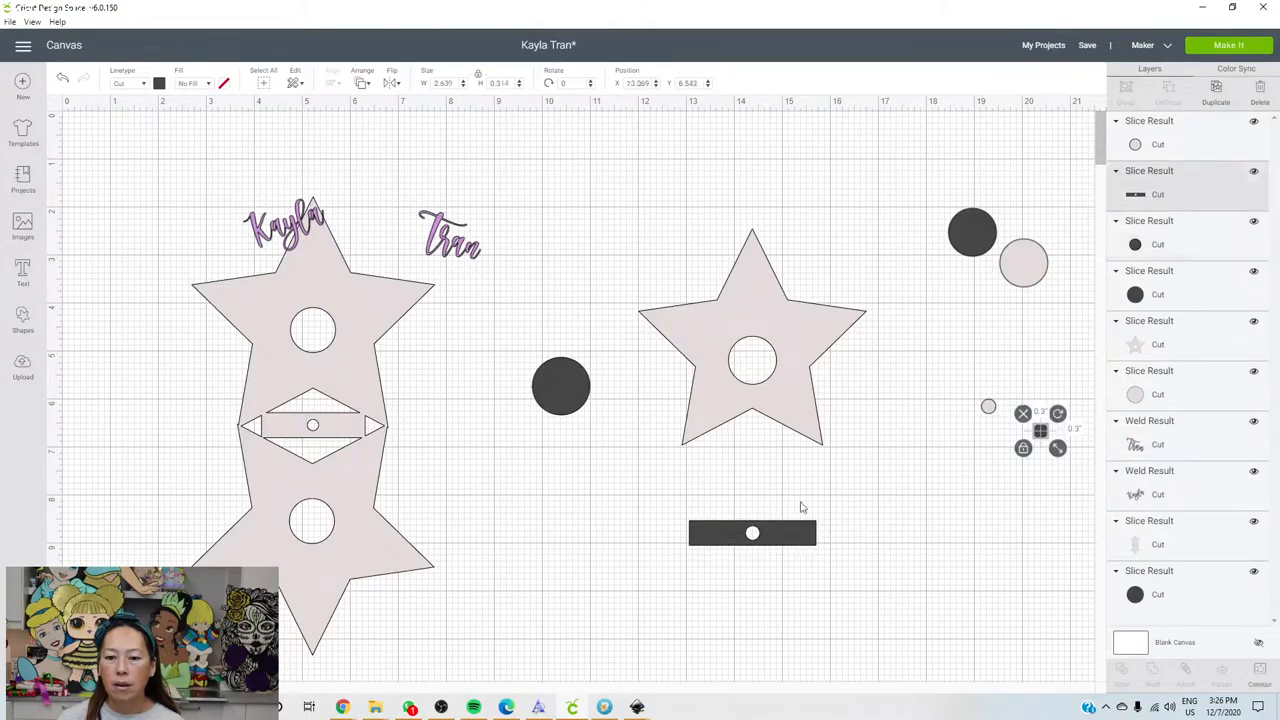
- Put the holed bar back under the star and flip the star copy vertically
left_click_drag(752, 532, 752, 448)
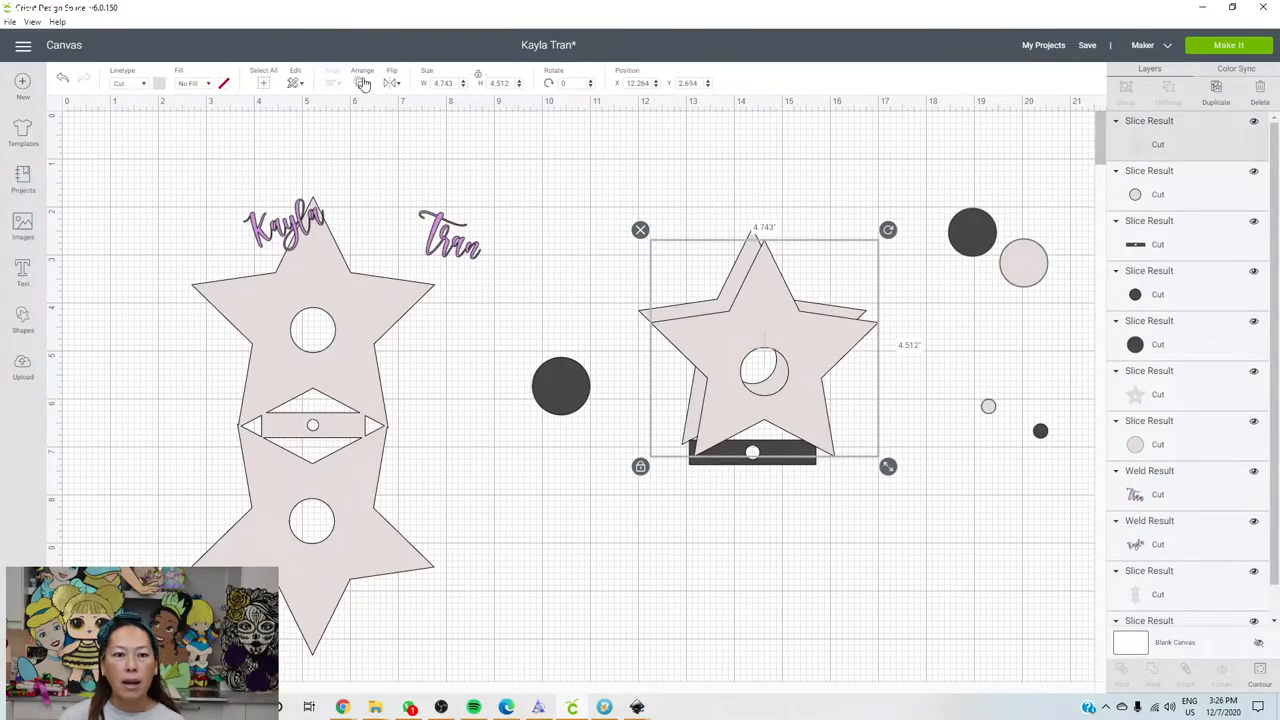
left_click(392, 82)
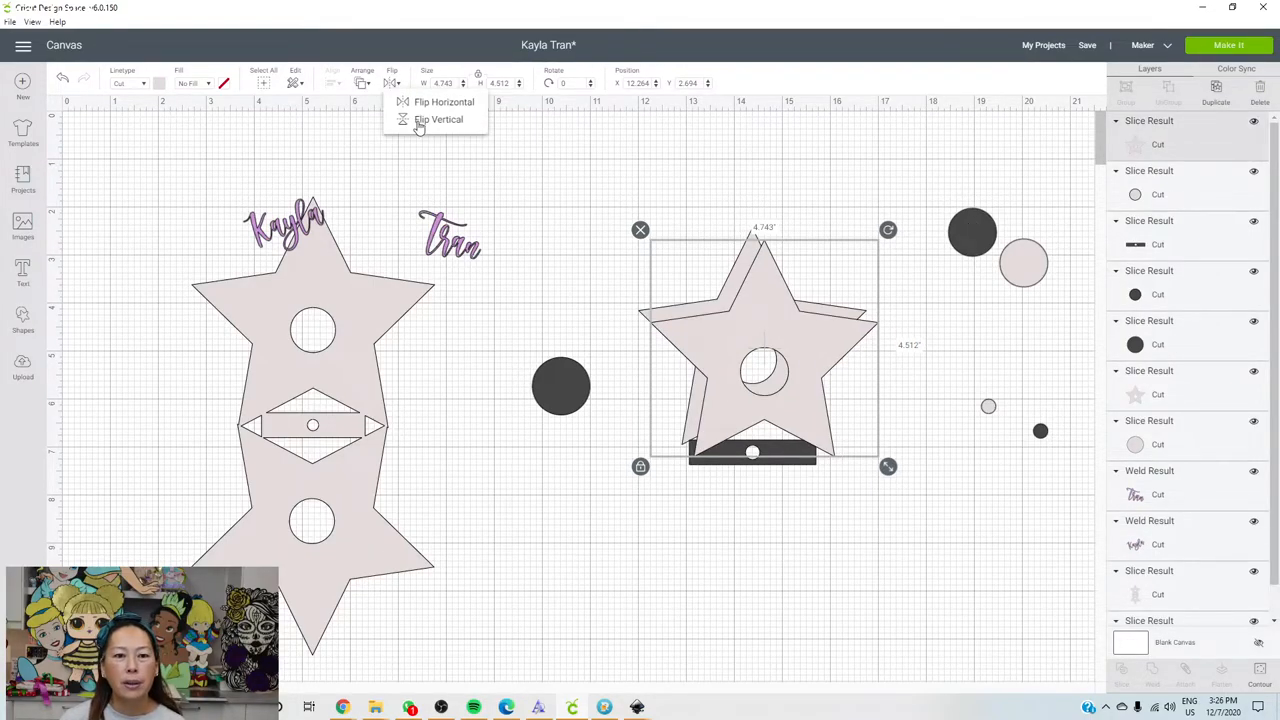
left_click(440, 120)
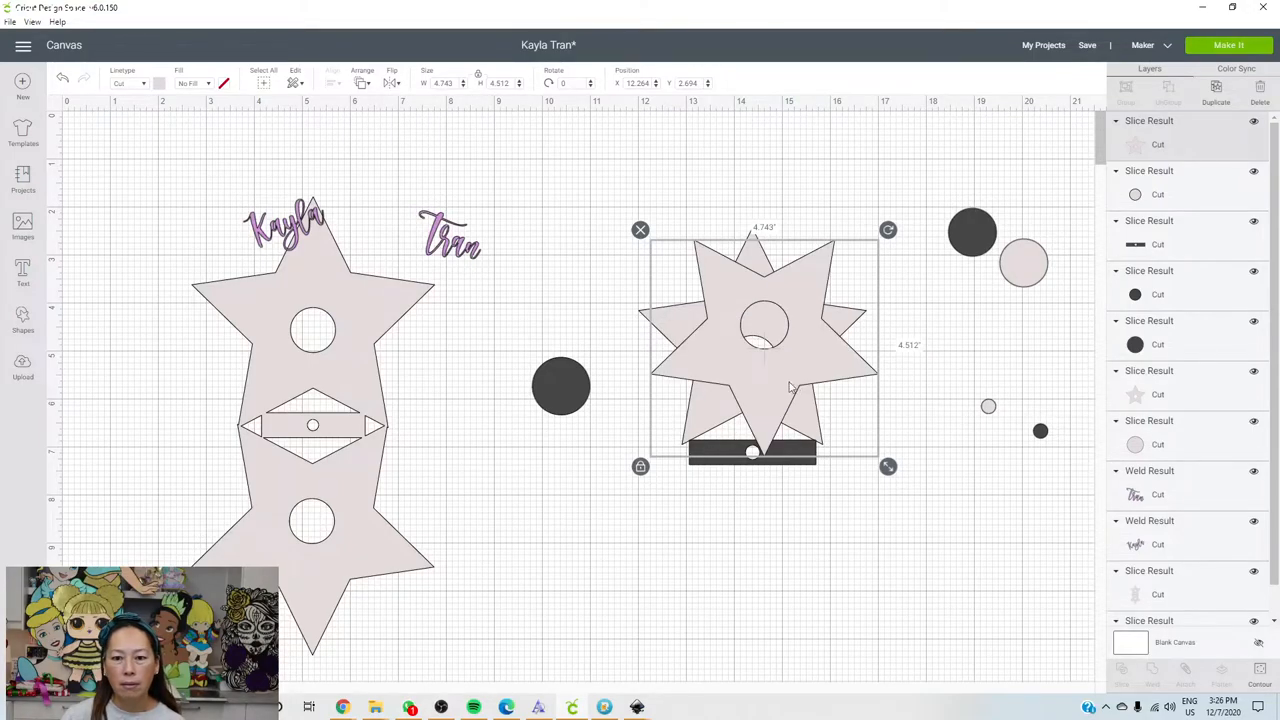
mouse_move(784, 408)
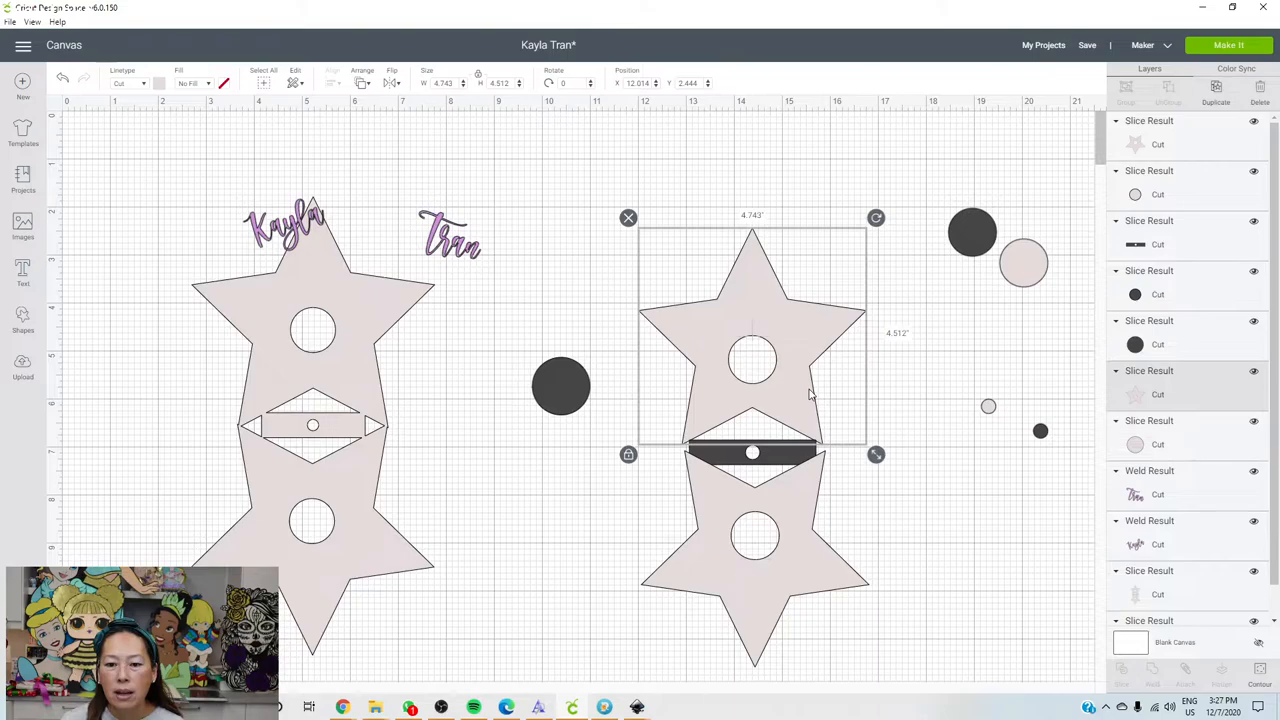
- Fit the flipped star and bar snugly against the top star's point
left_click_drag(752, 400, 752, 384)
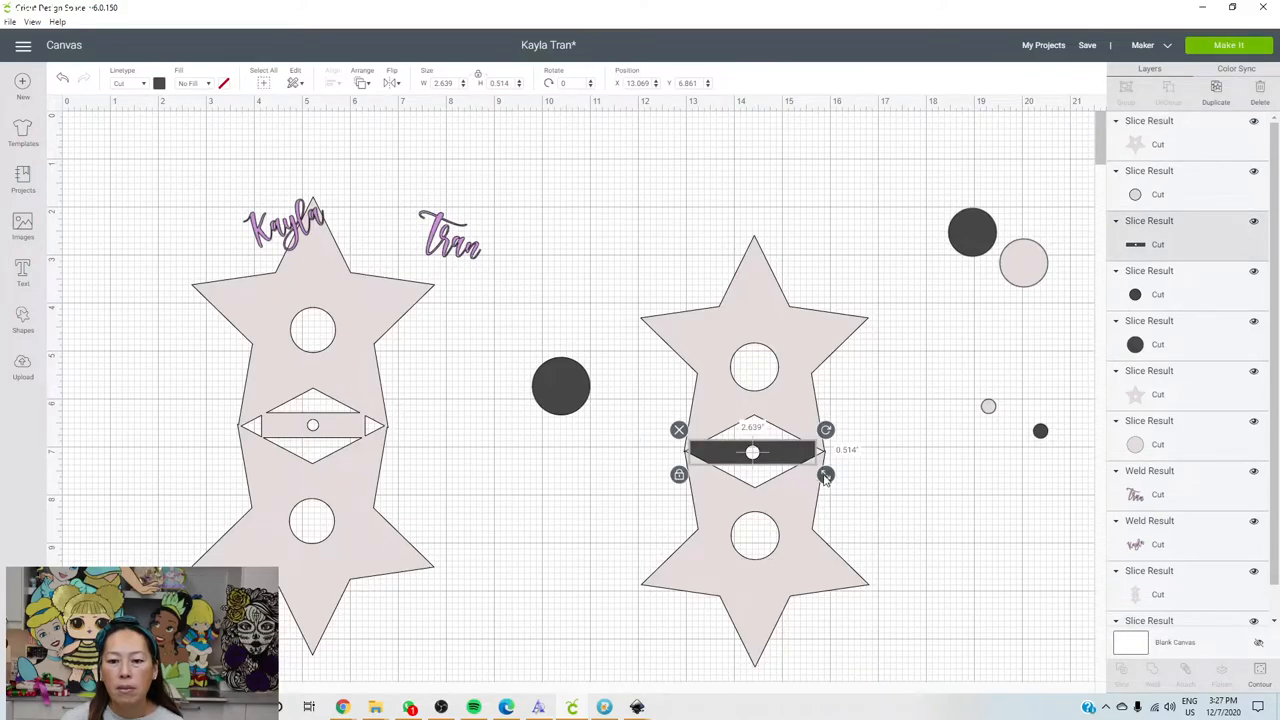
left_click_drag(824, 476, 810, 470)
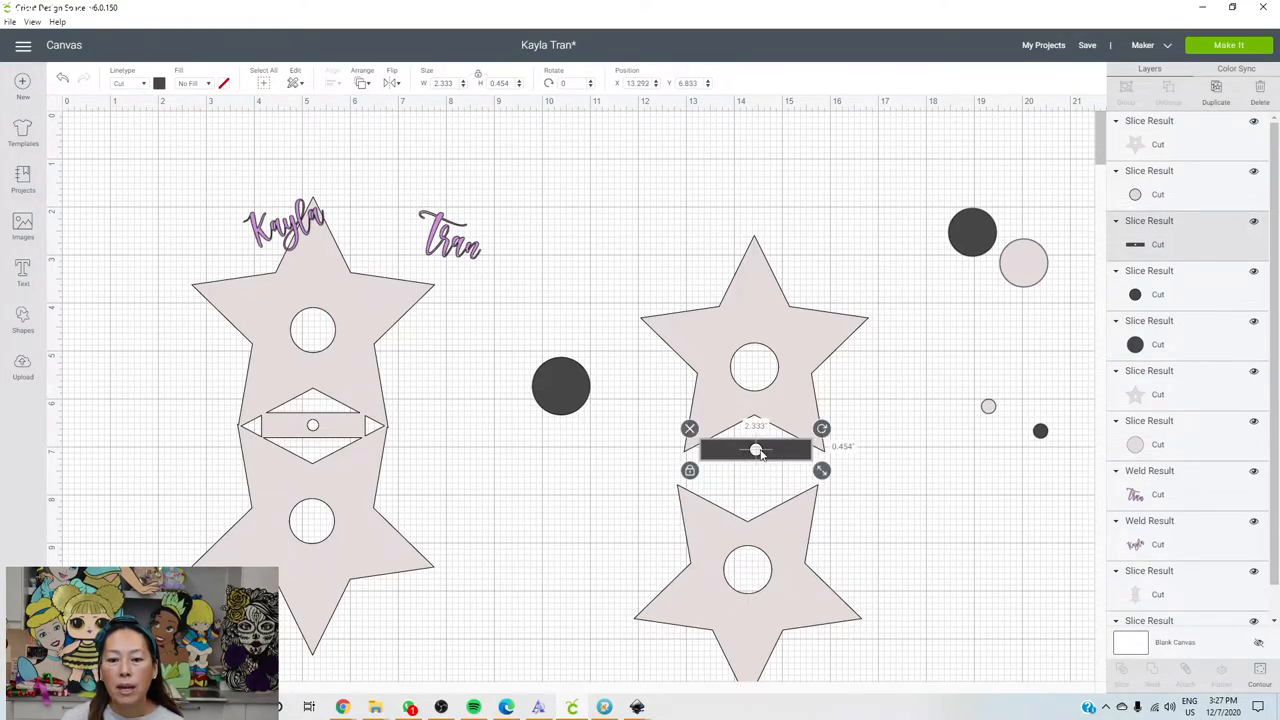
mouse_move(752, 358)
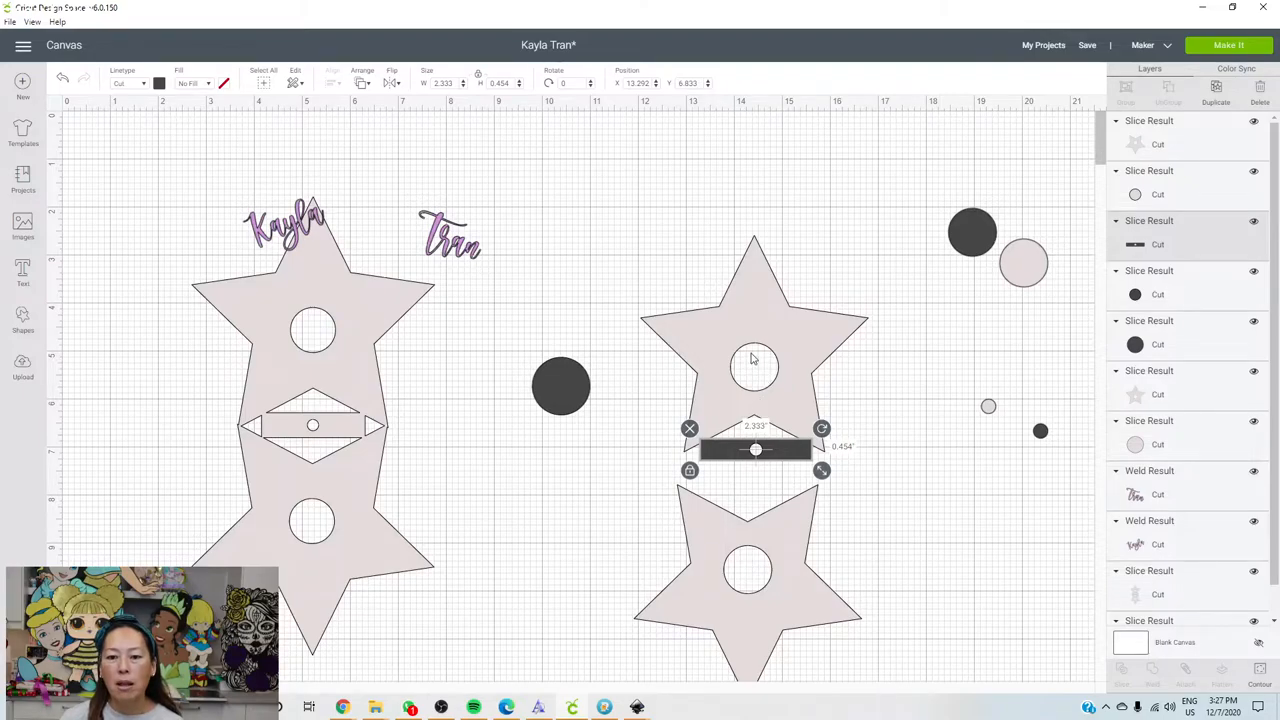
mouse_move(762, 486)
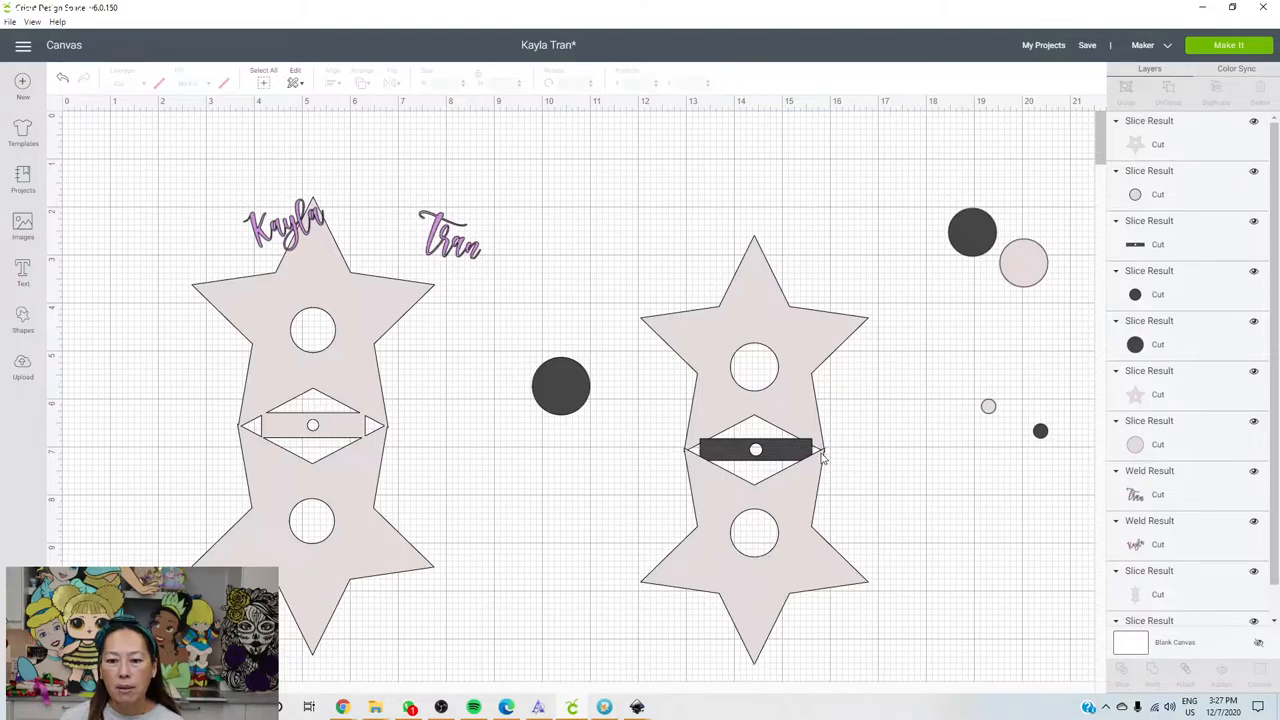
mouse_move(822, 488)
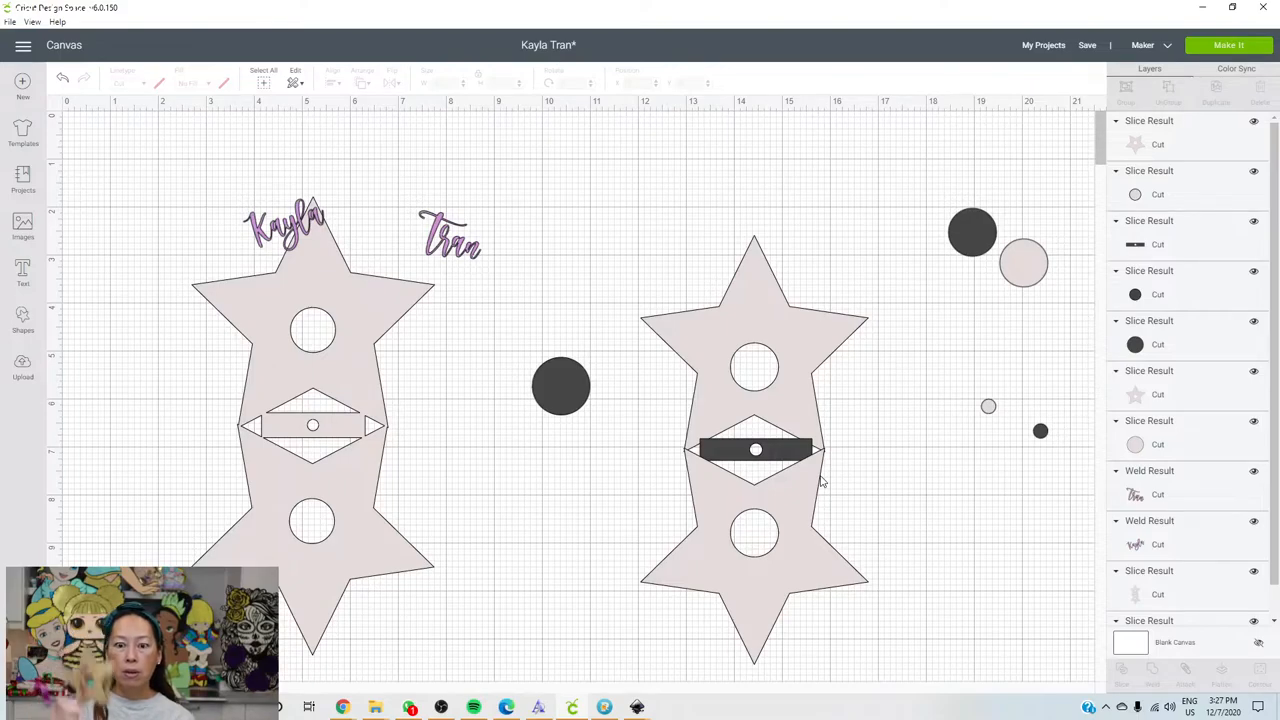
mouse_move(688, 452)
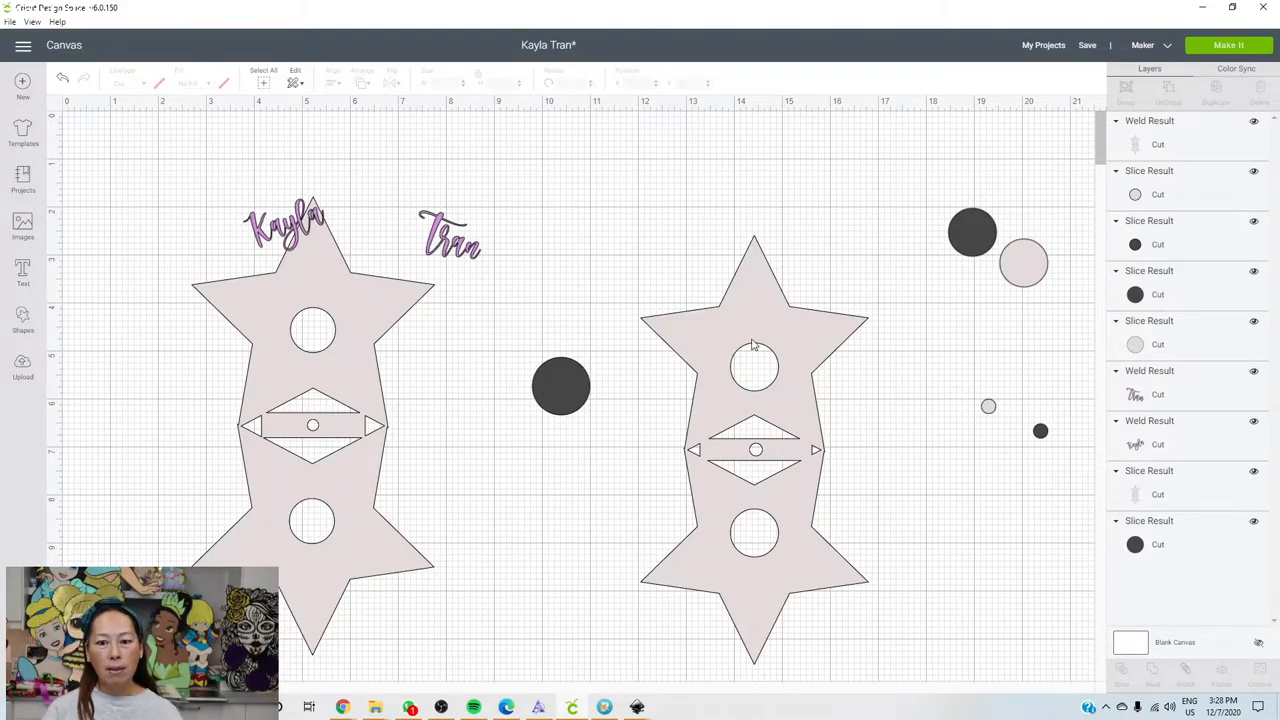
- Select the finished star holder and reposition it beside the first one
left_click(754, 340)
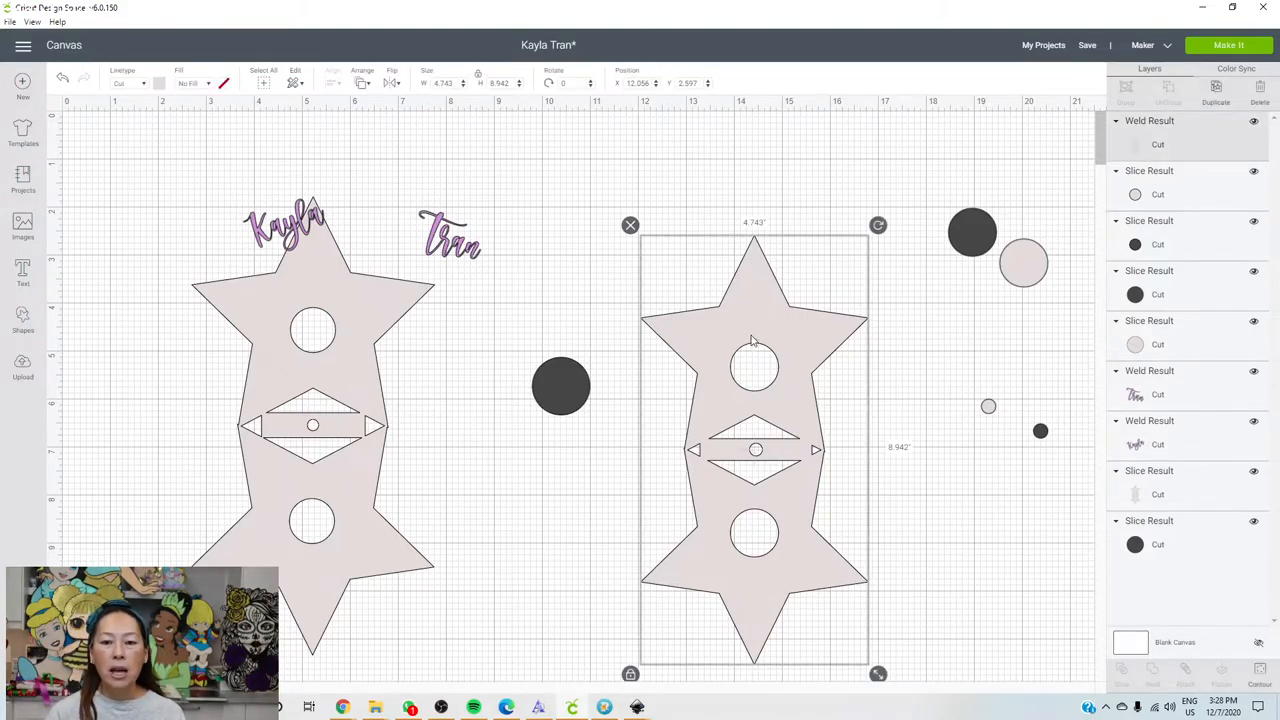
left_click_drag(754, 450, 728, 376)
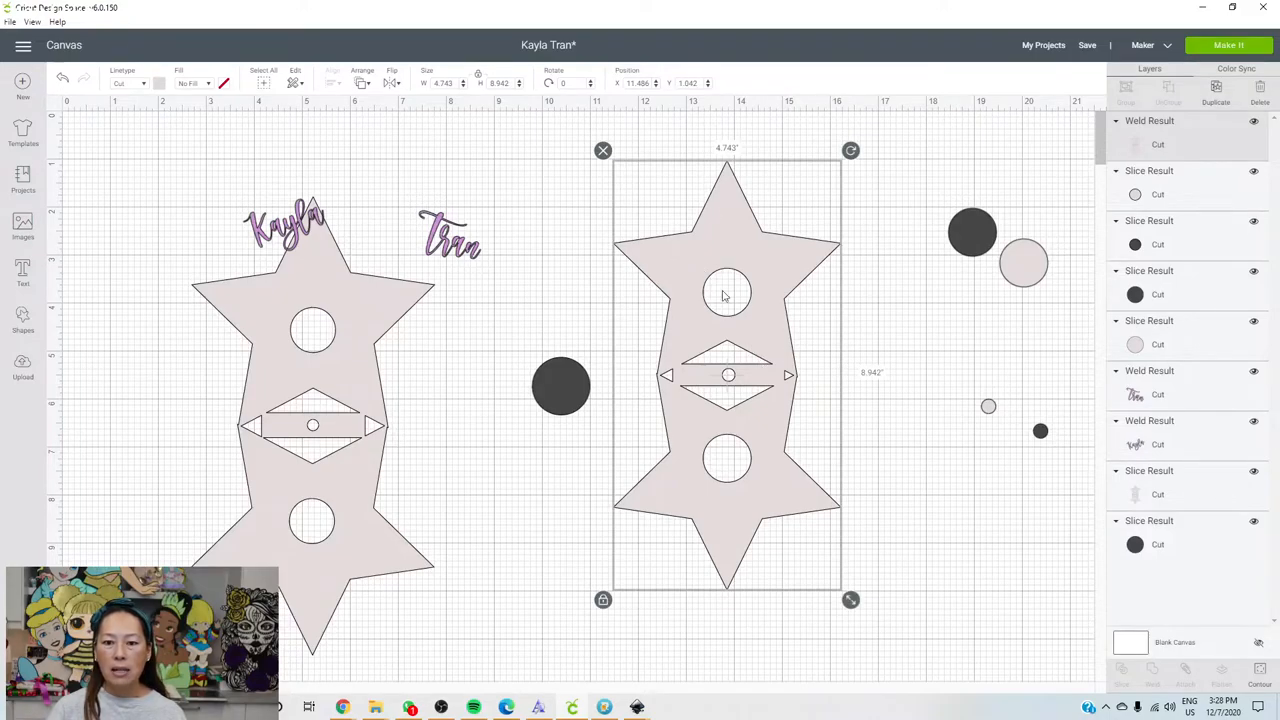
mouse_move(744, 290)
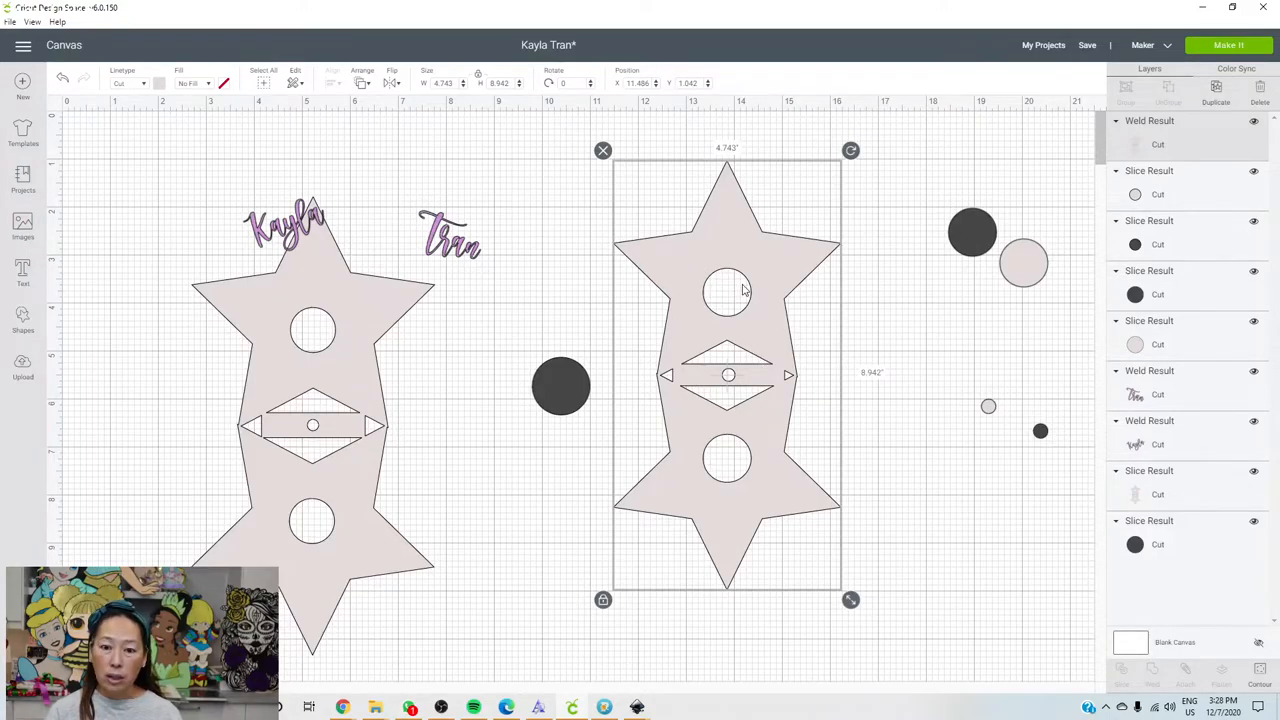
- Move the dark circle across the canvas and place it over the light circle
left_click(560, 384)
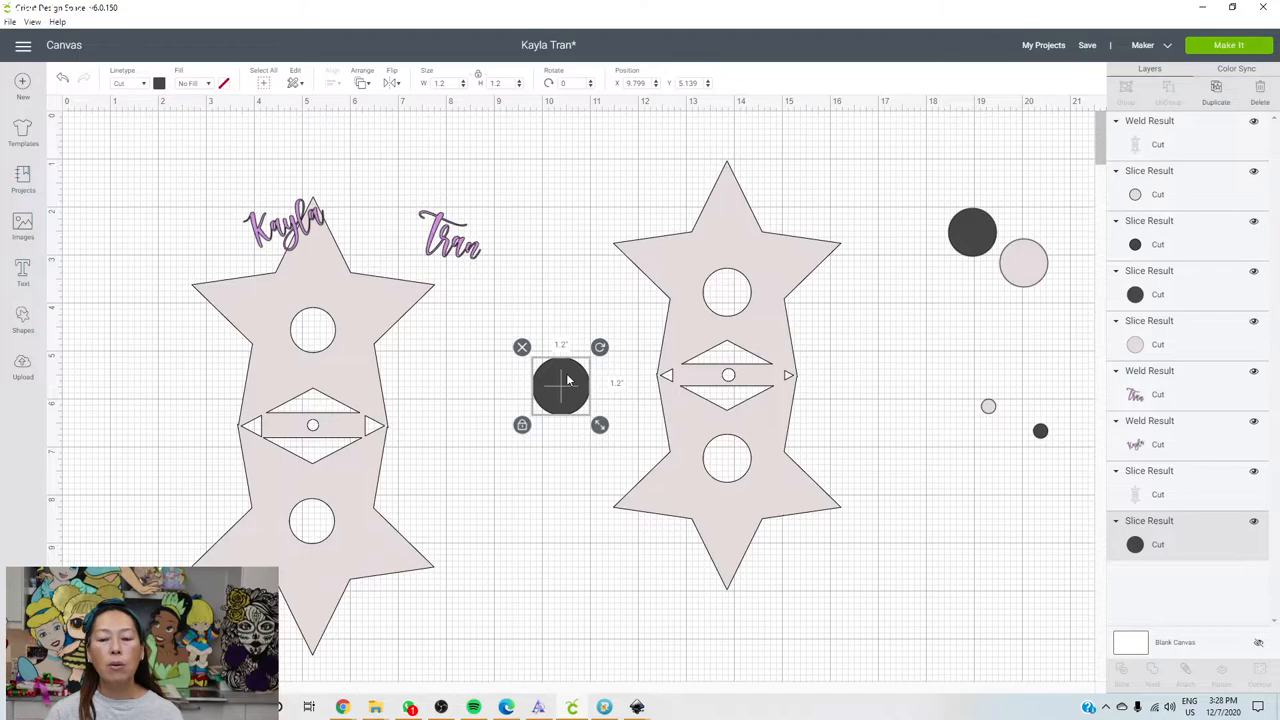
left_click_drag(560, 384, 576, 374)
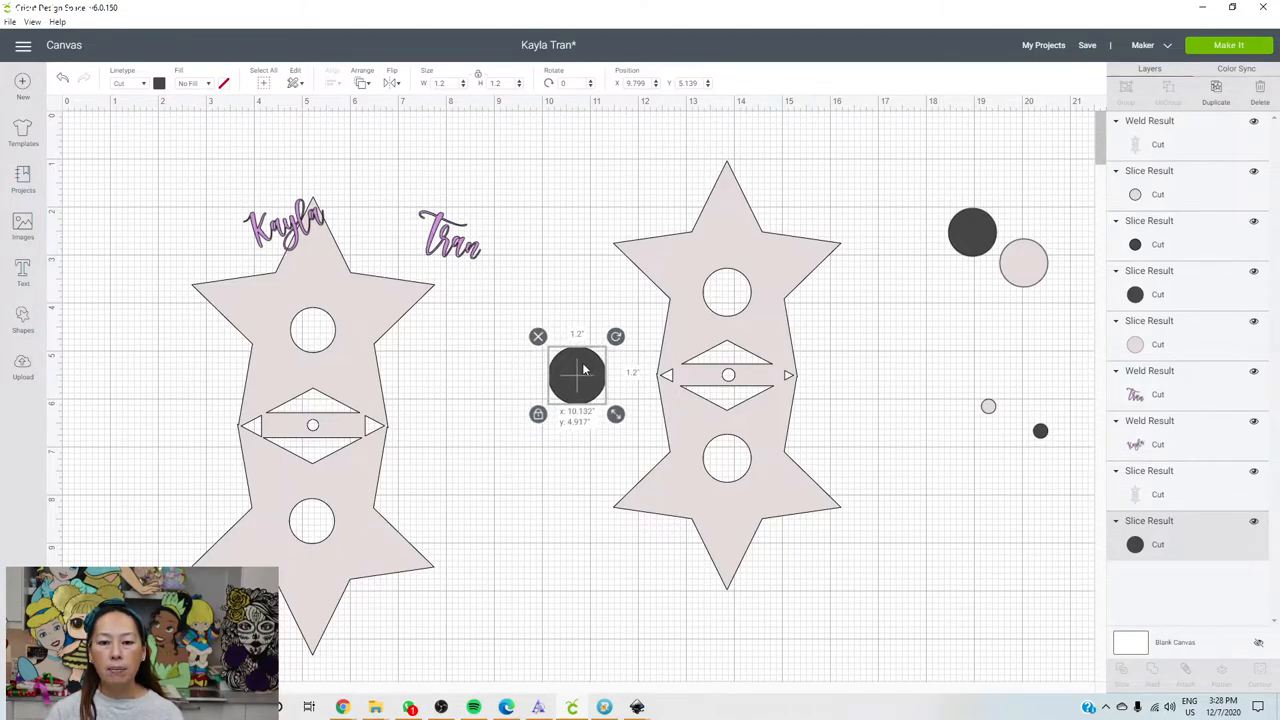
left_click_drag(576, 376, 598, 376)
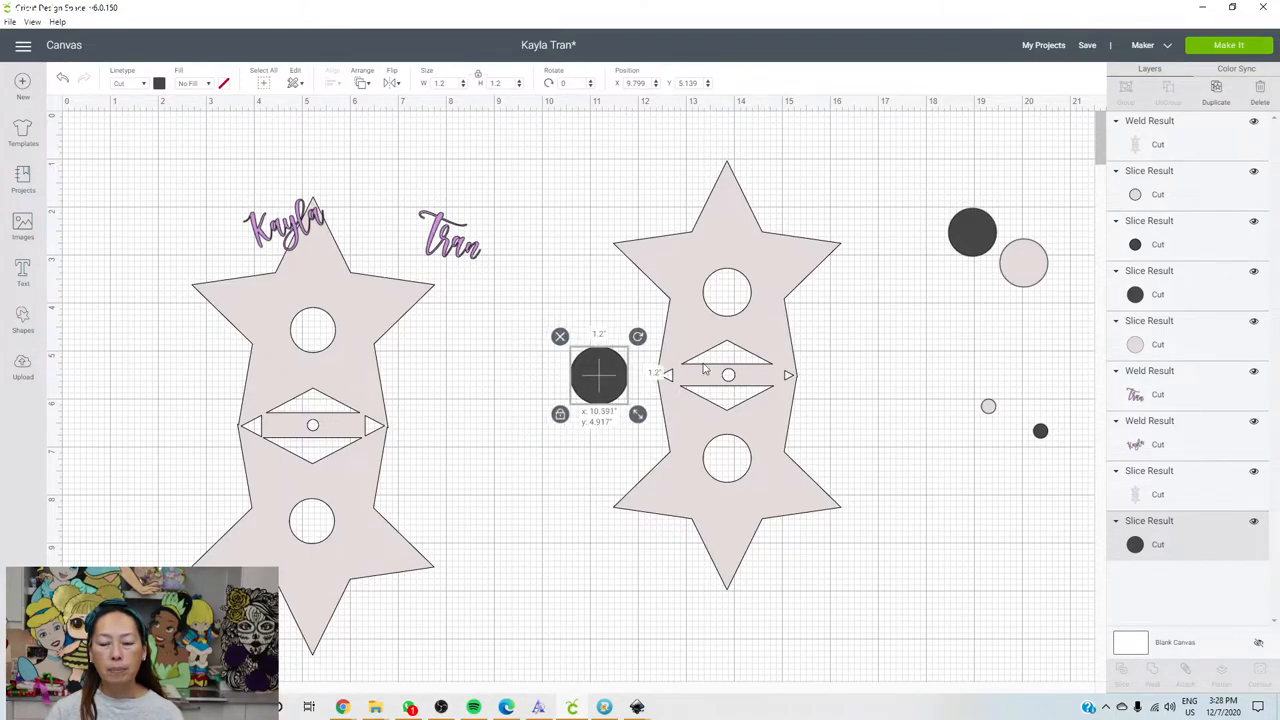
left_click_drag(600, 376, 980, 350)
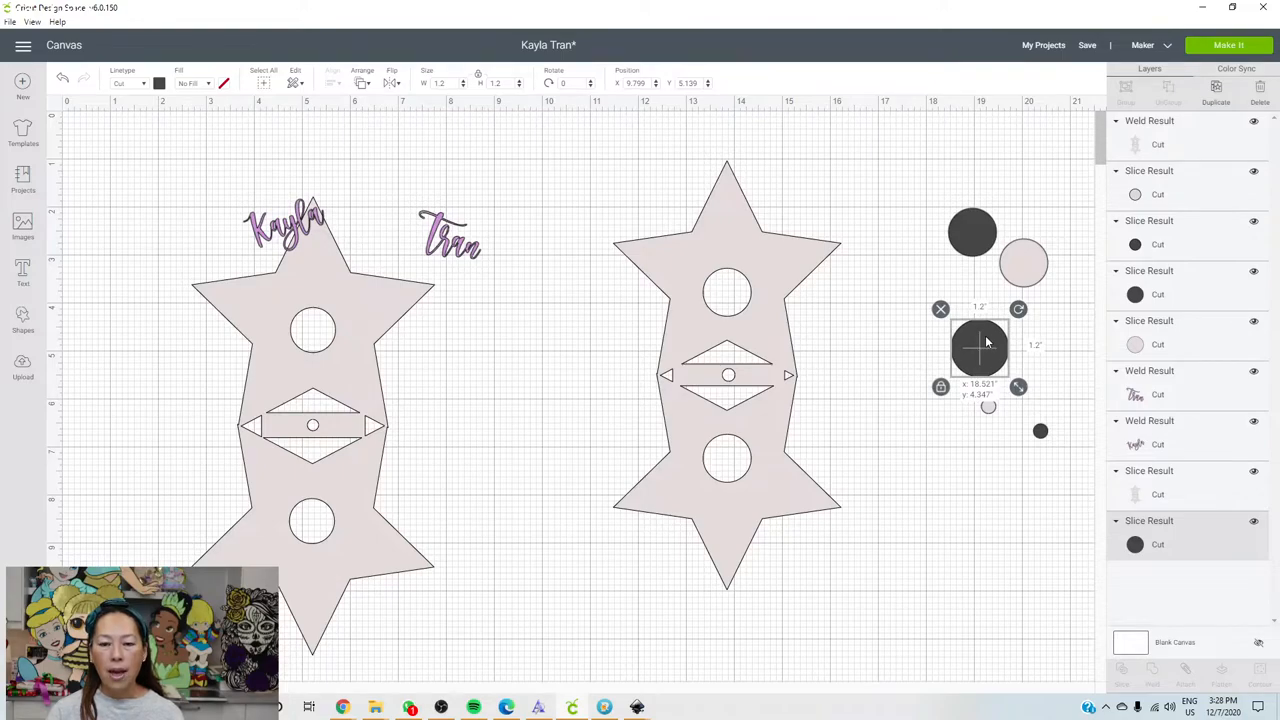
left_click_drag(980, 344, 908, 320)
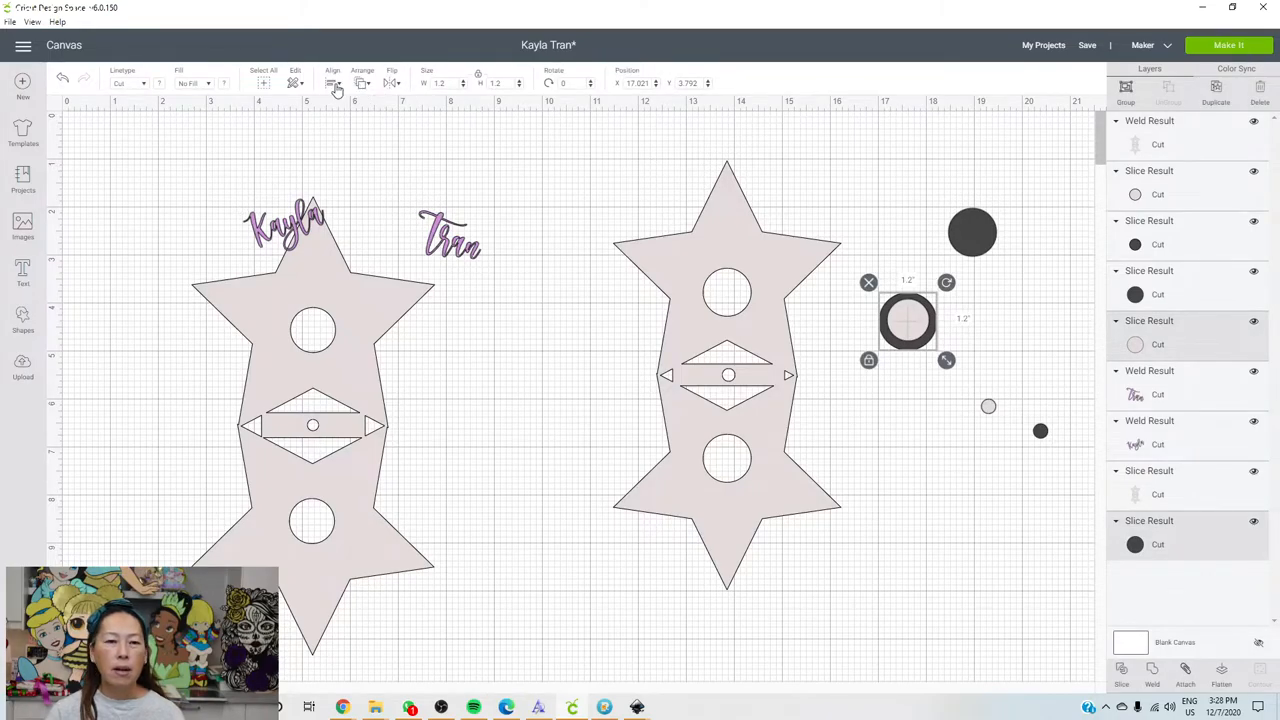
- Centre-align the two circles and slice them into a hollow ring
left_click(332, 84)
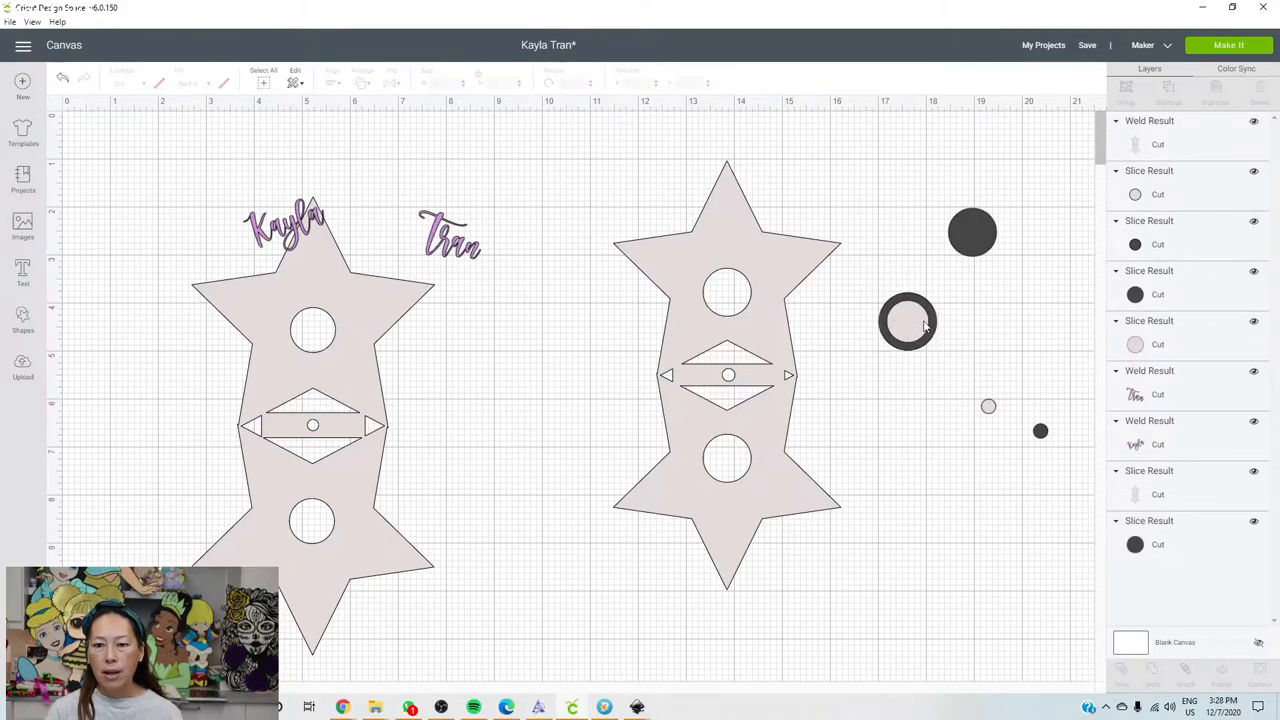
left_click(908, 322)
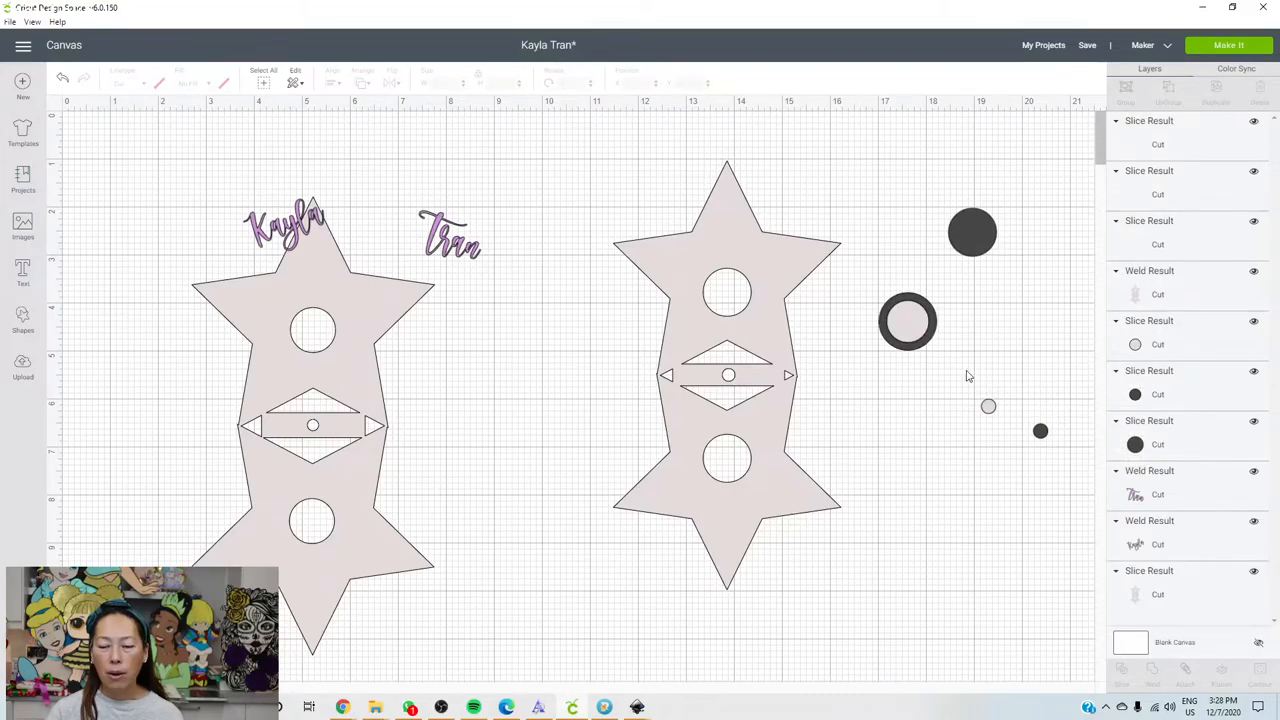
- Fit the hollow ring over the star's top hole, resizing it to match
left_click(988, 406)
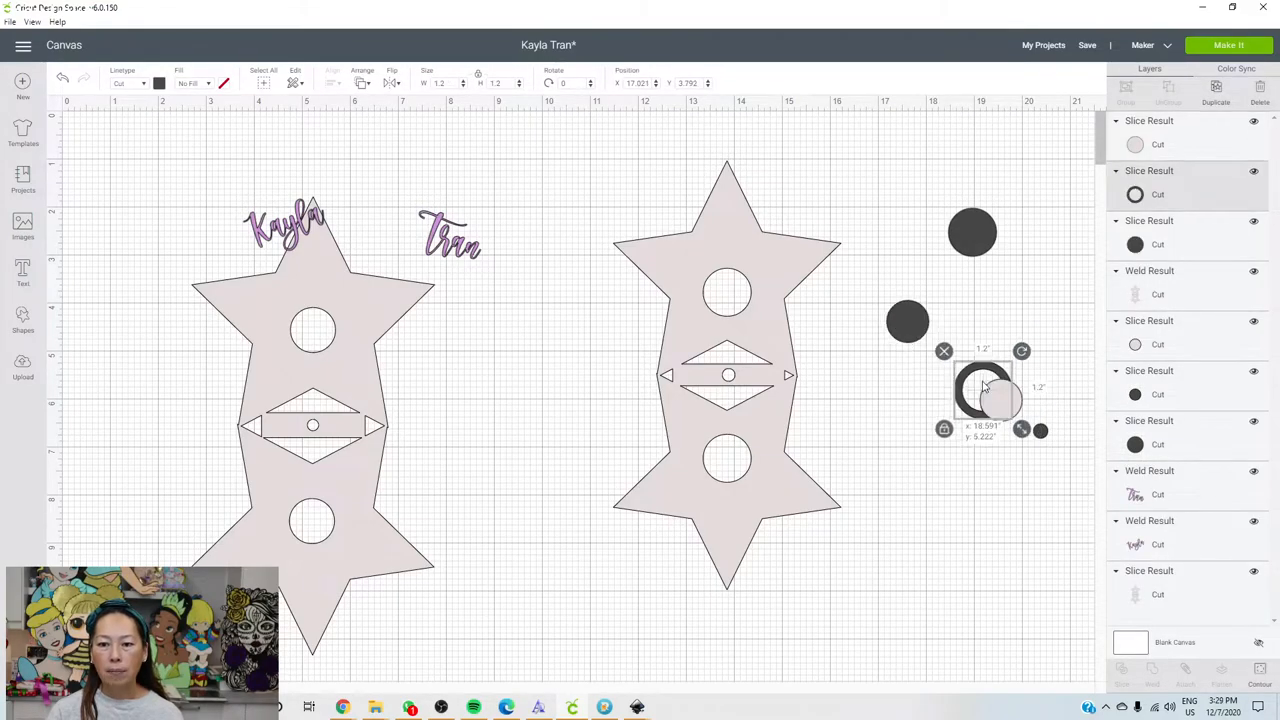
left_click_drag(984, 388, 842, 322)
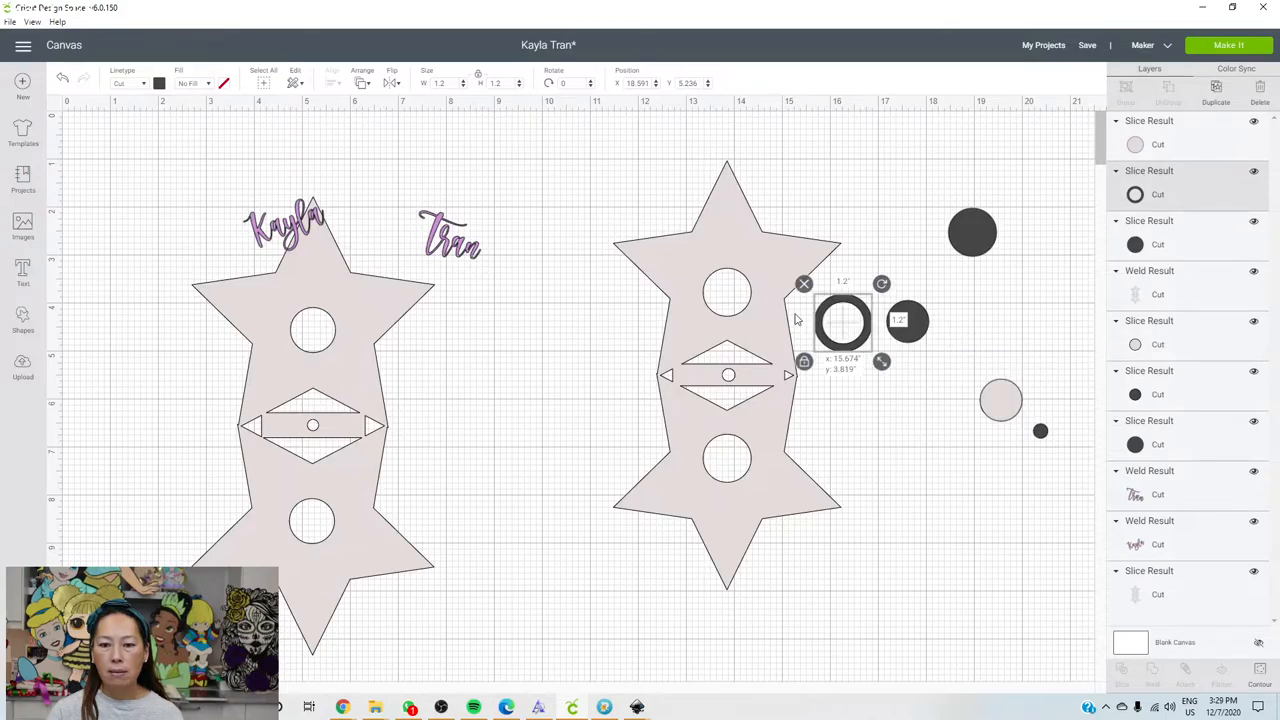
left_click_drag(844, 320, 728, 290)
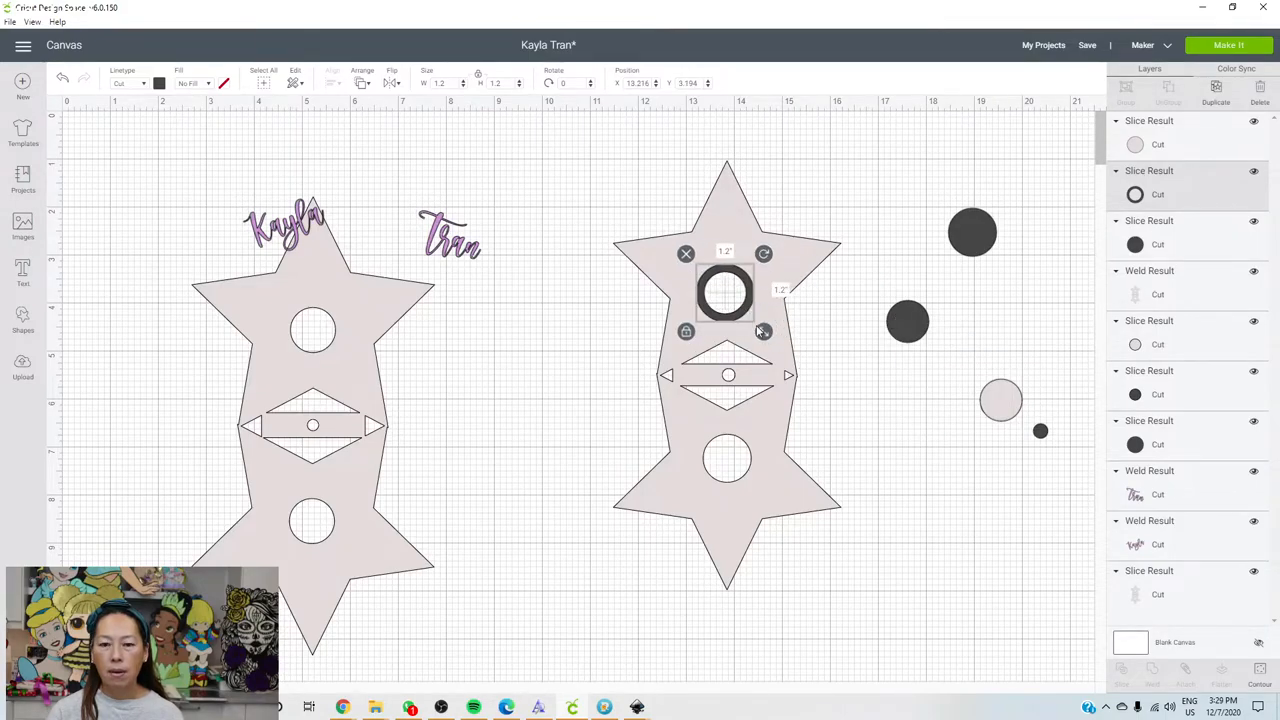
left_click_drag(764, 332, 752, 320)
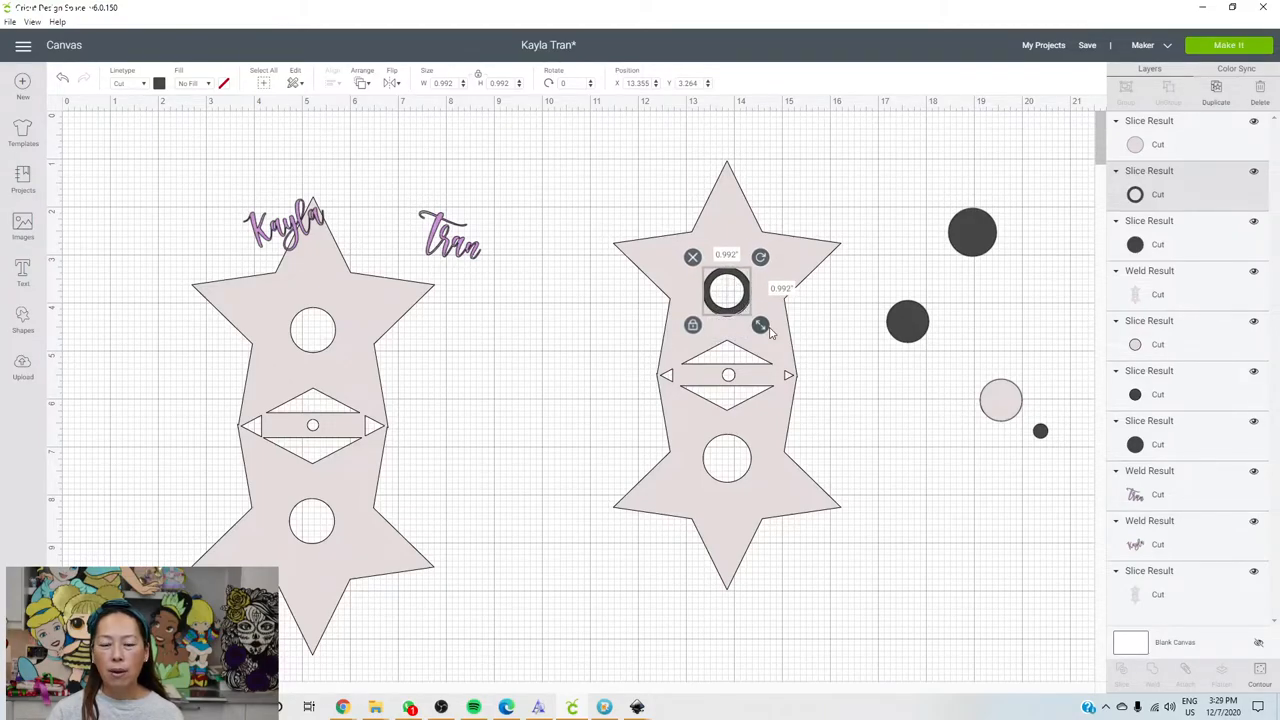
left_click_drag(760, 326, 764, 328)
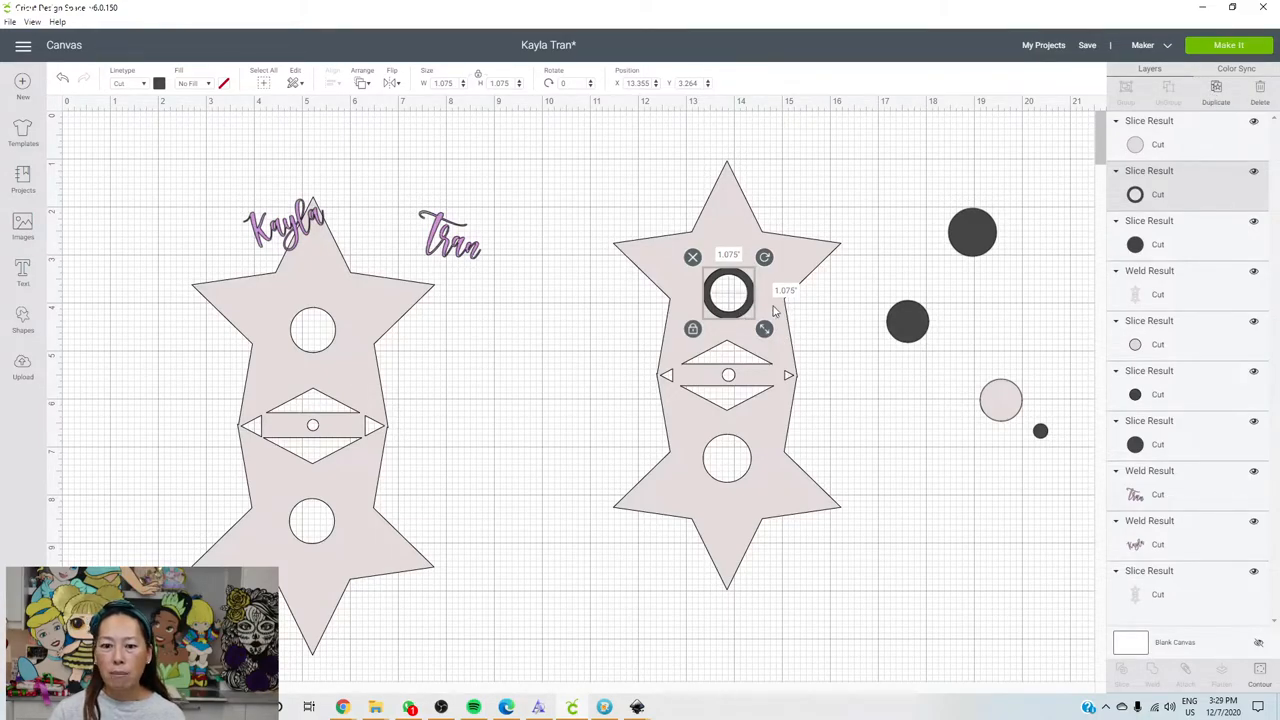
- Place a ring over the bottom hole, check the fit, and move the rings aside
left_click_drag(728, 292, 728, 452)
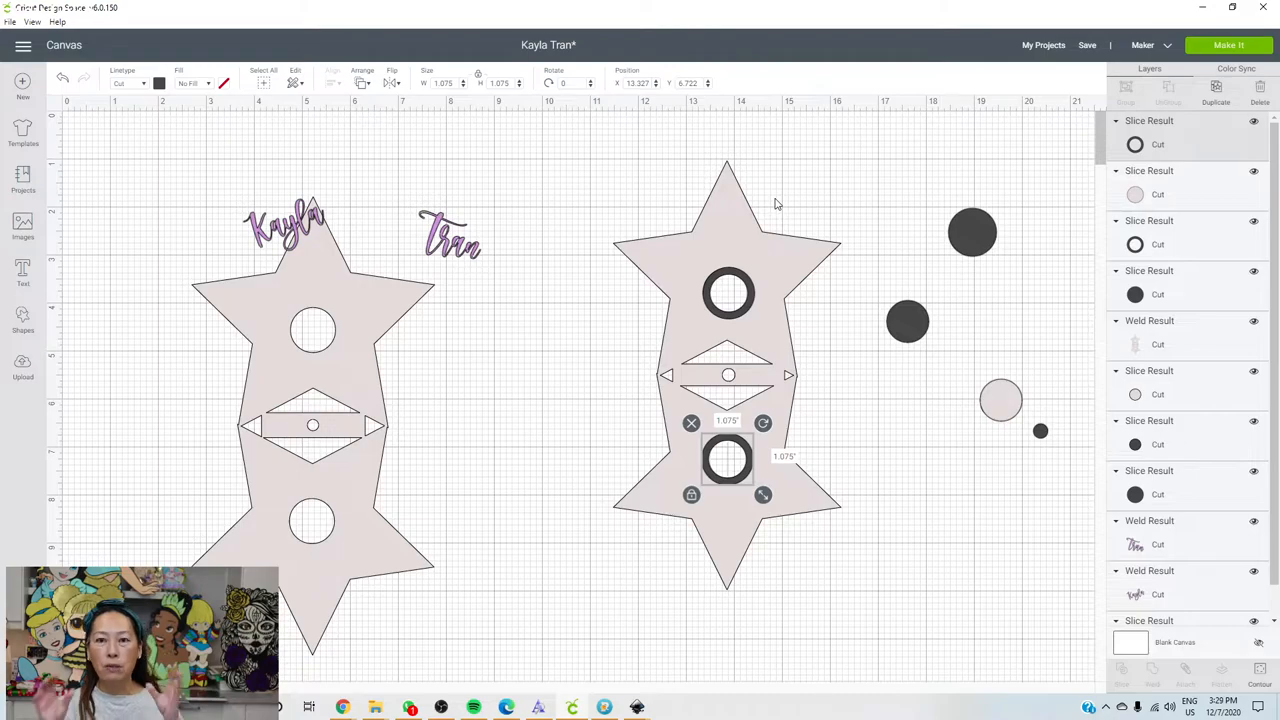
mouse_move(746, 308)
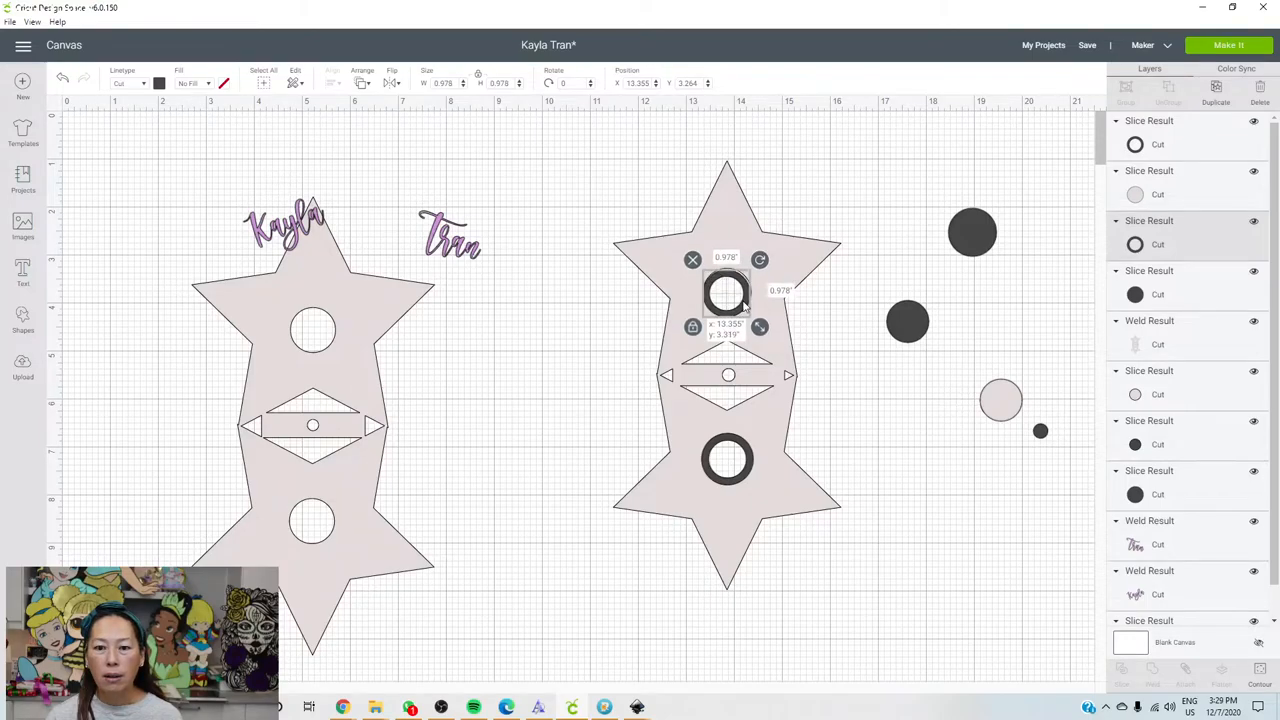
left_click(778, 324)
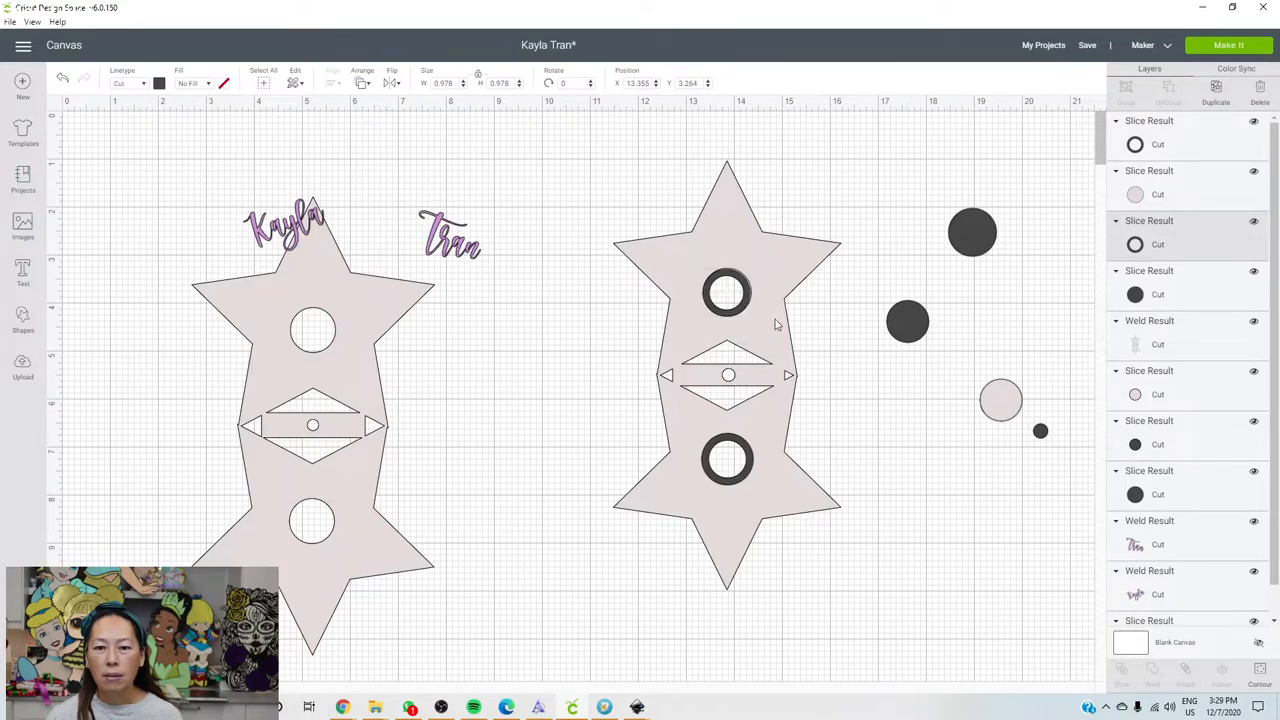
left_click(728, 292)
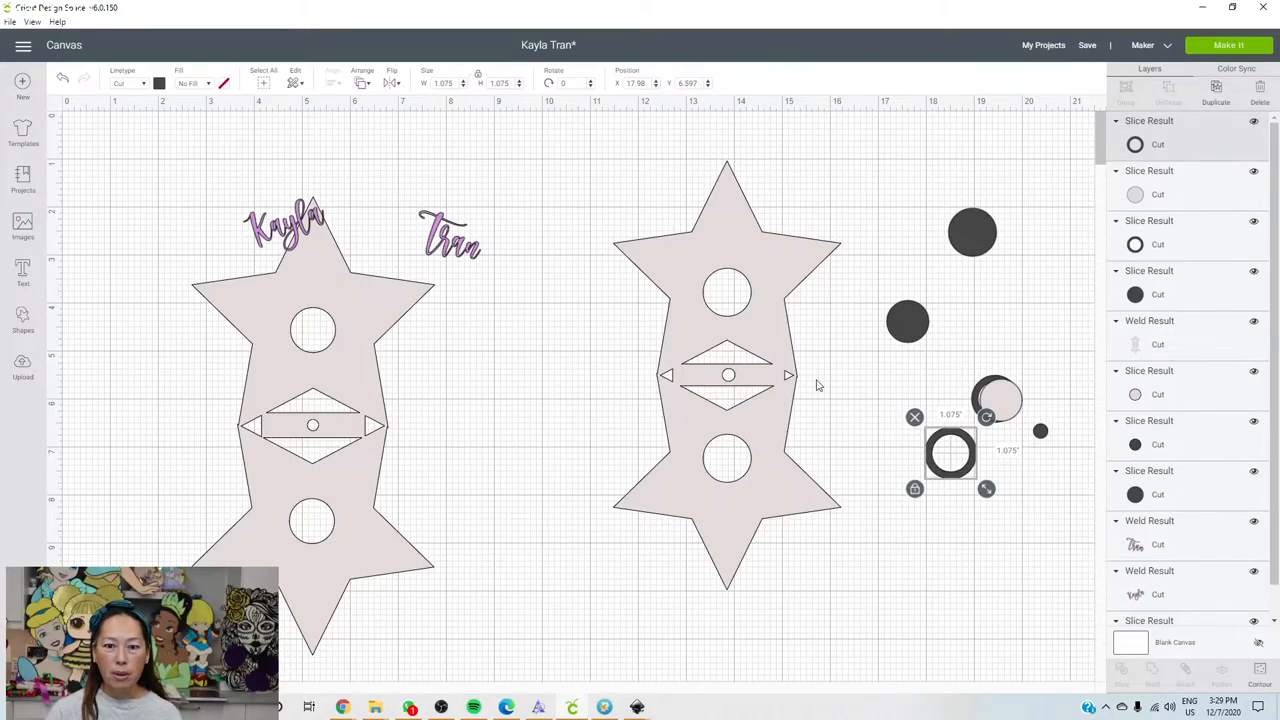
mouse_move(752, 262)
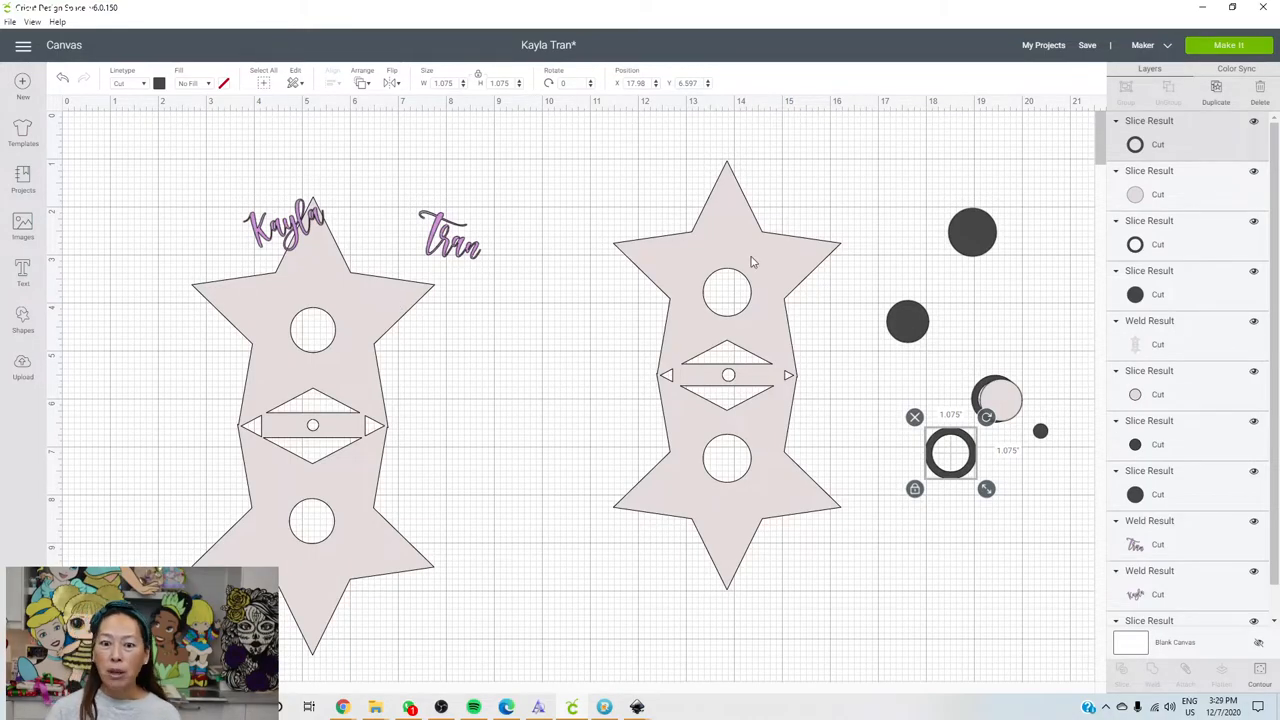
mouse_move(682, 270)
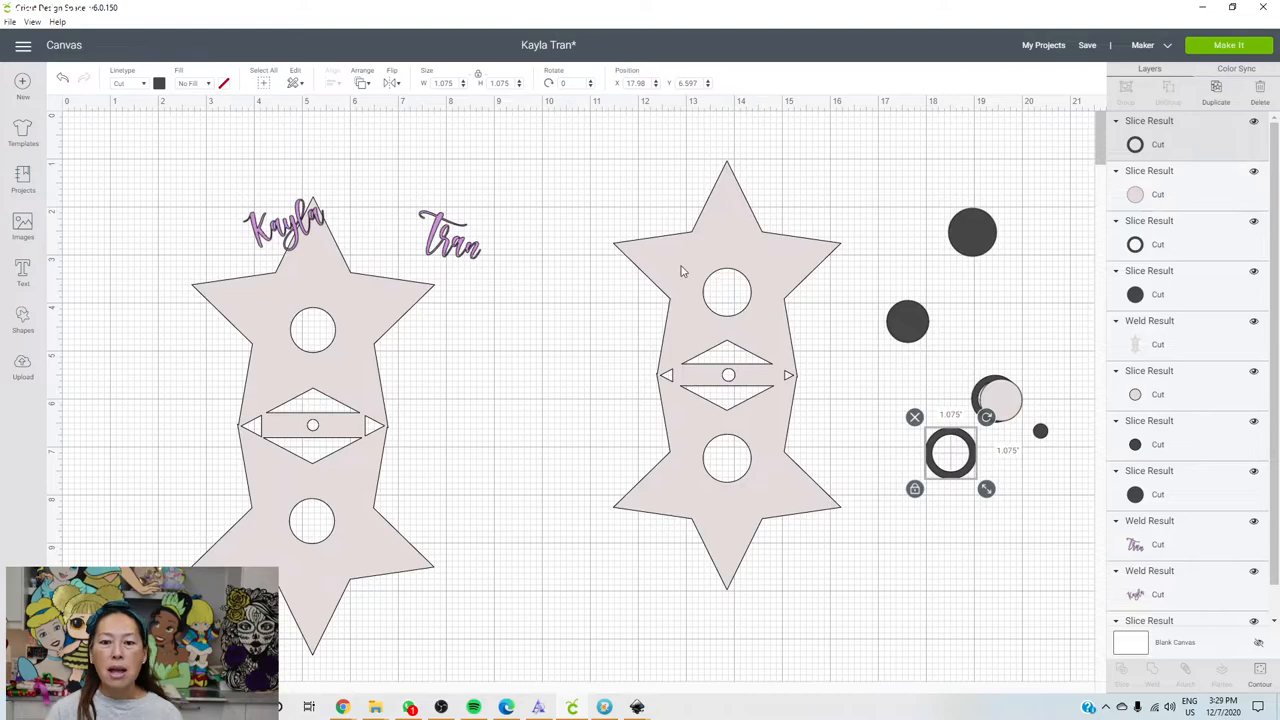
mouse_move(752, 312)
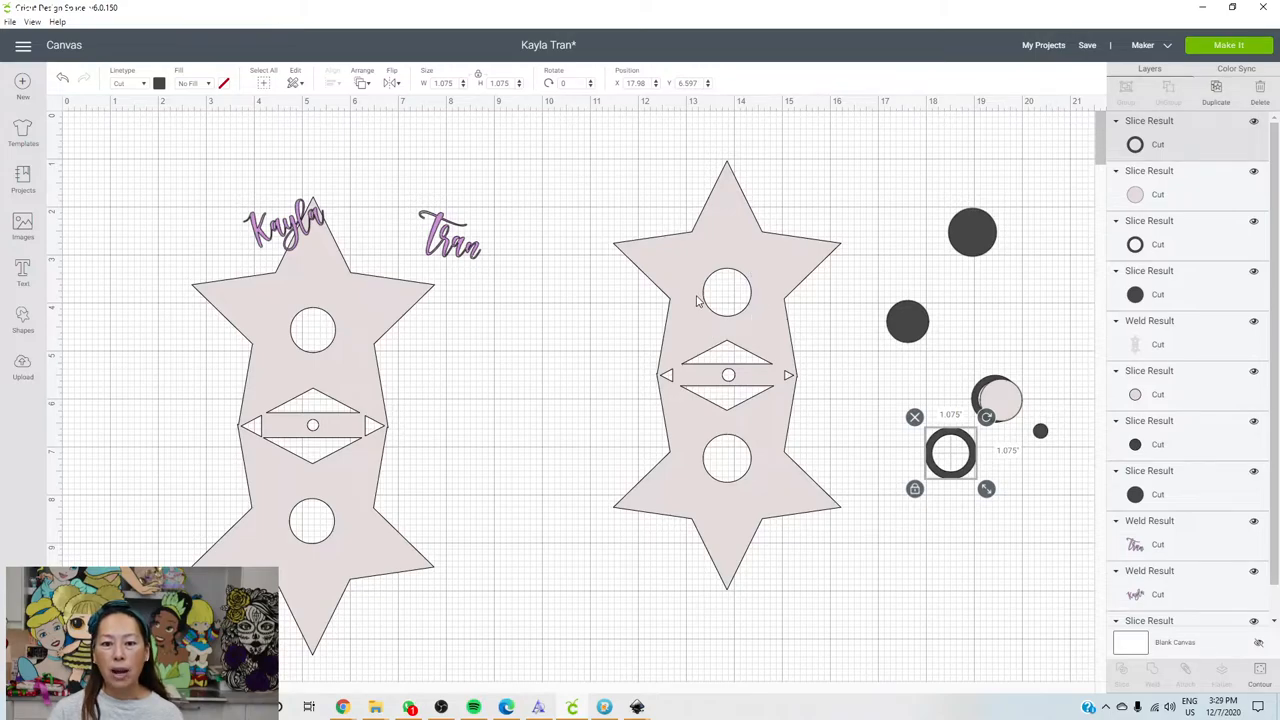
mouse_move(728, 260)
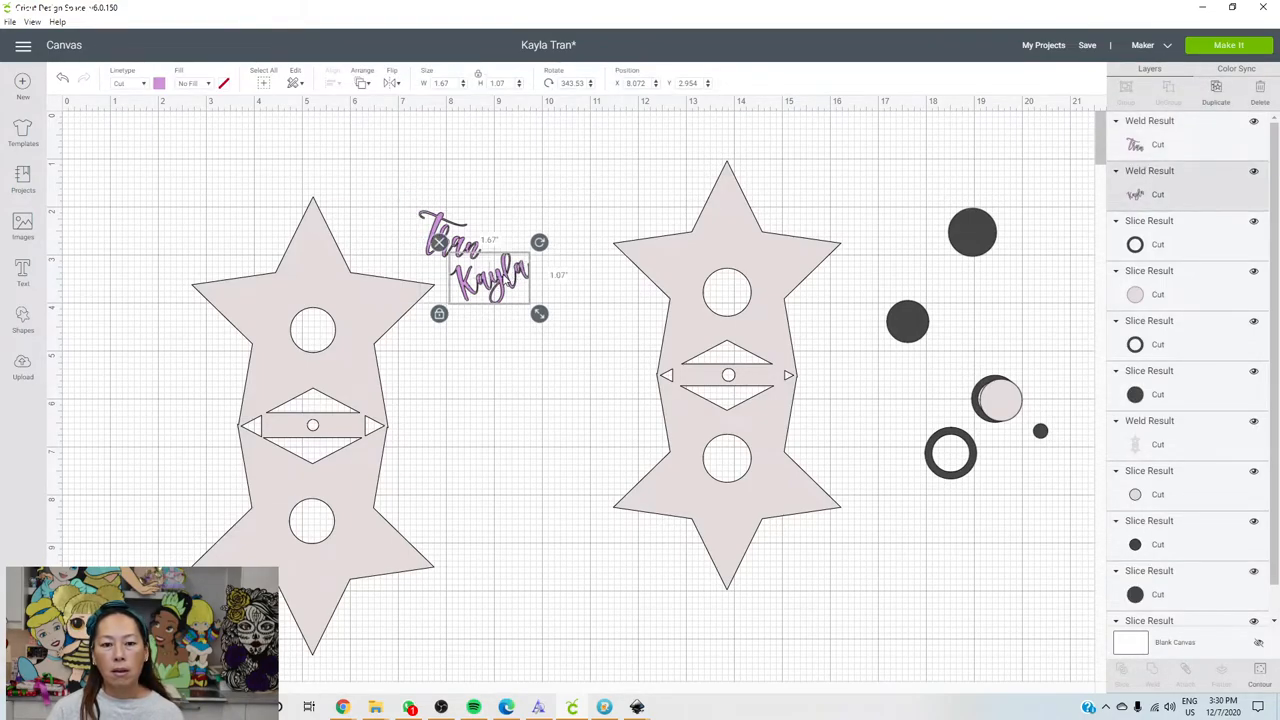
left_click_drag(490, 280, 696, 250)
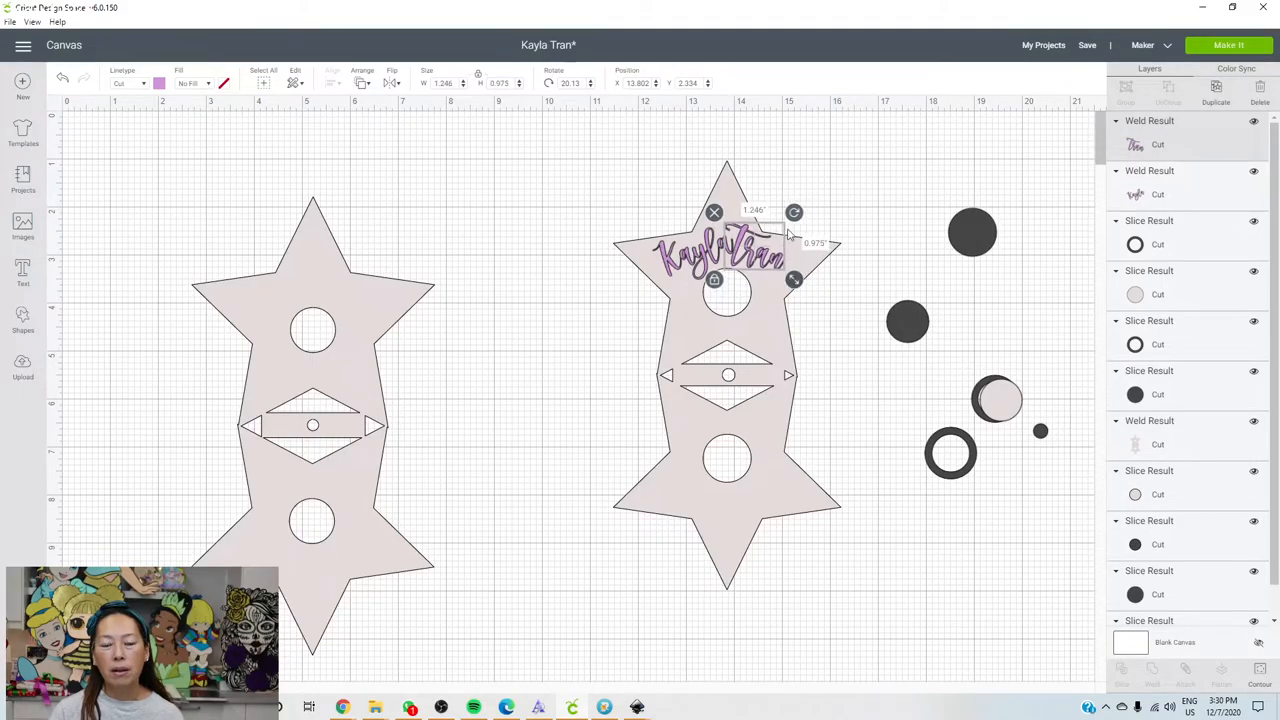
left_click_drag(794, 280, 790, 284)
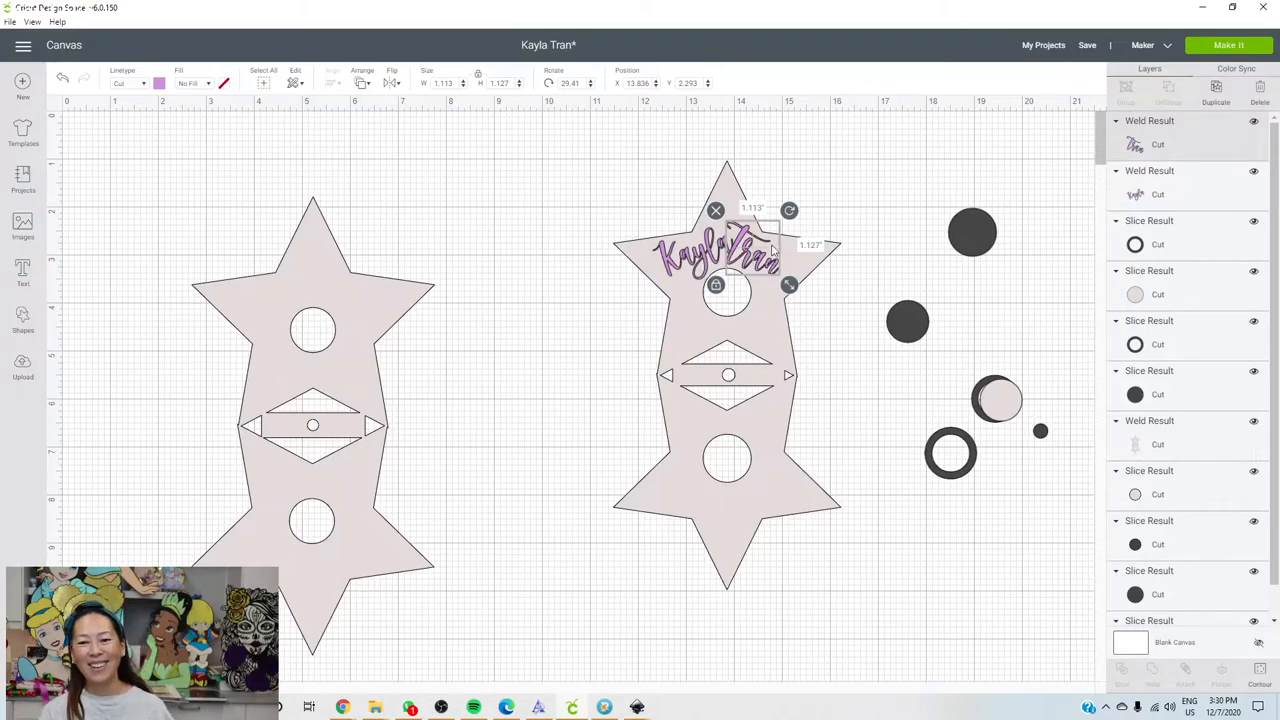
mouse_move(470, 376)
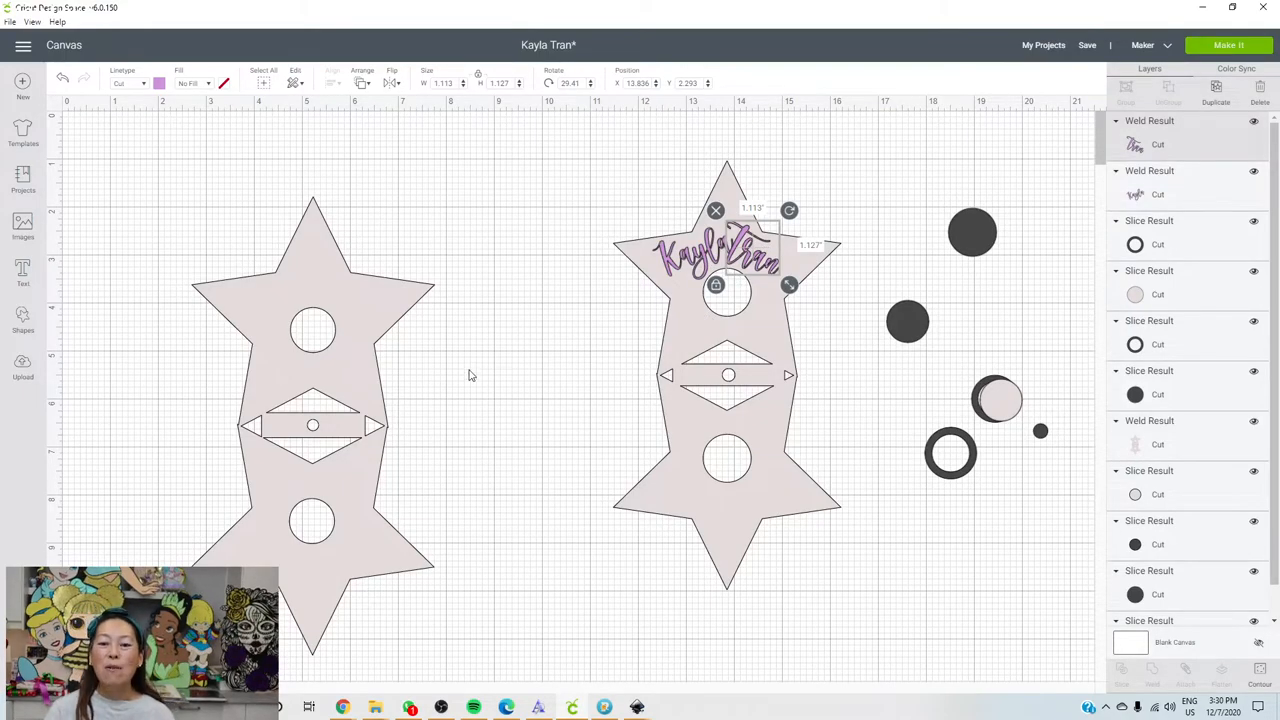
left_click(504, 370)
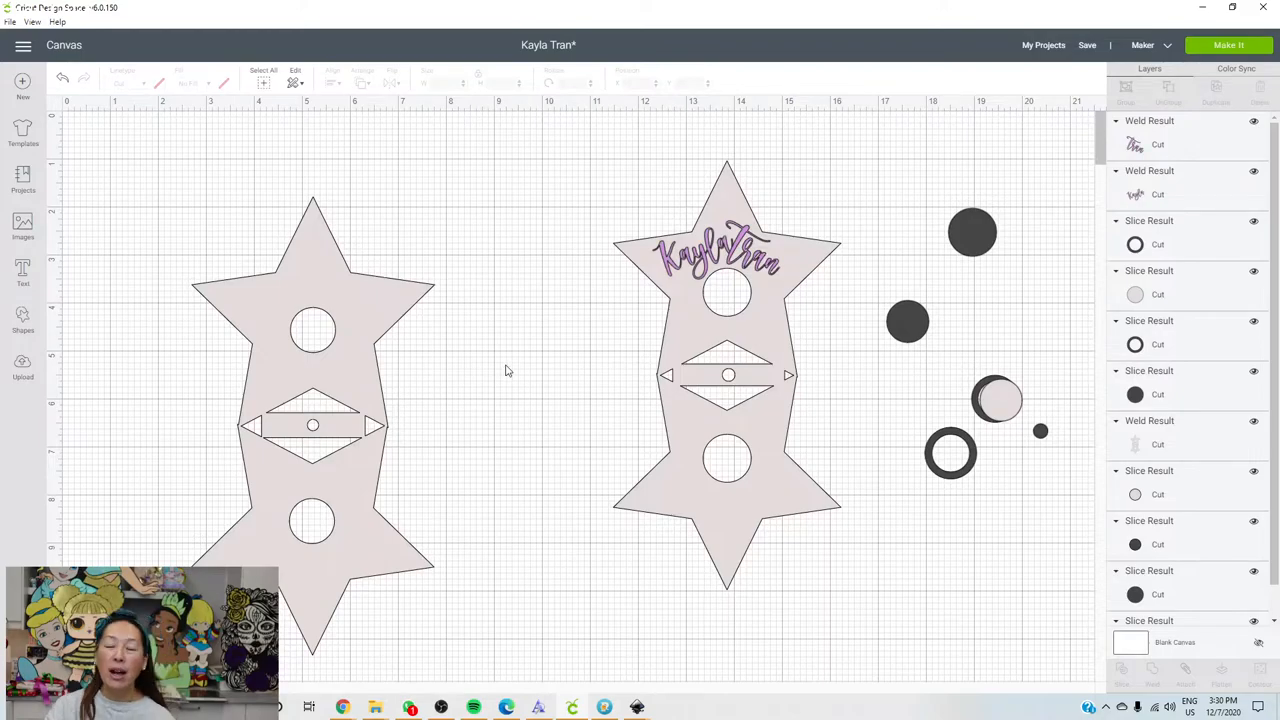
mouse_move(508, 364)
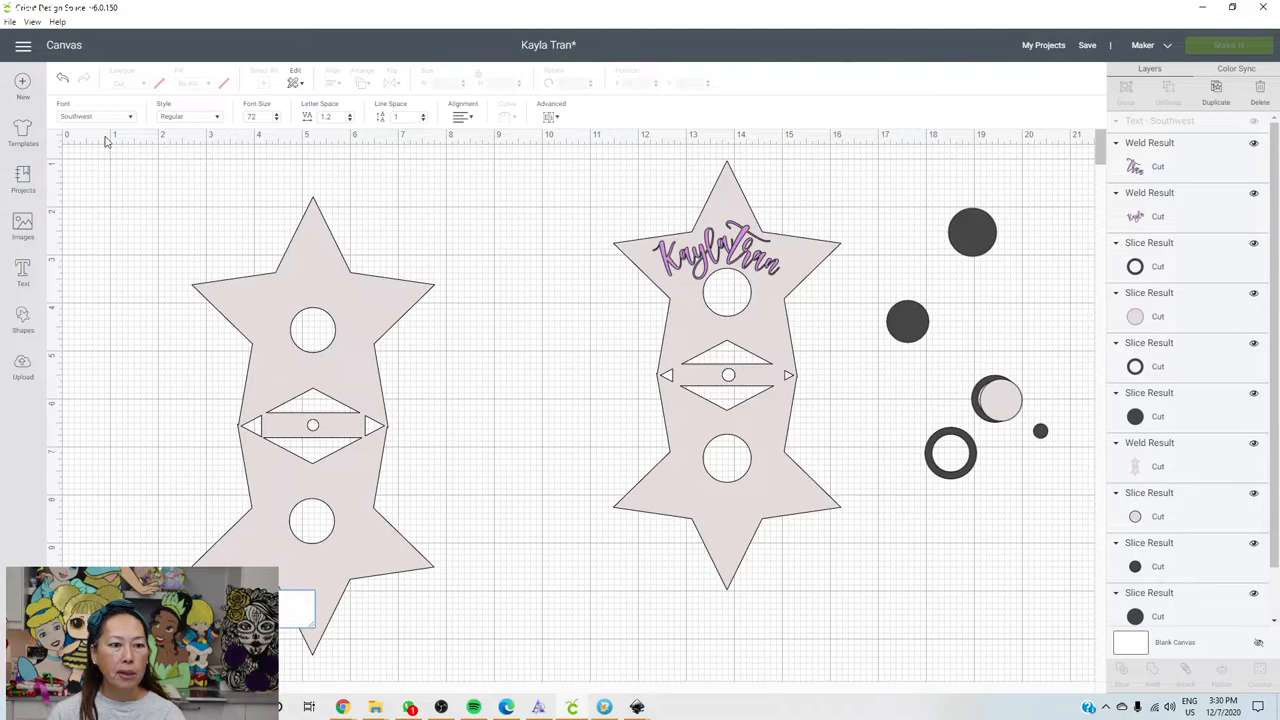
left_click(96, 116)
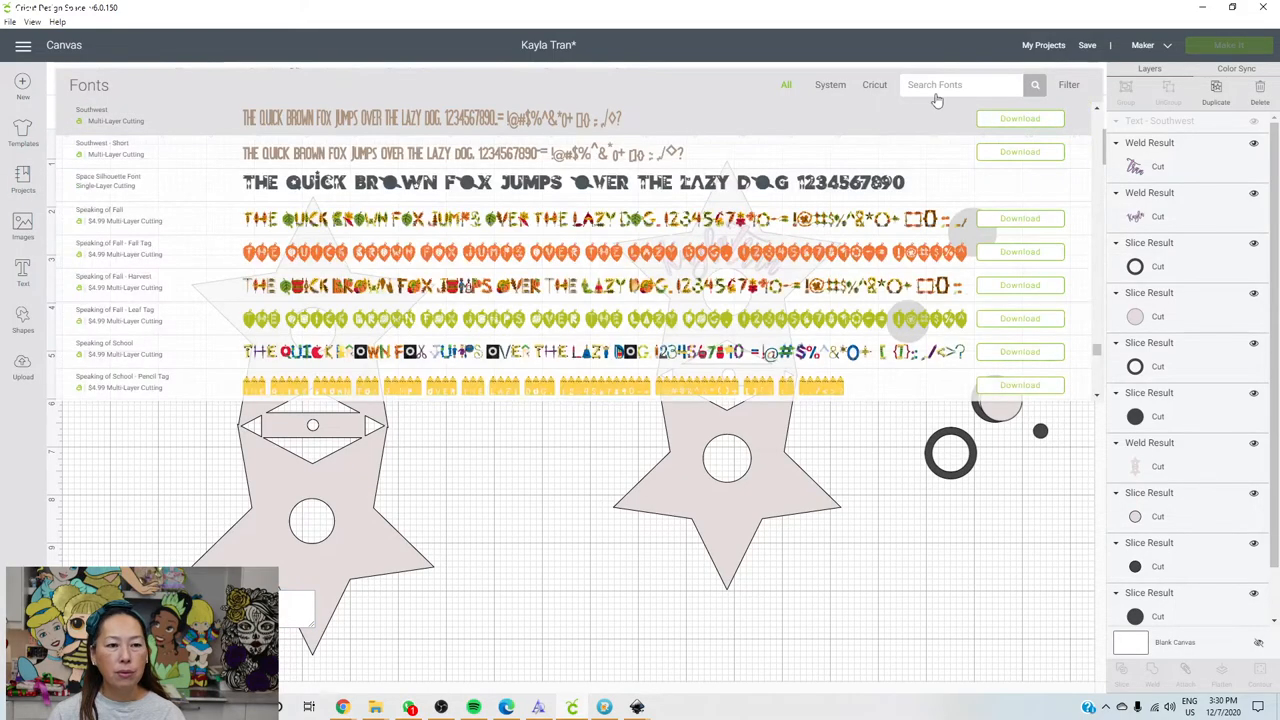
type("calif")
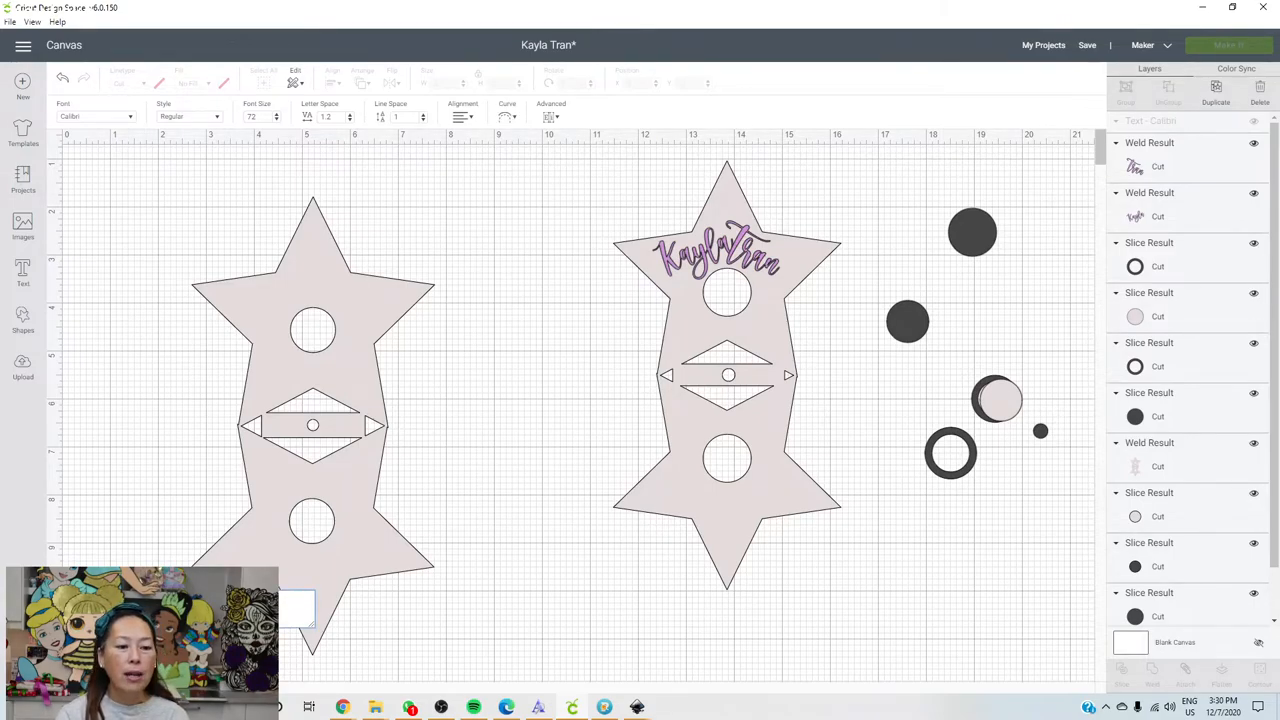
left_click(22, 272)
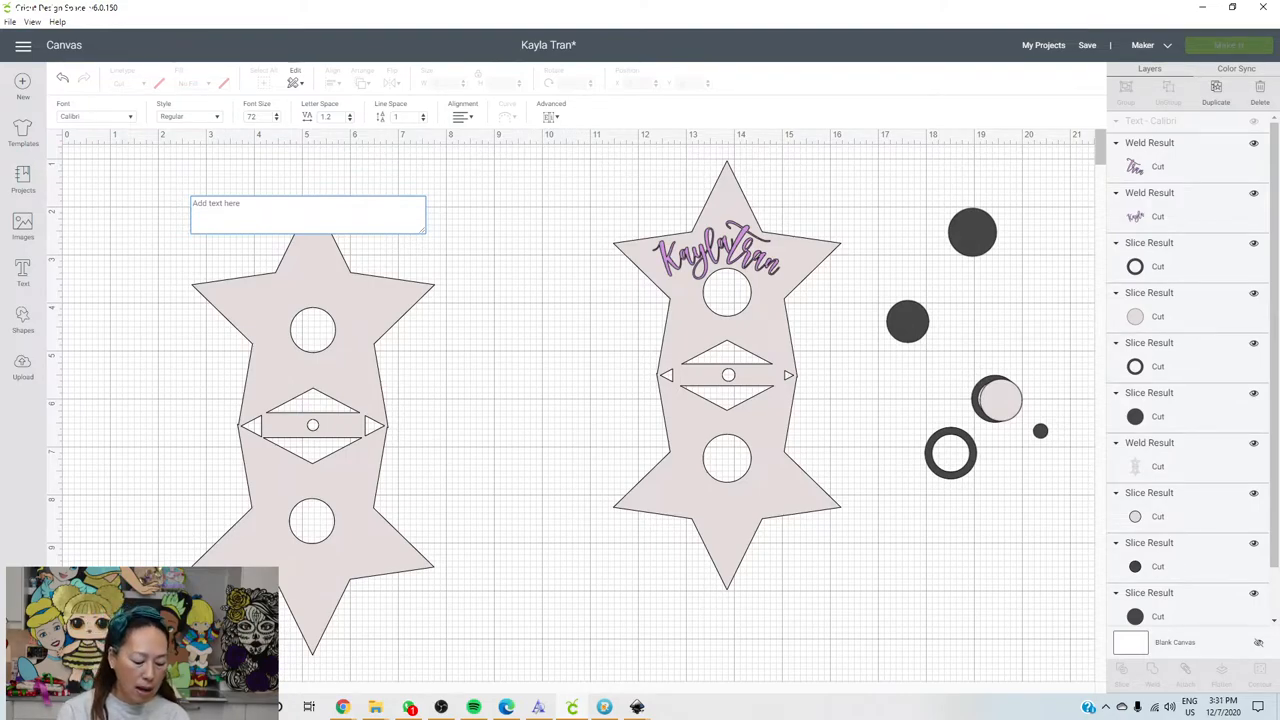
type("KAYLA TRAN")
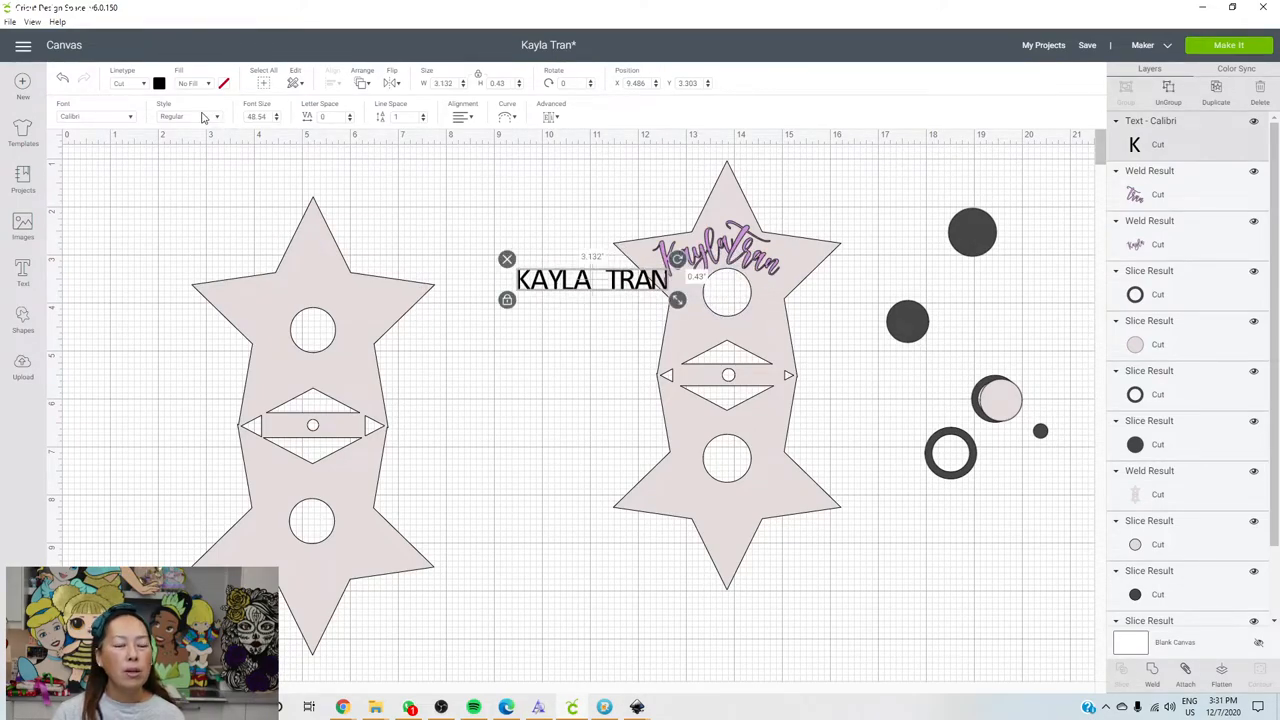
left_click(190, 116)
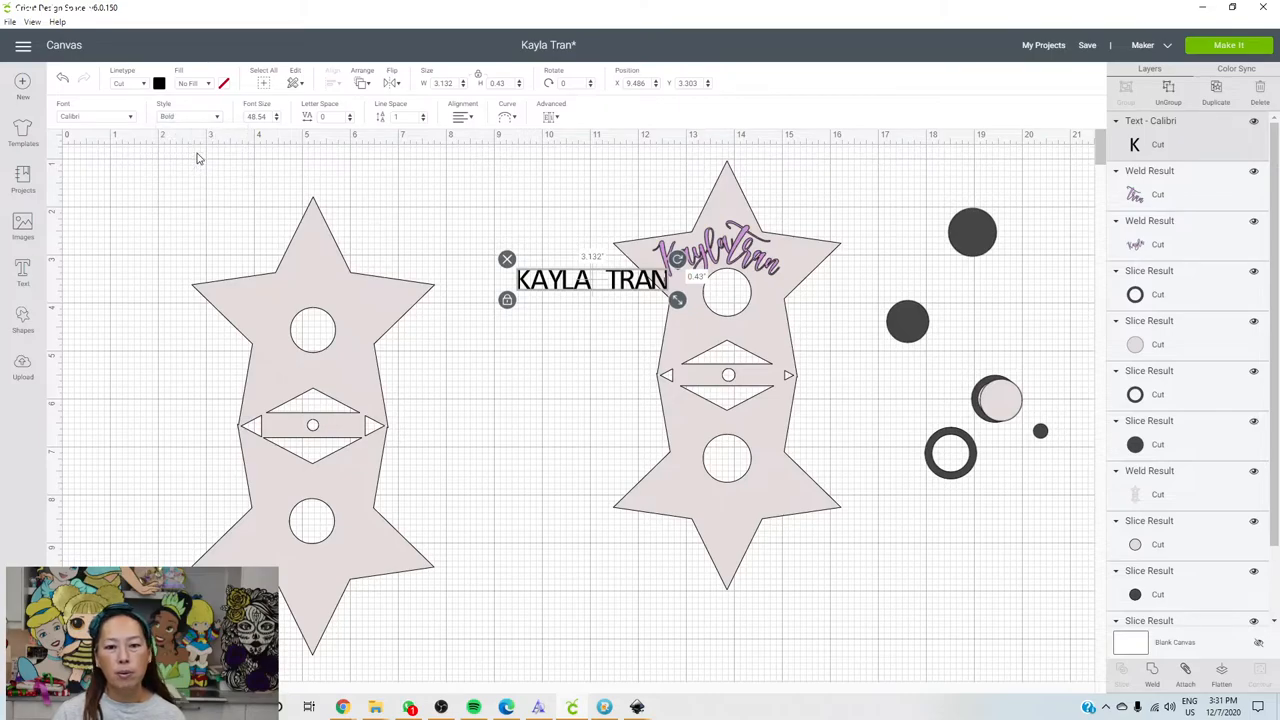
mouse_move(588, 150)
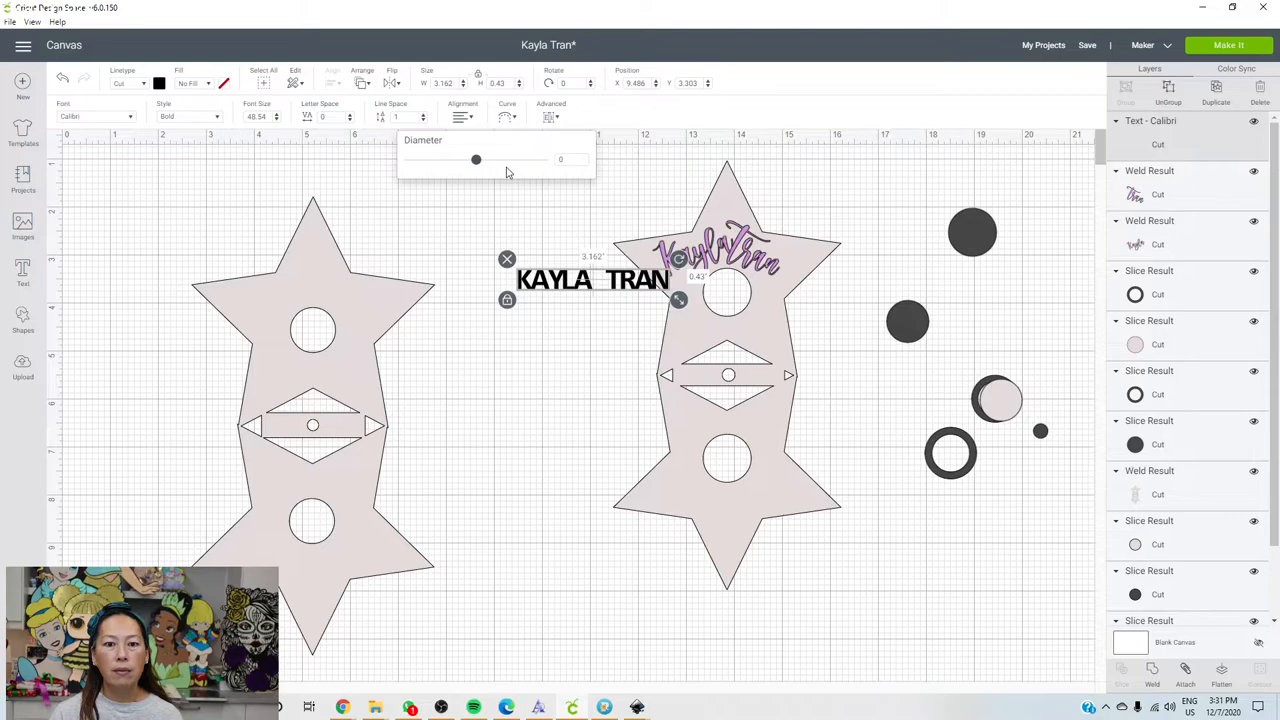
left_click_drag(476, 160, 544, 160)
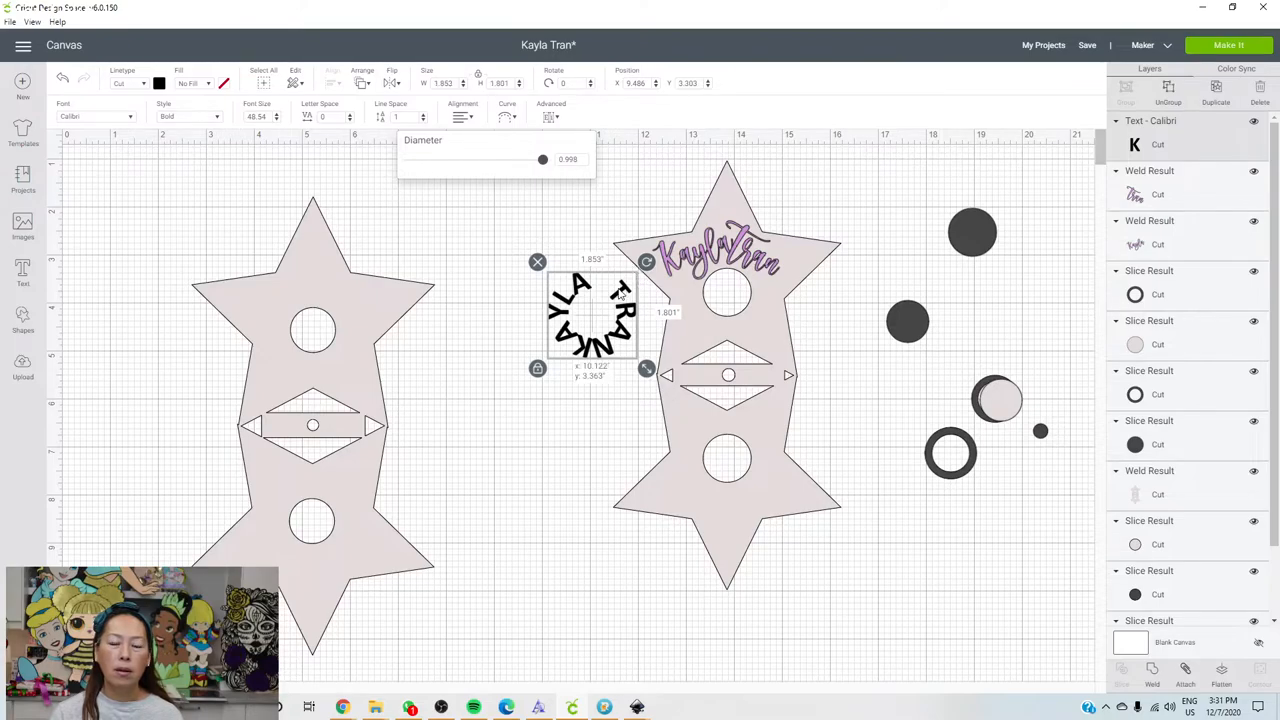
left_click_drag(592, 316, 724, 470)
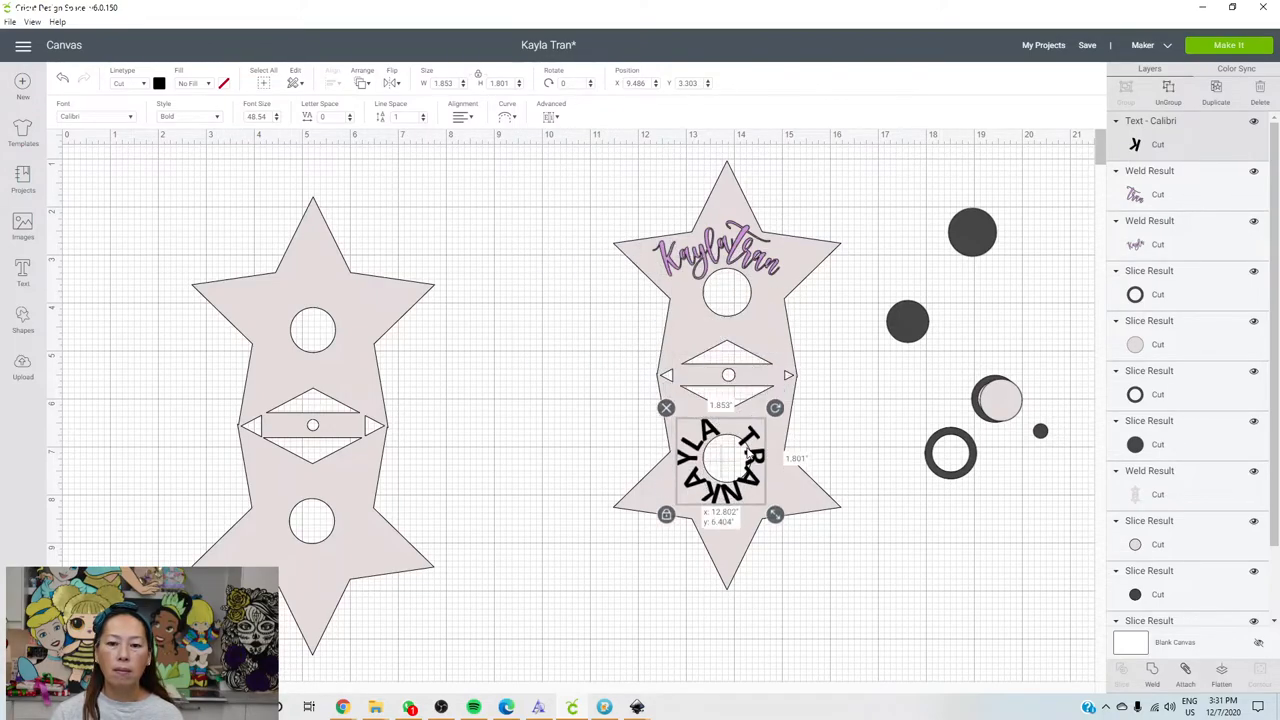
left_click_drag(720, 464, 724, 456)
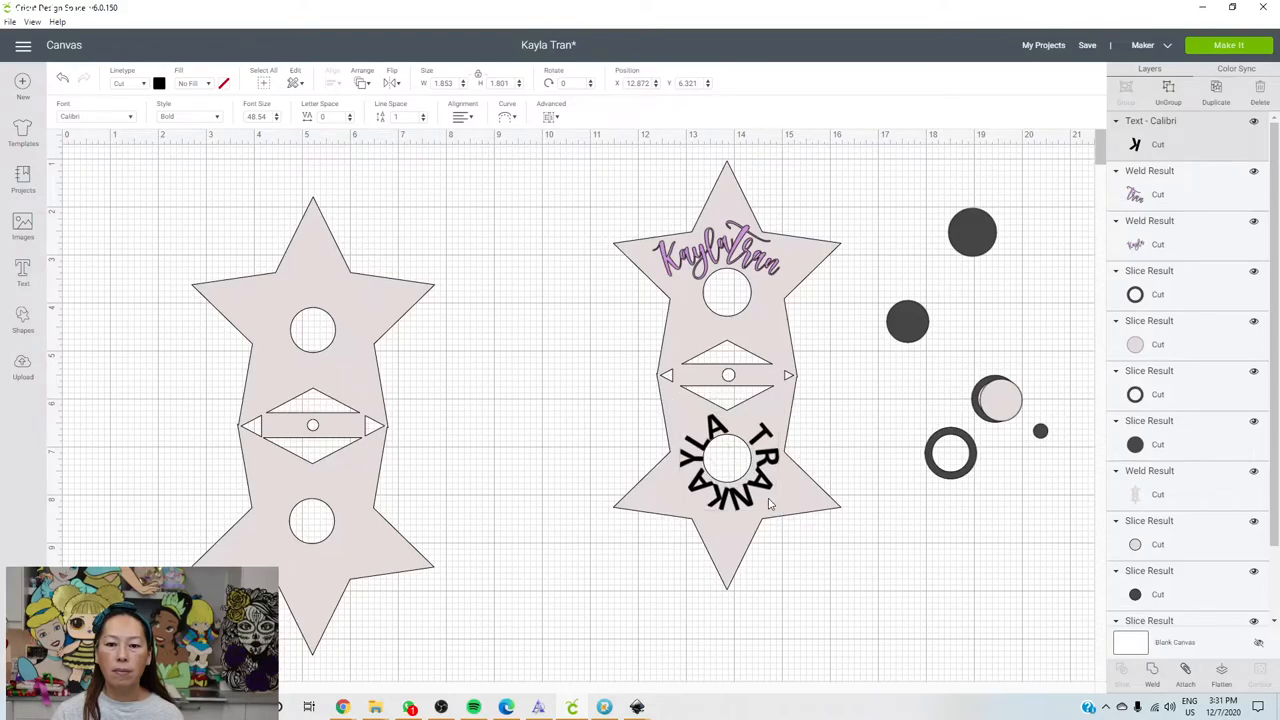
left_click(728, 460)
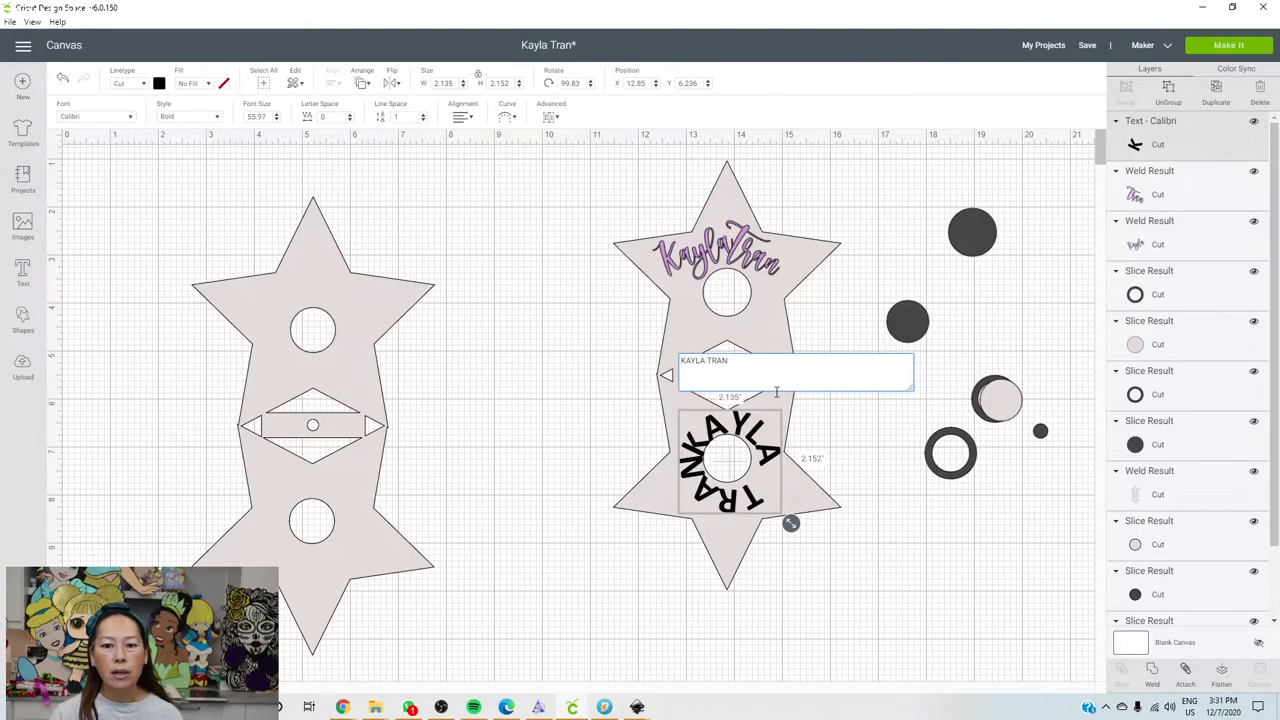
mouse_move(748, 364)
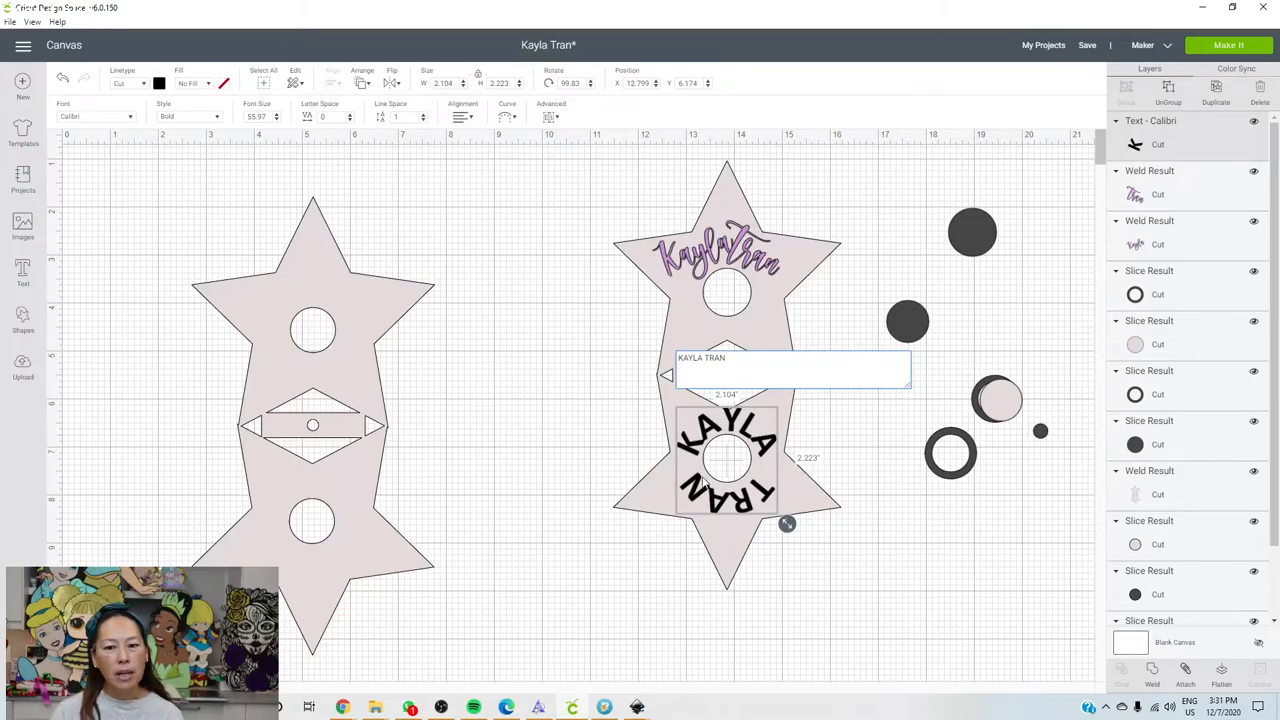
mouse_move(762, 472)
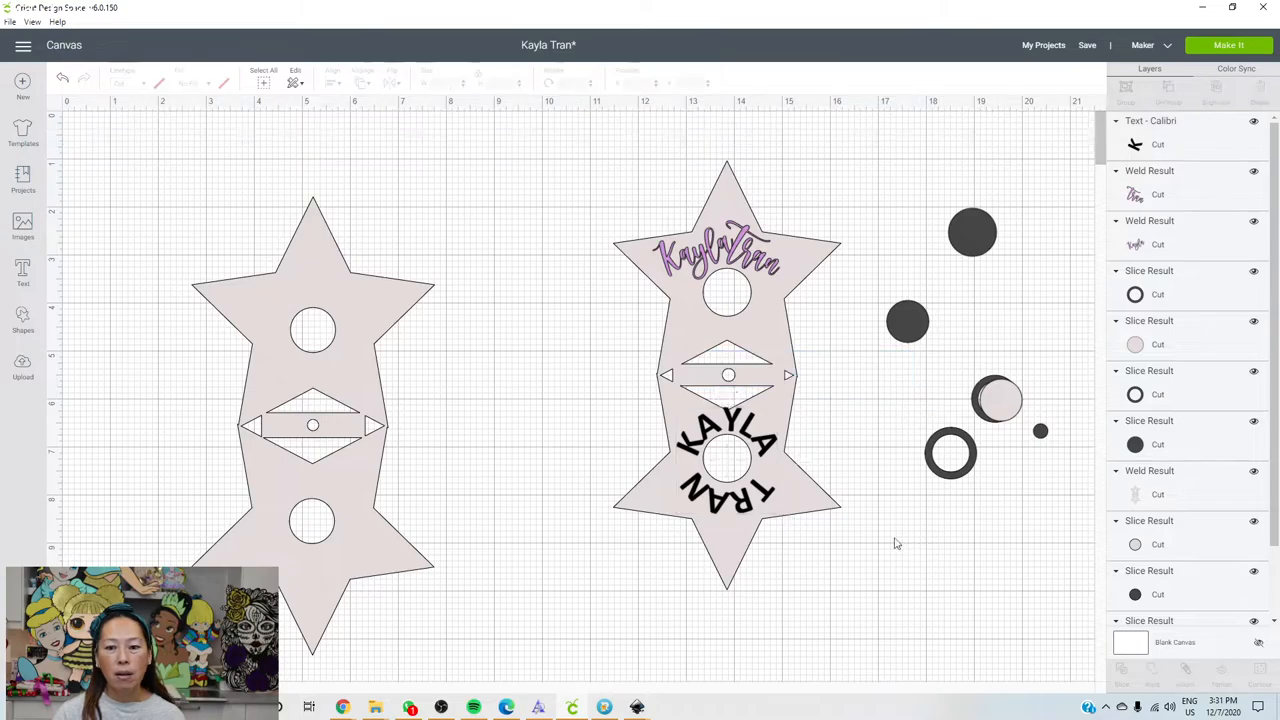
- Rotate the curved name so it arcs neatly around the hole
left_click(730, 450)
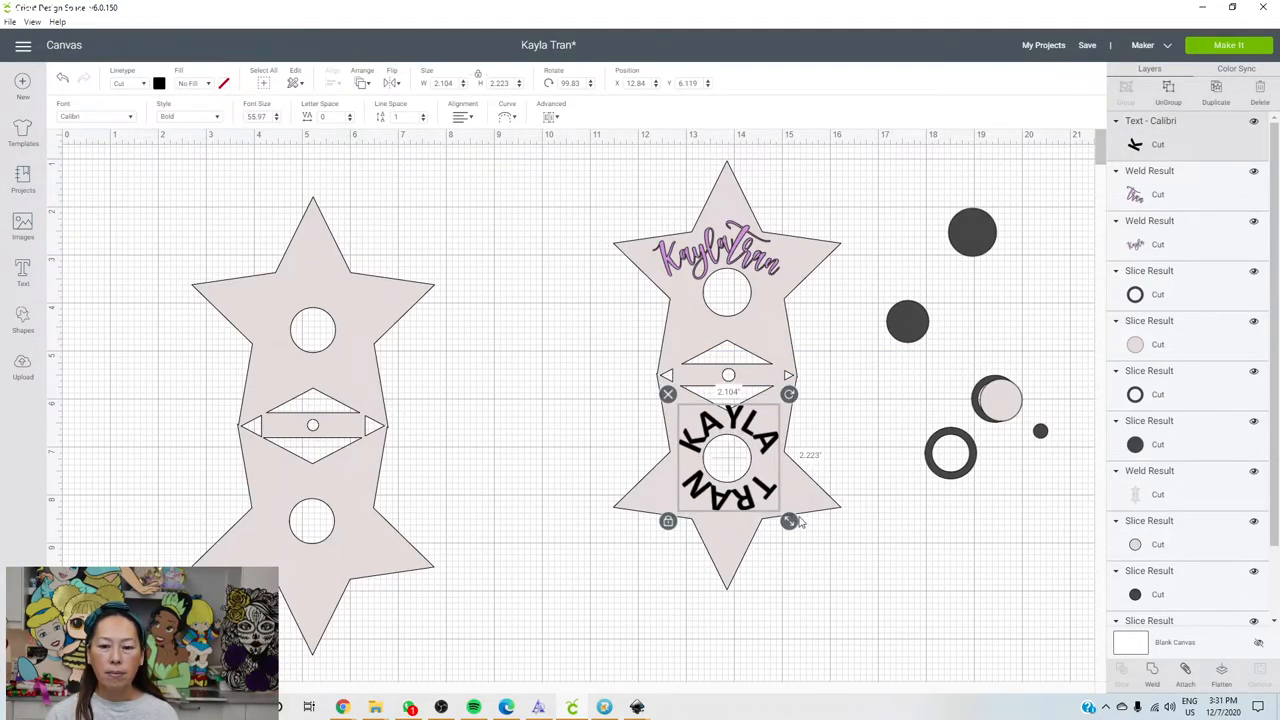
left_click_drag(788, 520, 784, 516)
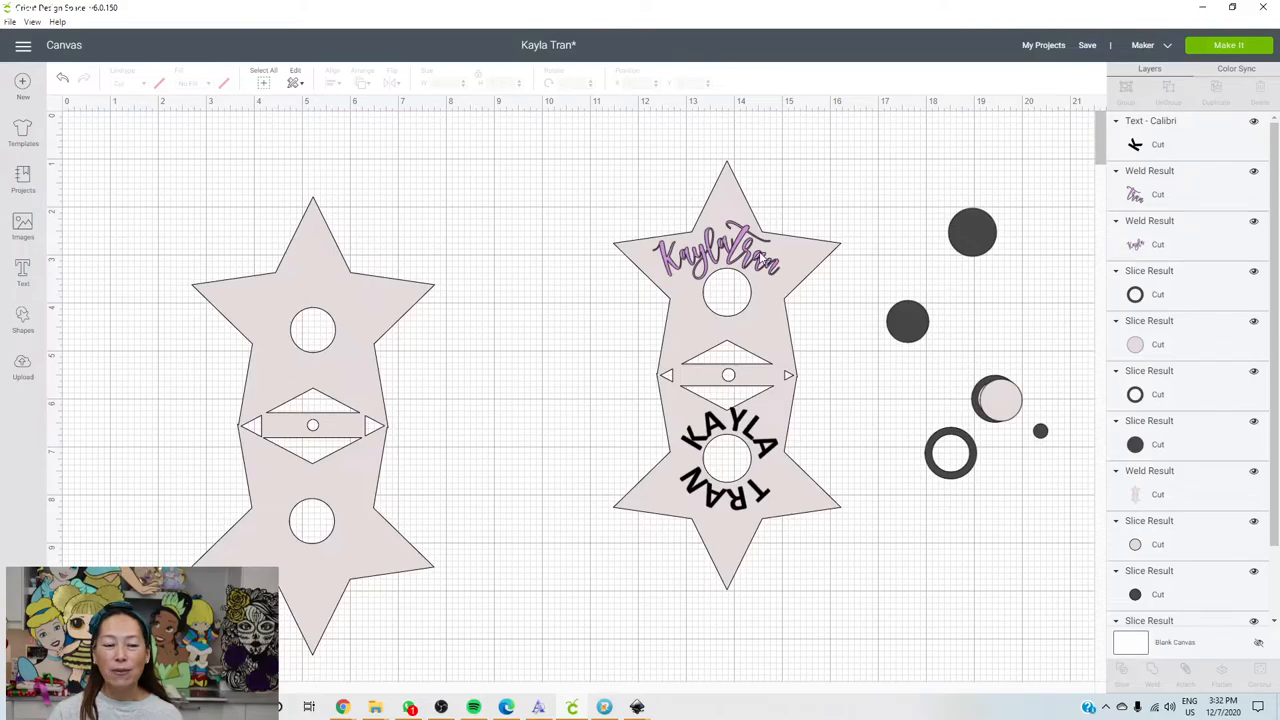
mouse_move(428, 656)
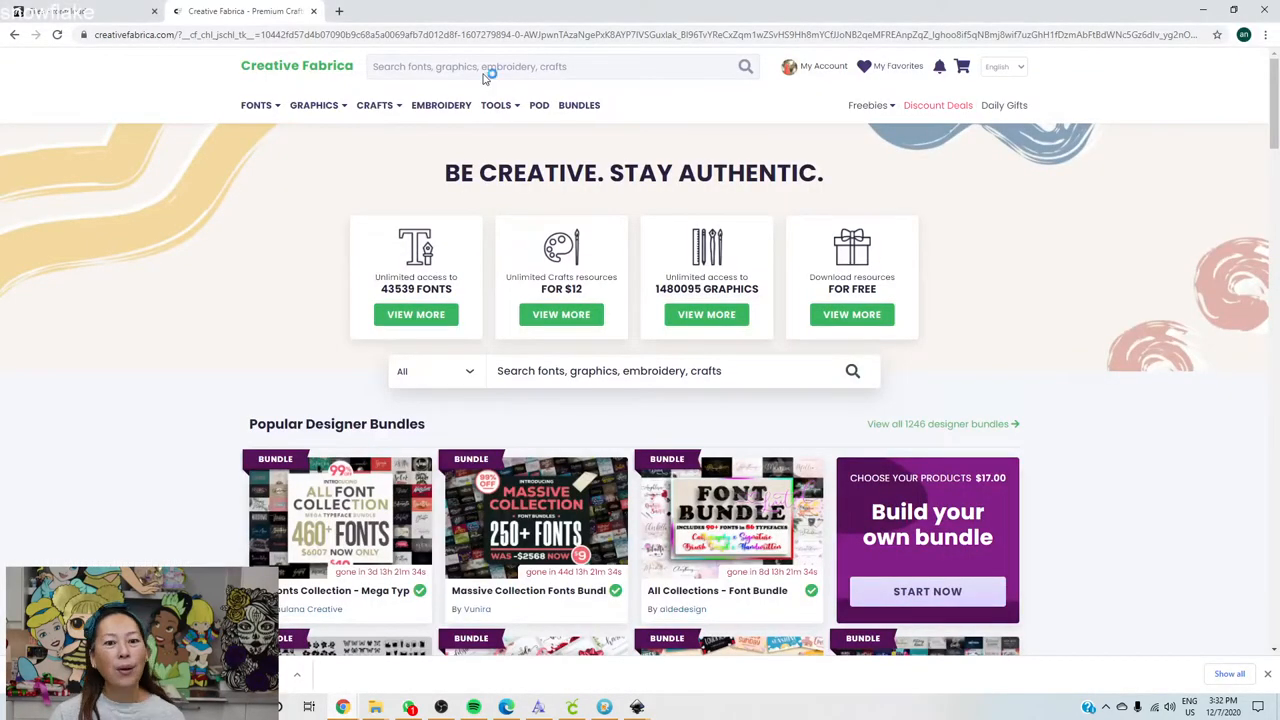
- Search Creative Fabrica for SOUTHMORE and open the Southmore font page
type("s")
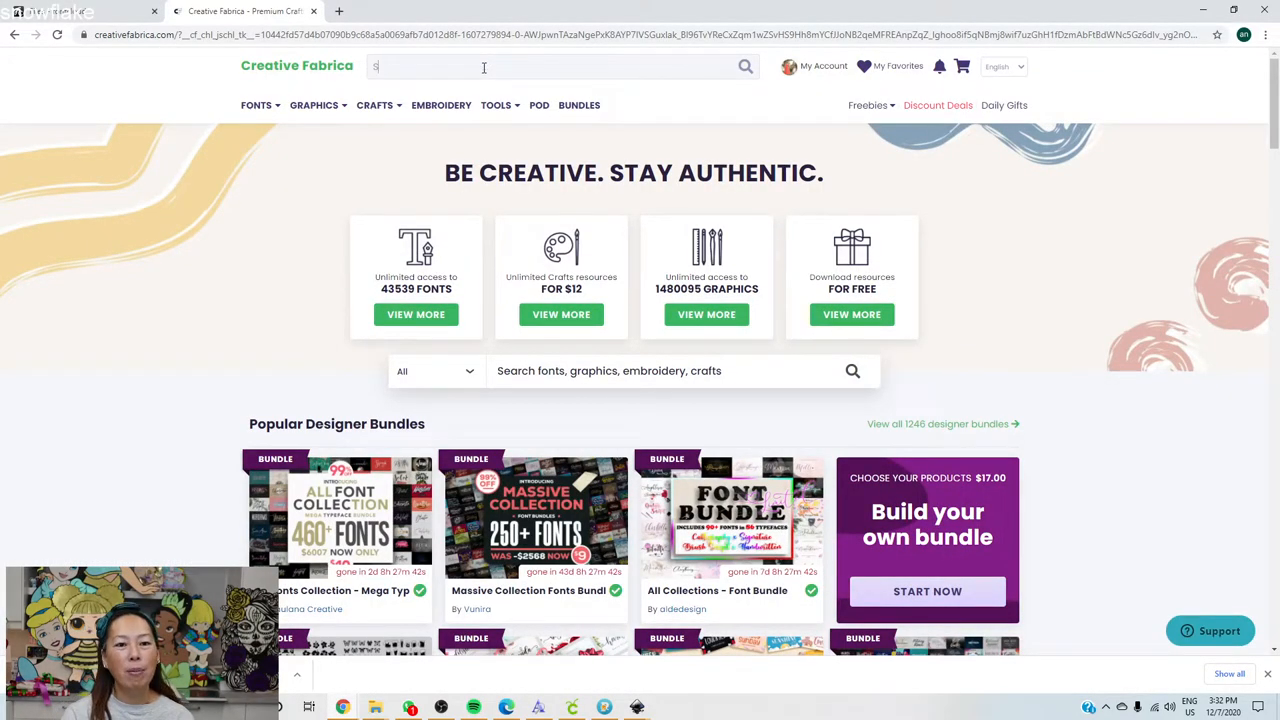
type("OUTHMORE")
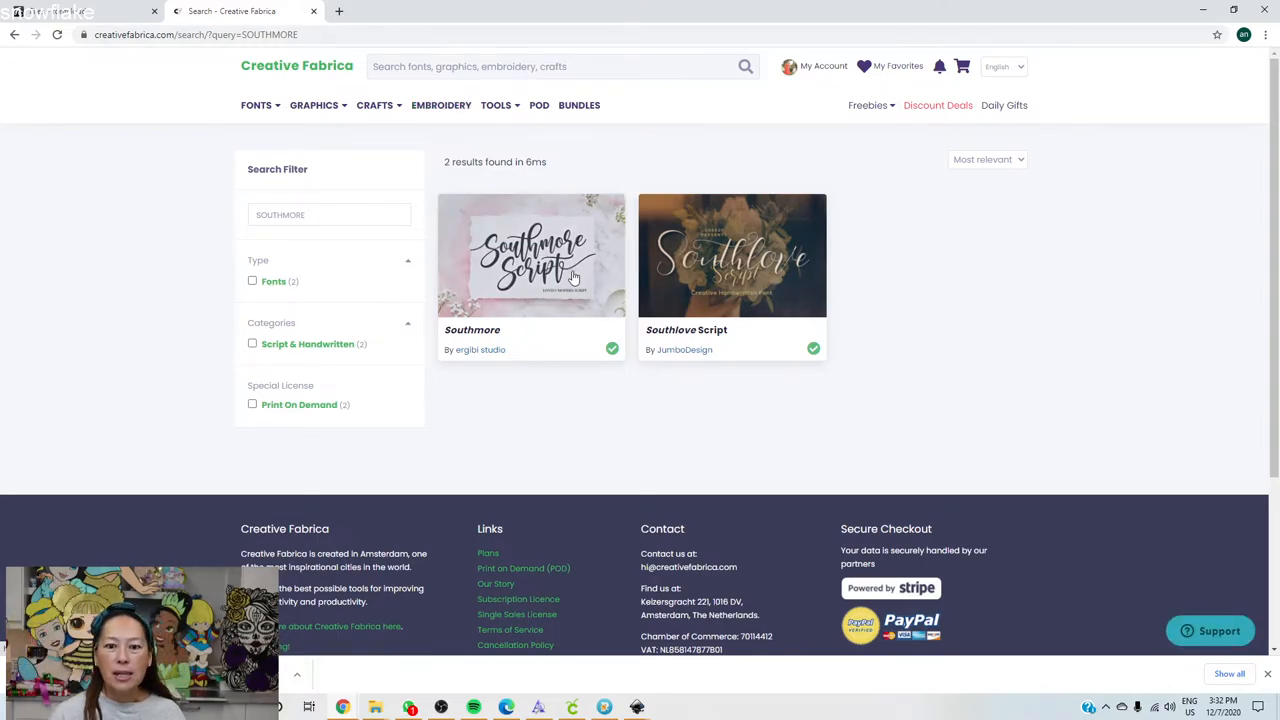
left_click(532, 256)
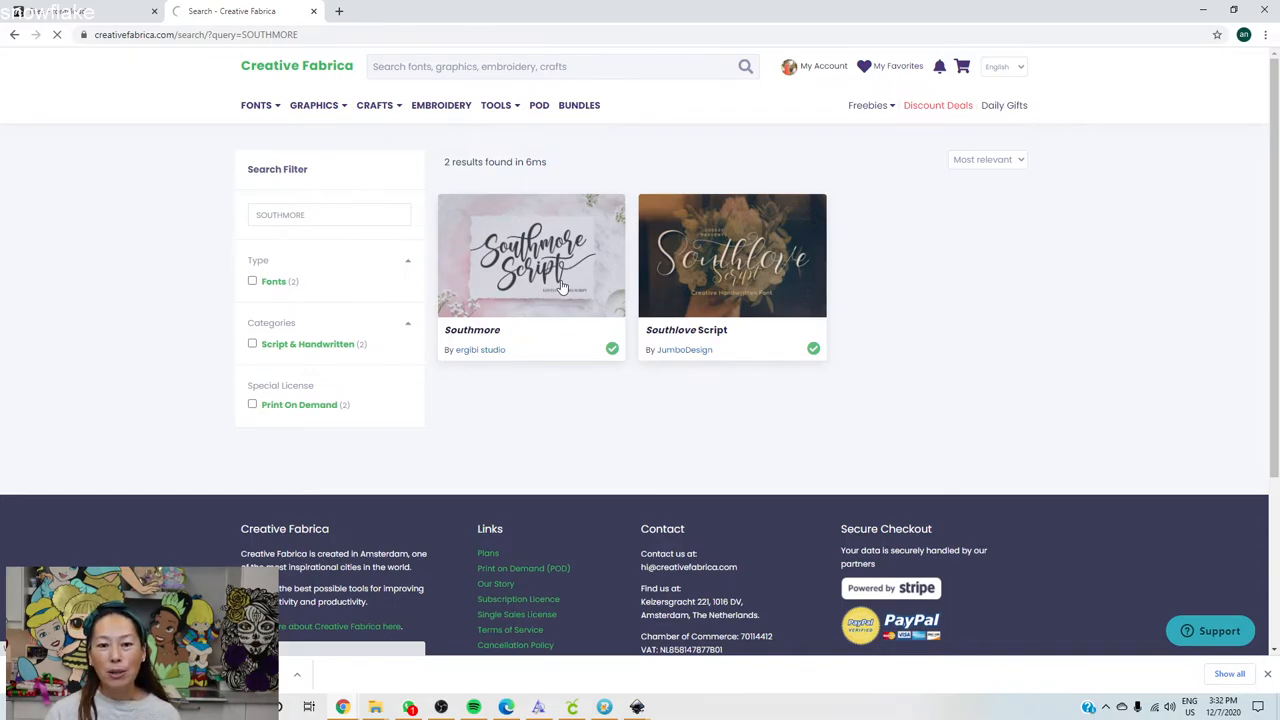
left_click(532, 256)
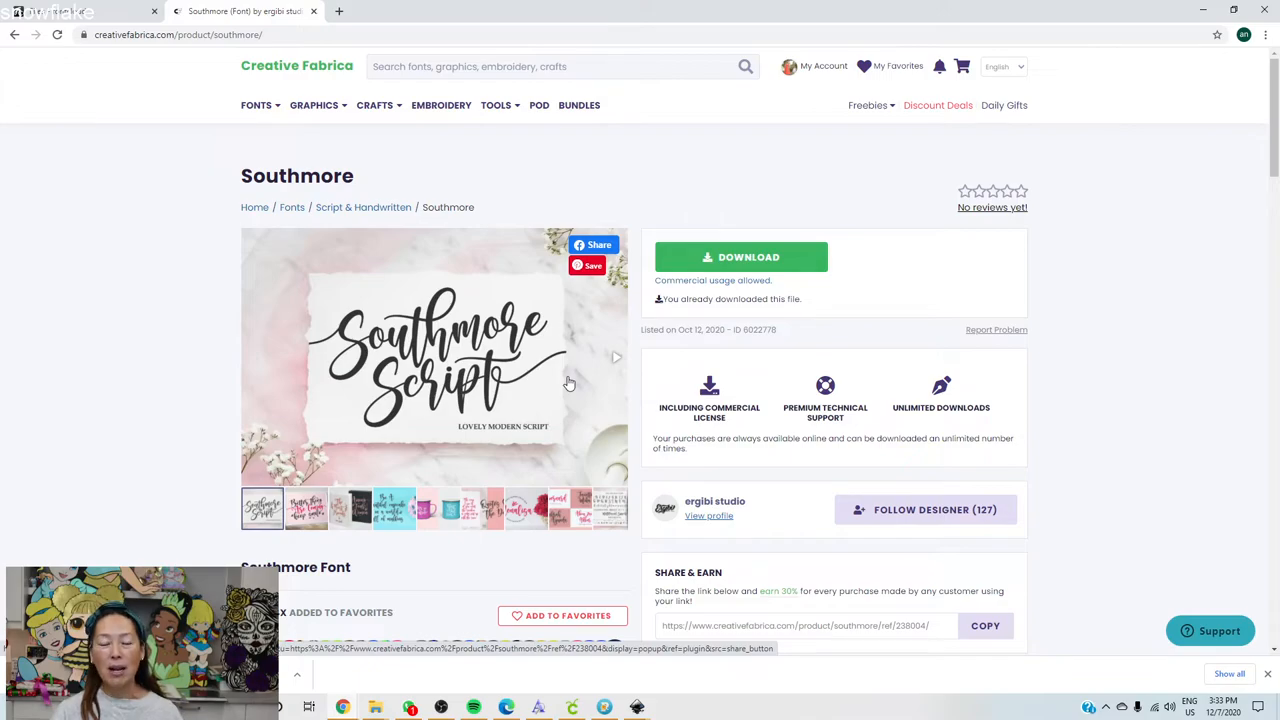
mouse_move(456, 238)
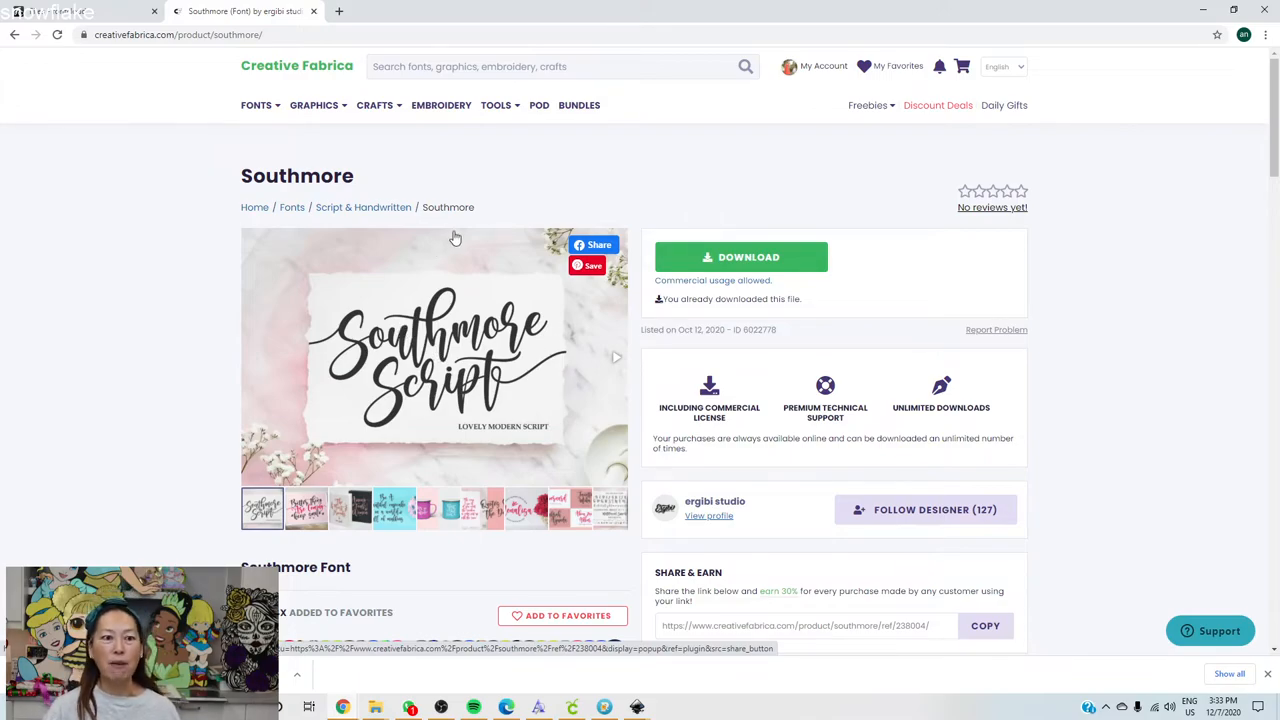
mouse_move(544, 424)
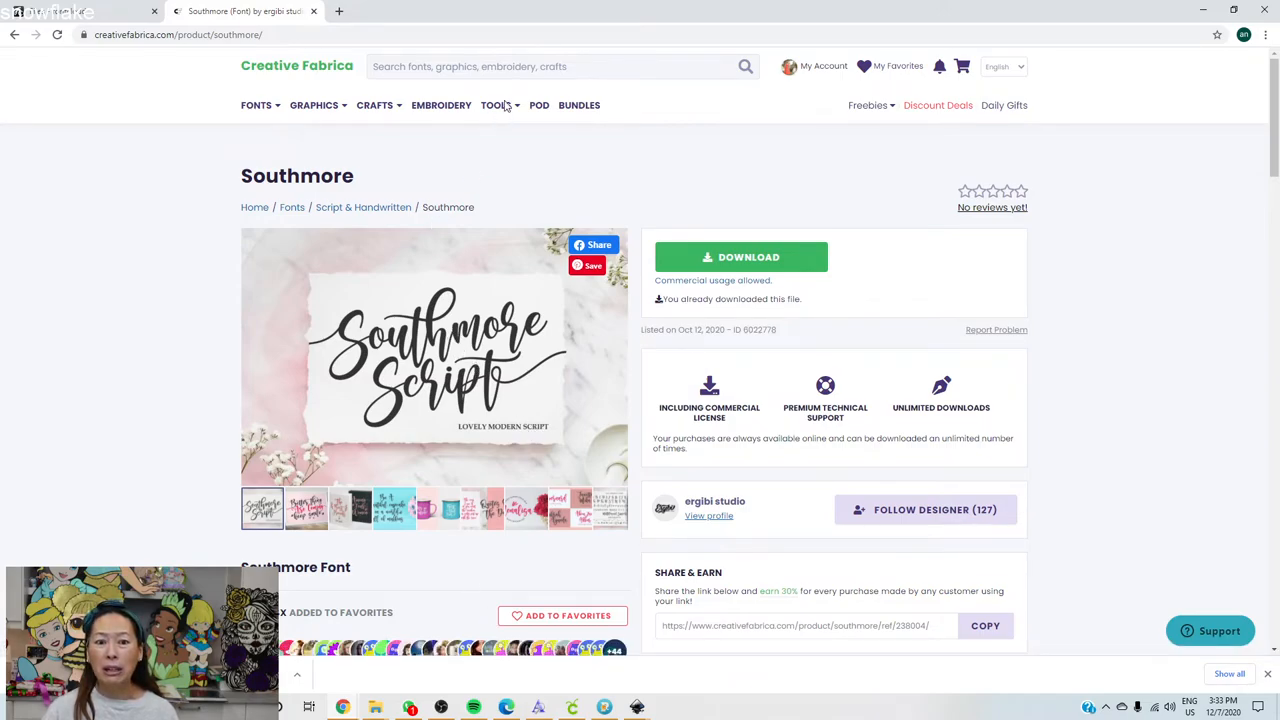
- Browse the site's Tools menu, then return to the Cricut design window
left_click(496, 104)
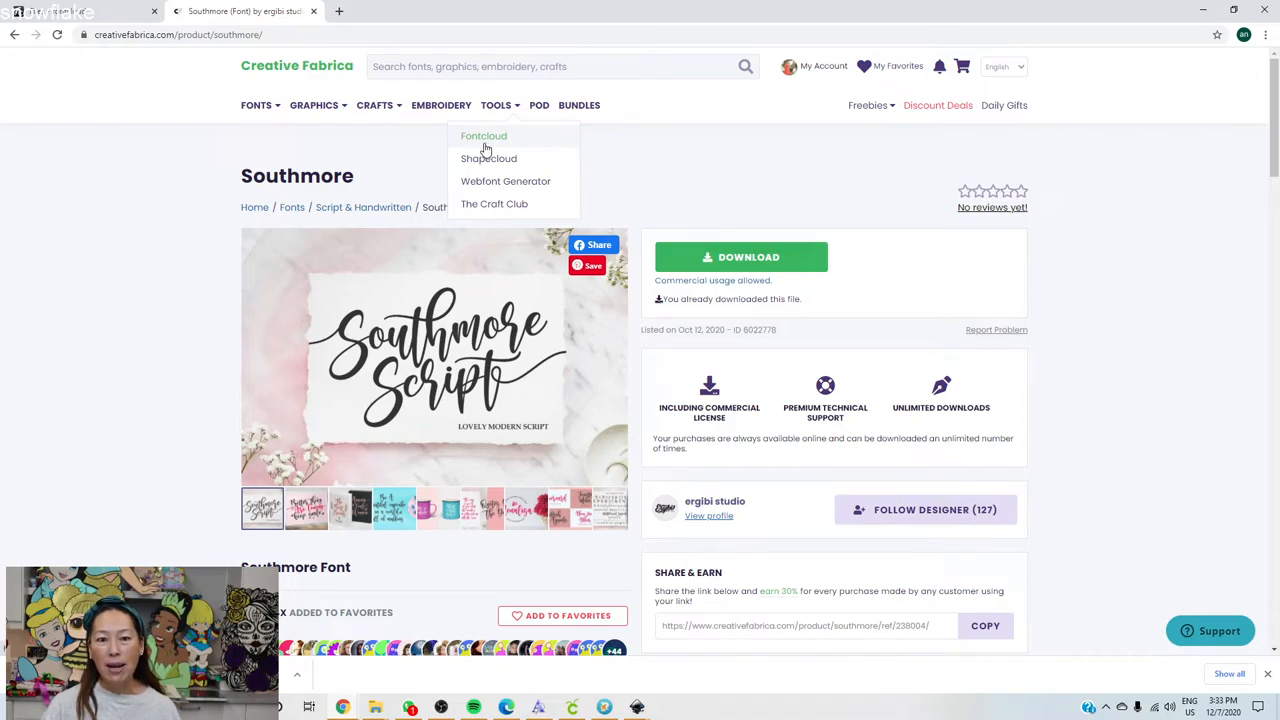
mouse_move(496, 108)
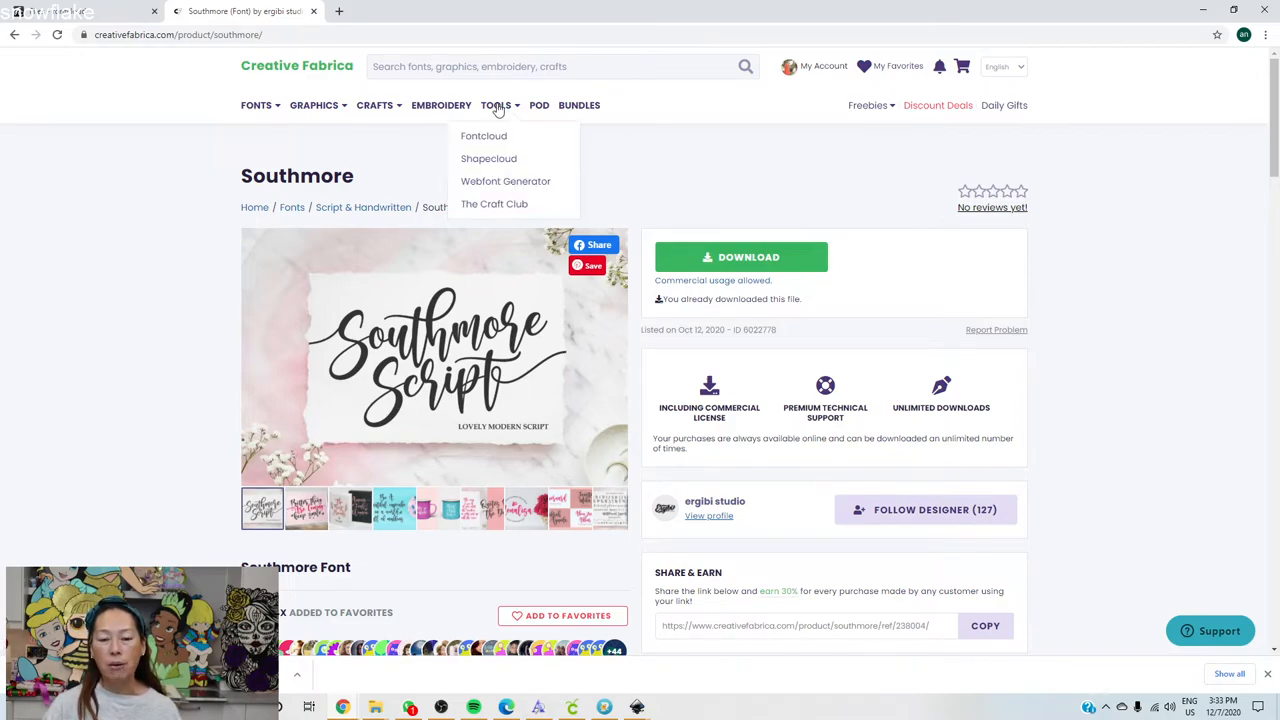
mouse_move(622, 558)
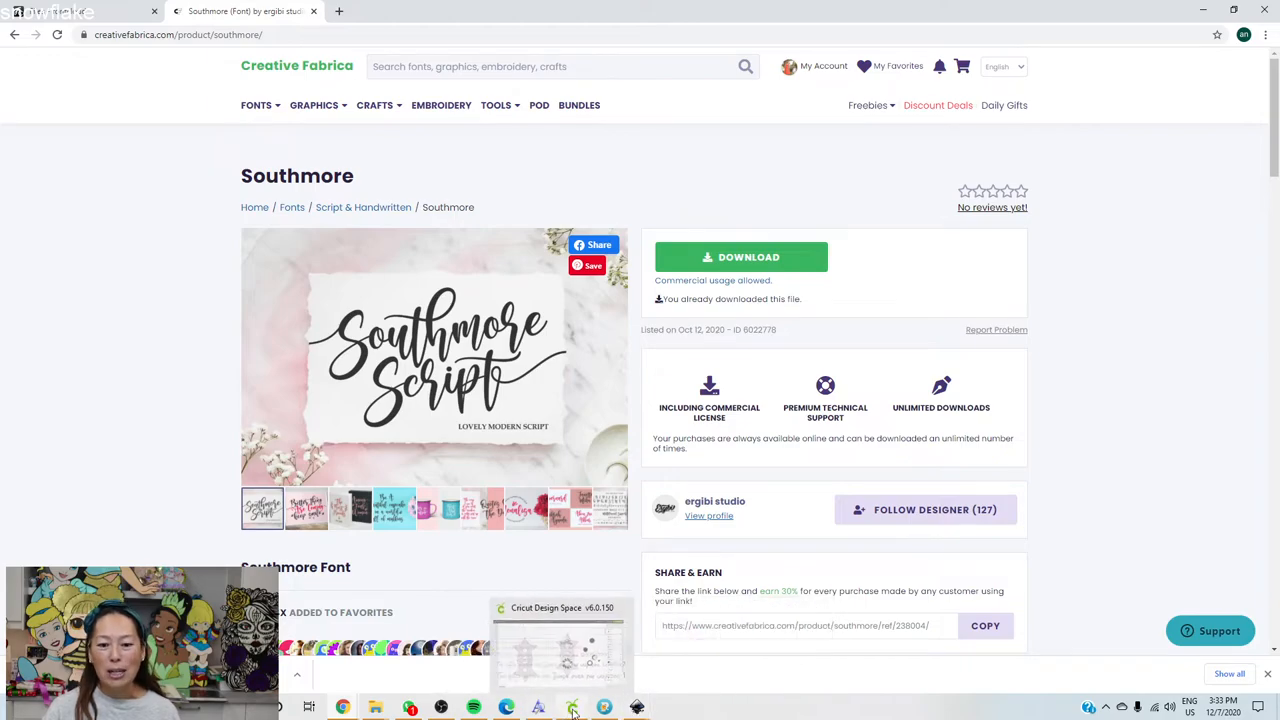
left_click(572, 708)
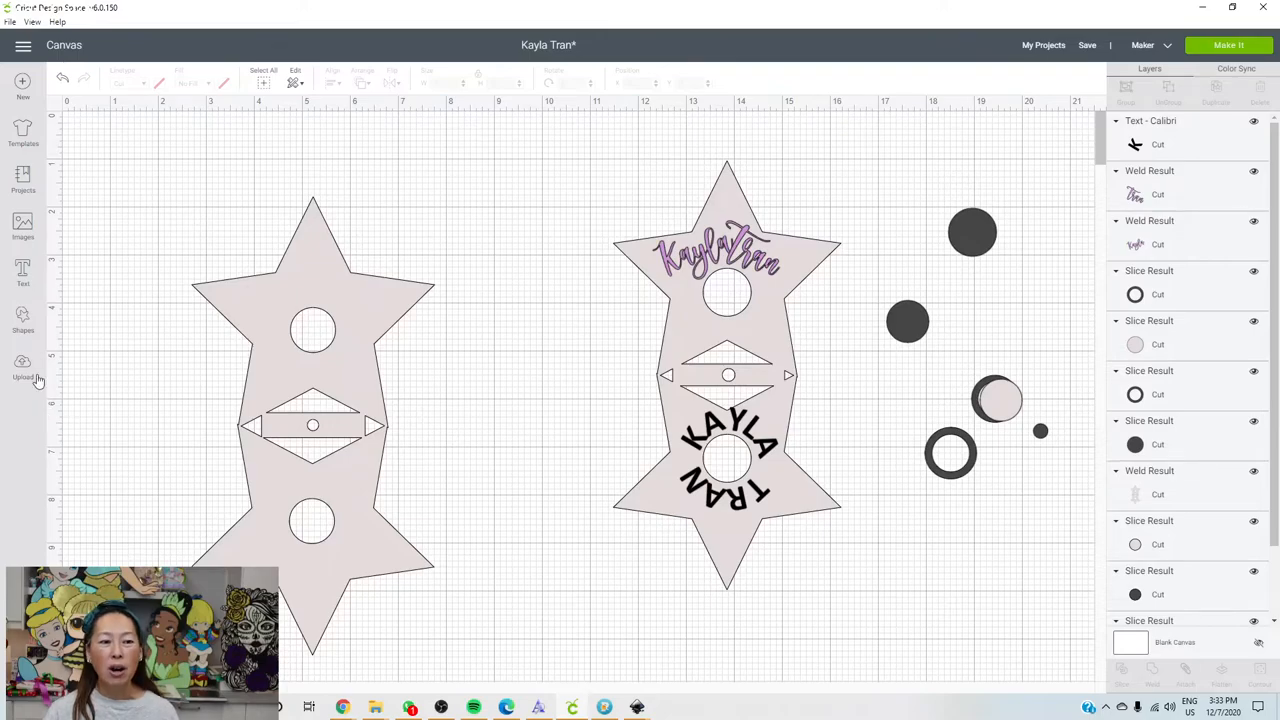
- Add a heart shape, shrink it to fit between the two star holders, and pick a ring cut-out
left_click(24, 320)
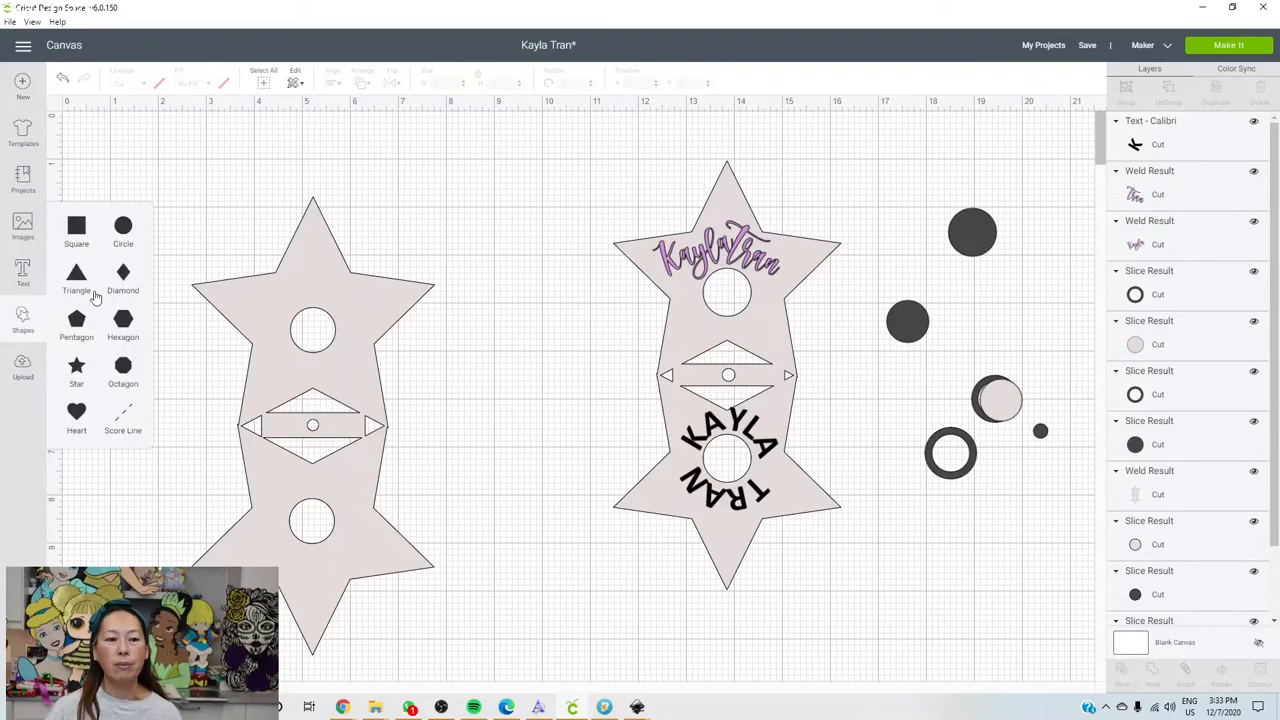
mouse_move(96, 370)
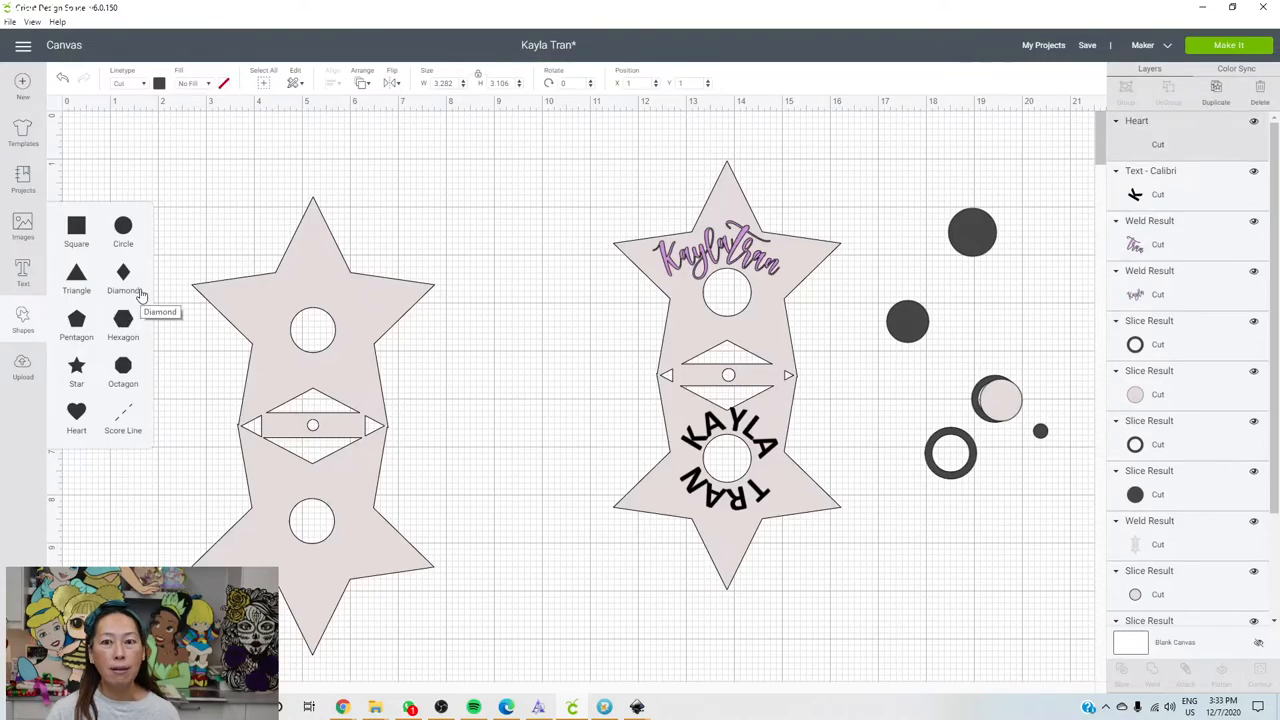
left_click(76, 412)
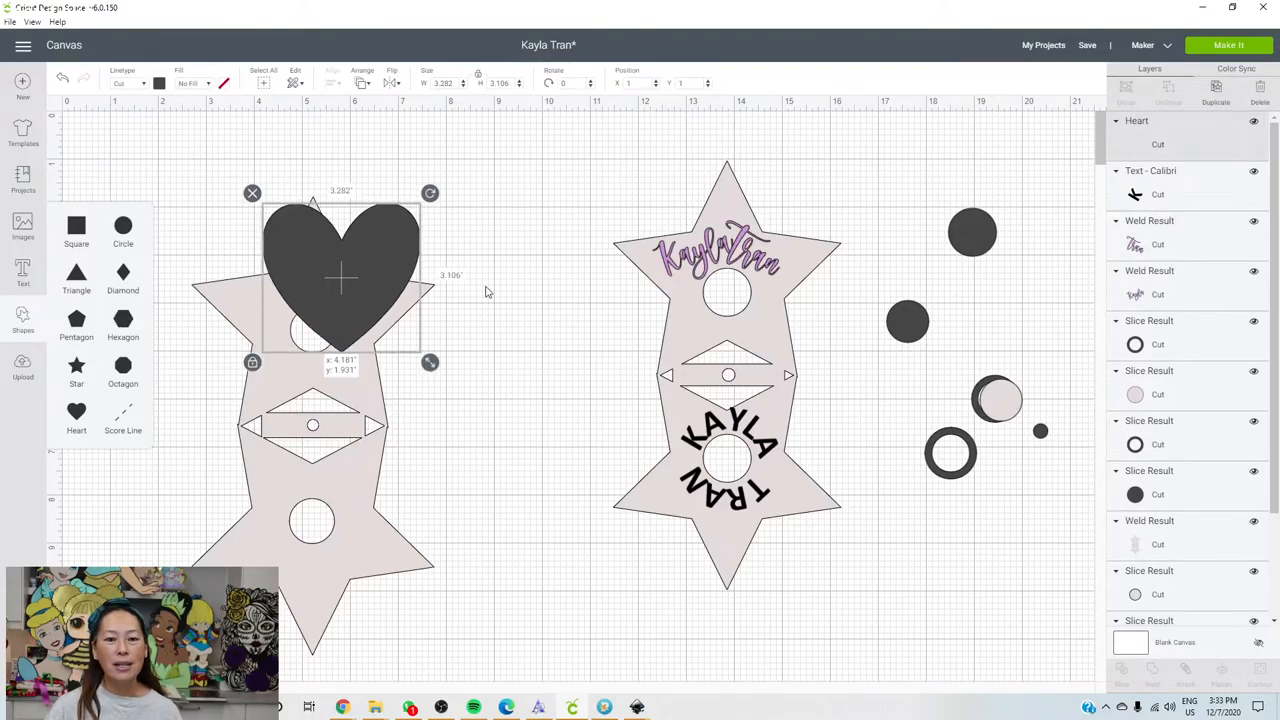
left_click_drag(340, 290, 520, 330)
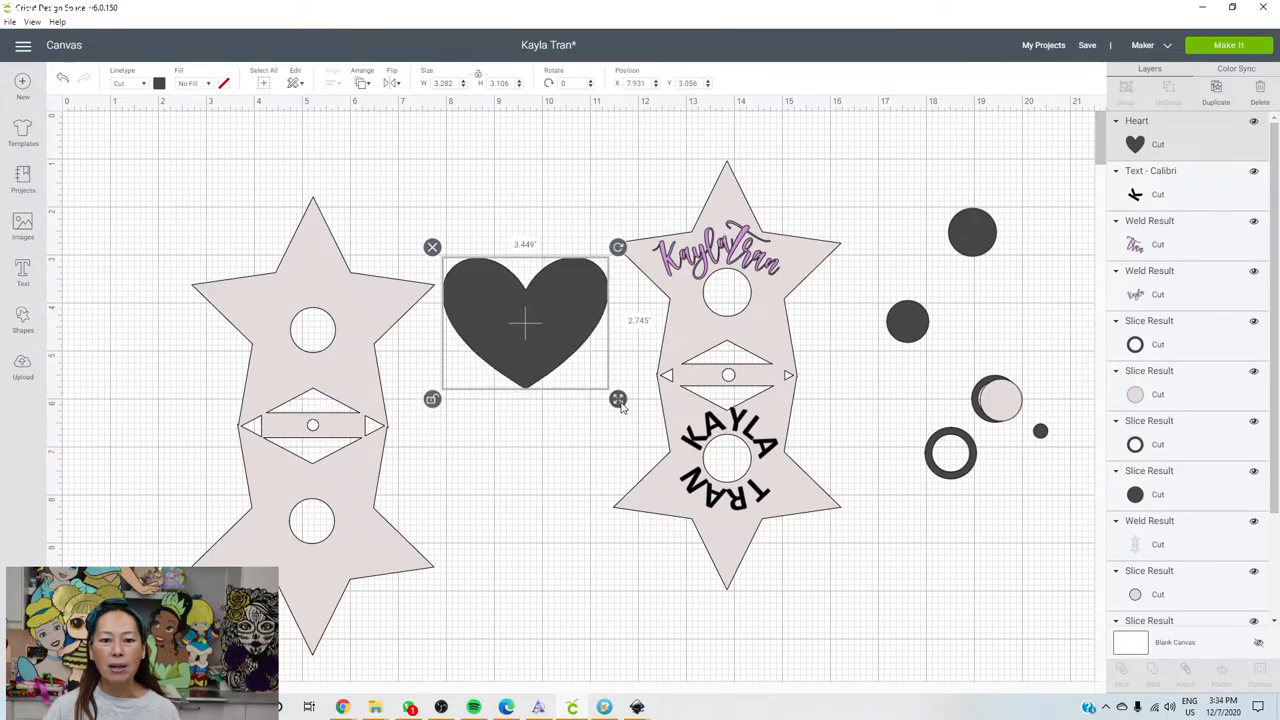
left_click_drag(618, 398, 628, 402)
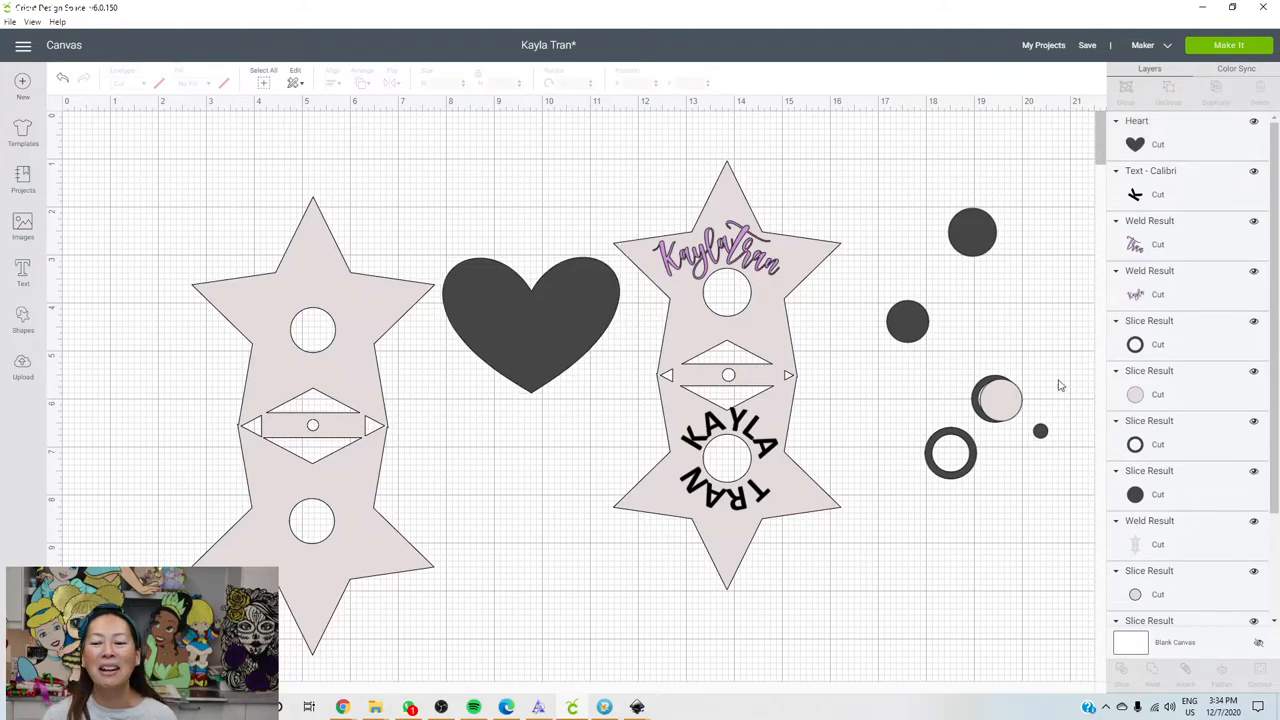
left_click(996, 398)
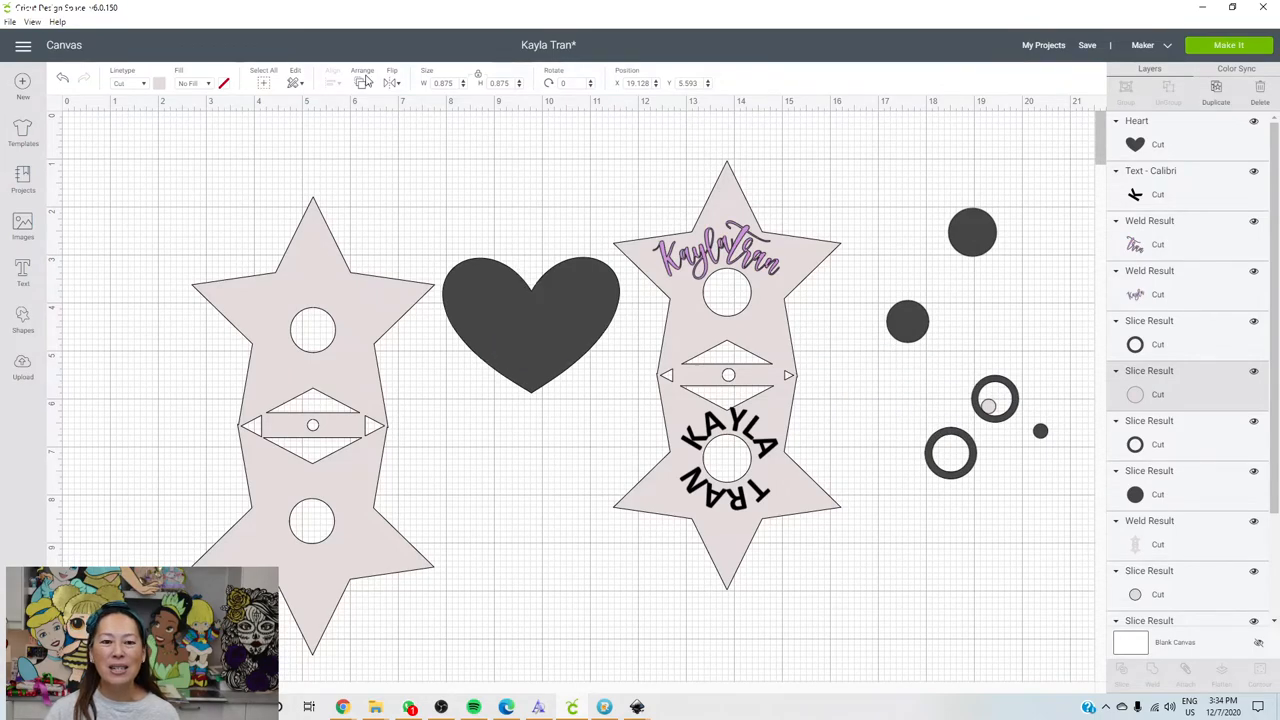
- Slice a hole into the heart and add a small square tab beneath its point
left_click(362, 76)
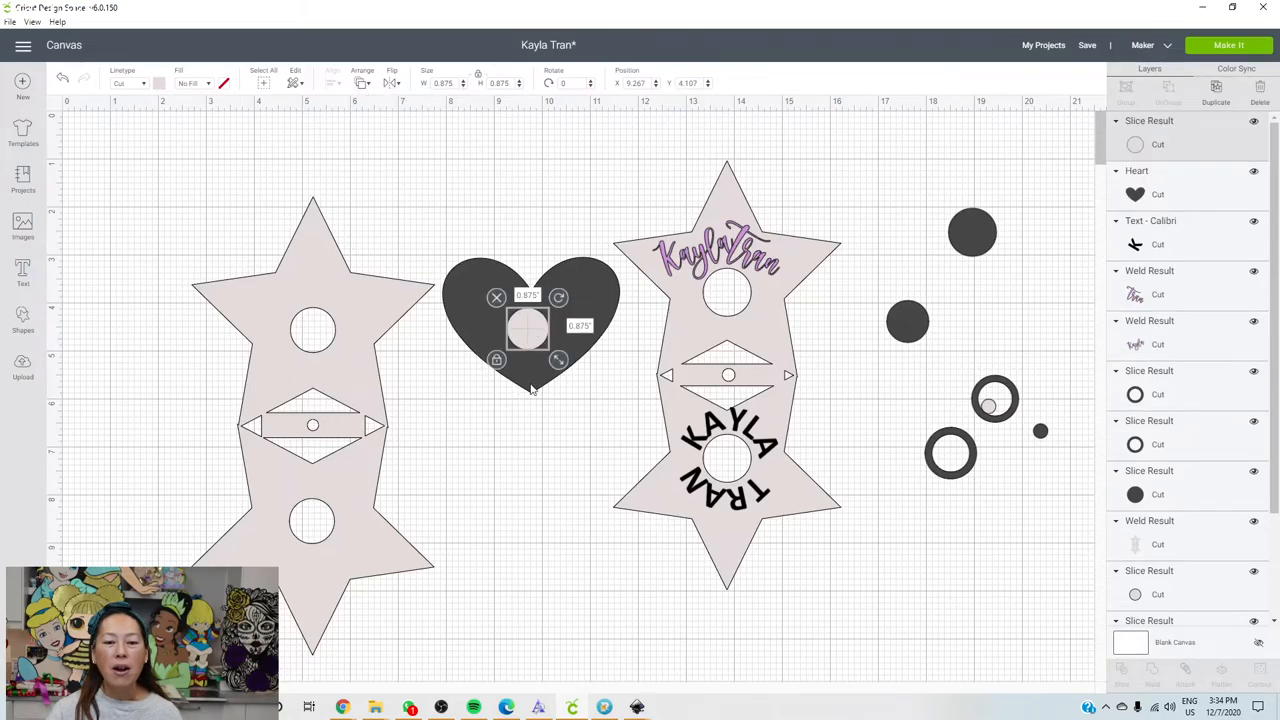
mouse_move(532, 392)
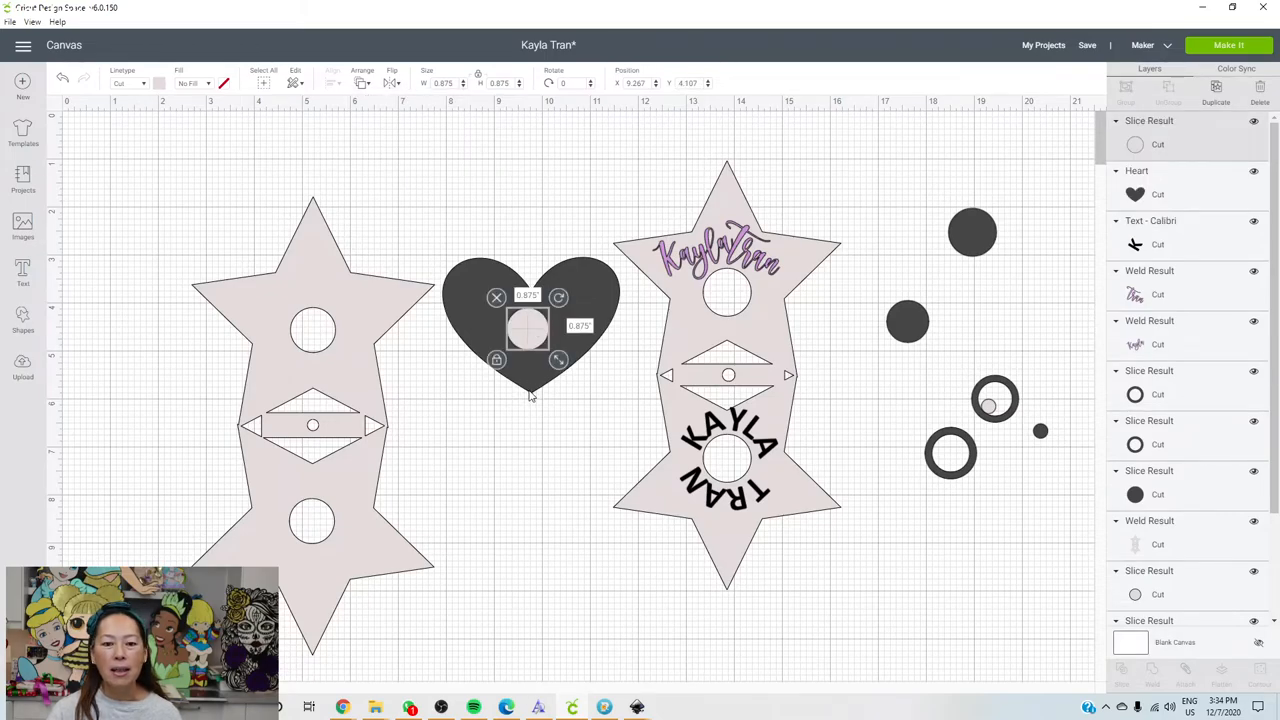
mouse_move(548, 406)
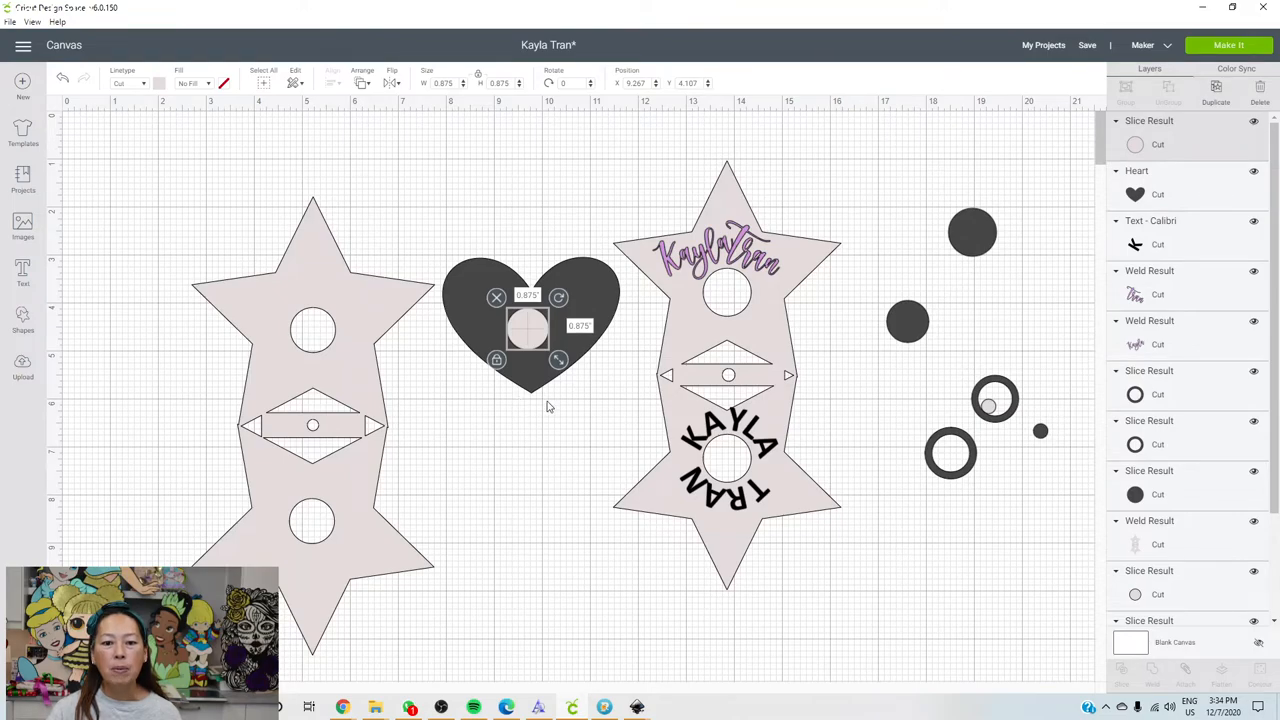
mouse_move(24, 332)
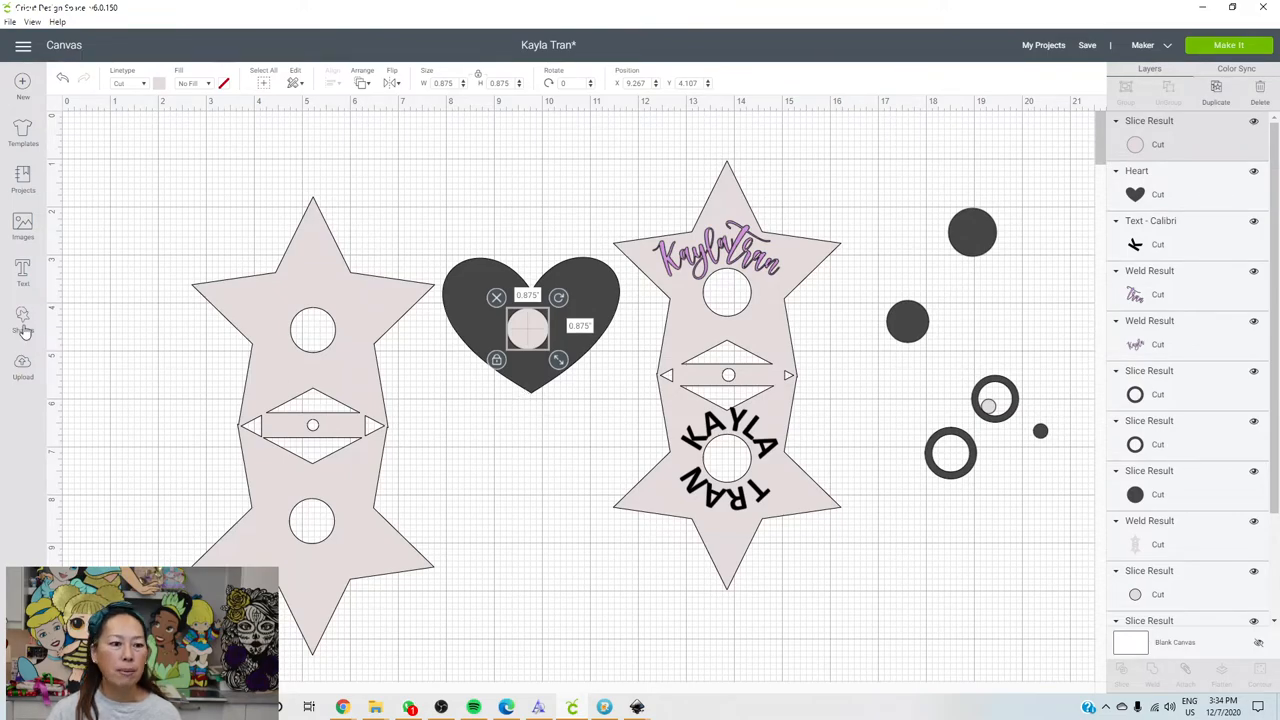
left_click(24, 324)
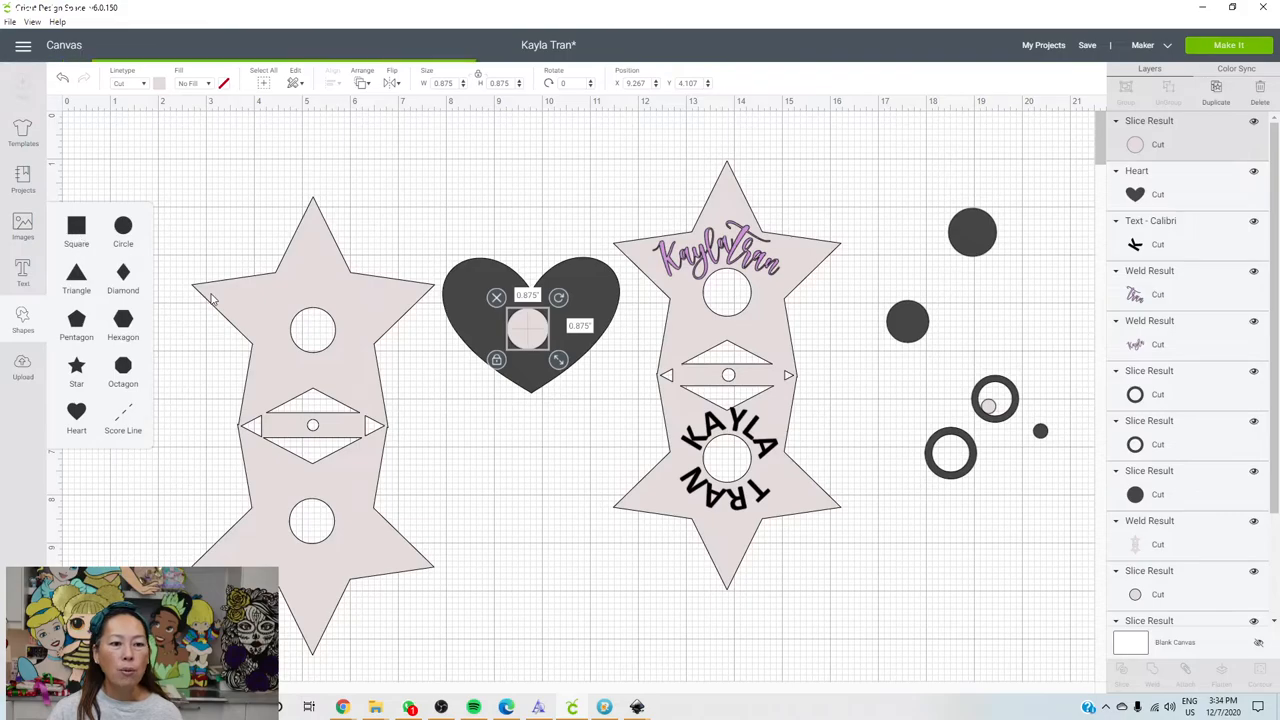
mouse_move(500, 392)
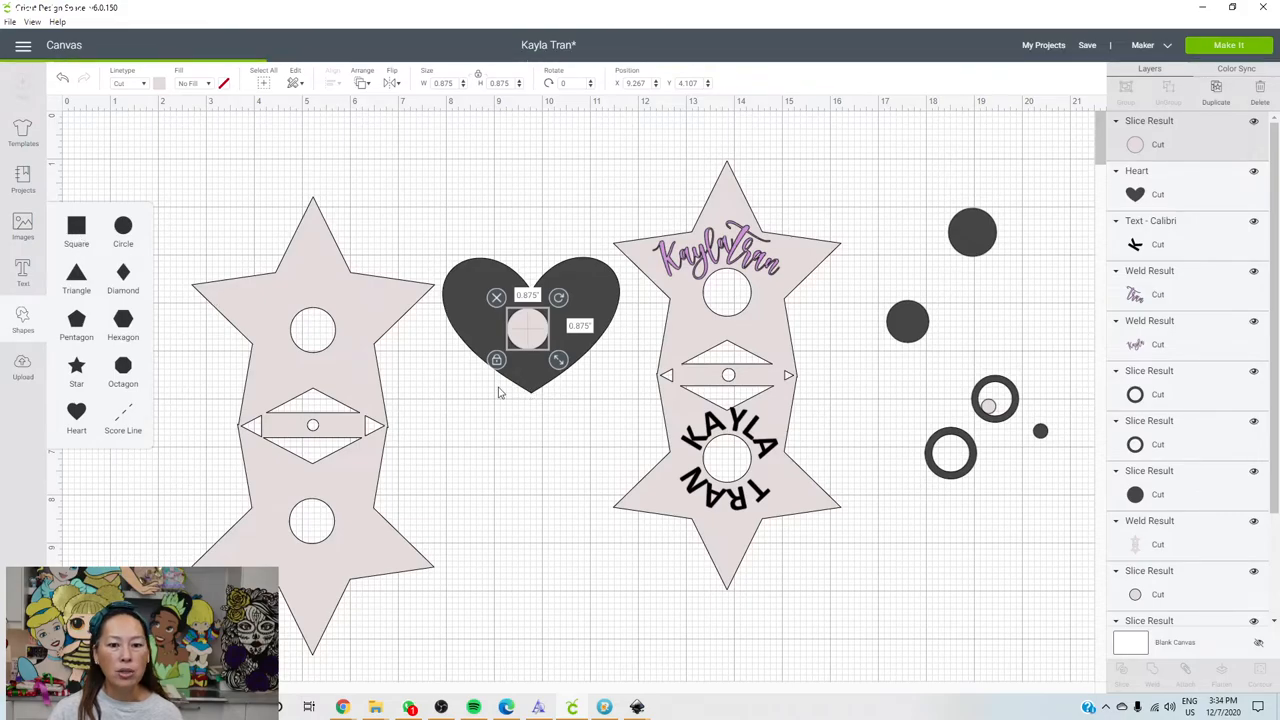
left_click(76, 232)
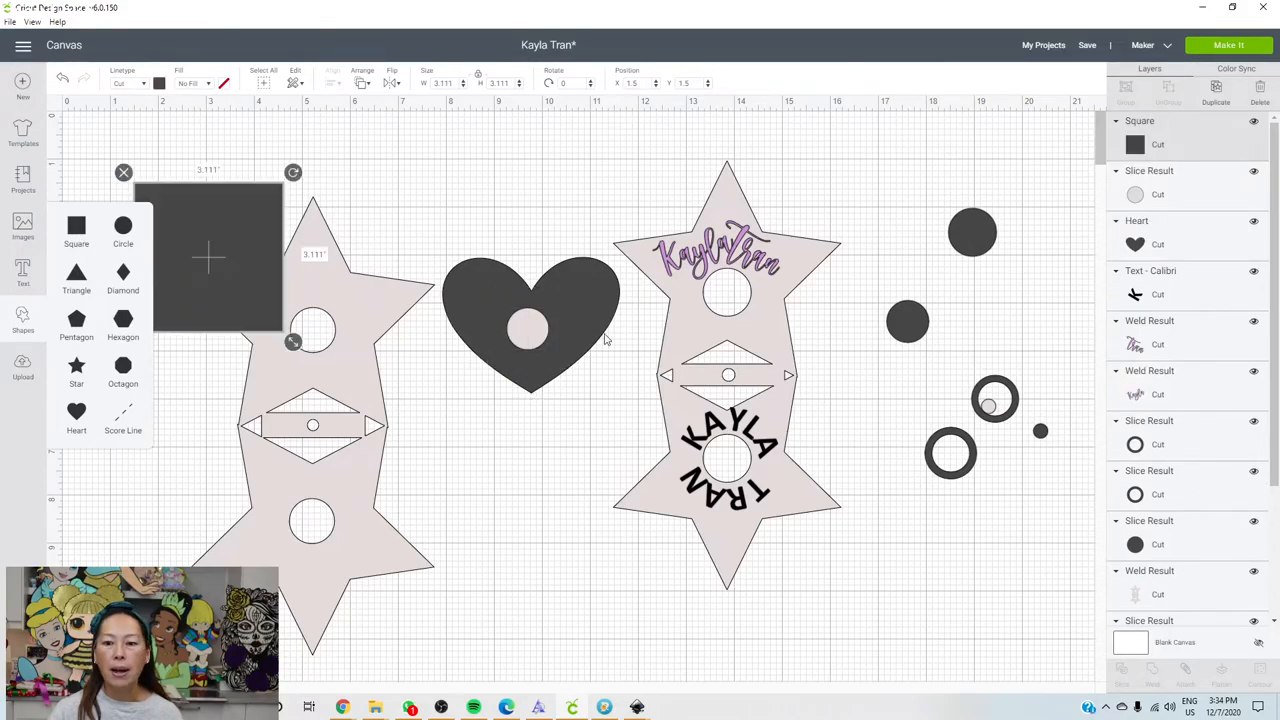
left_click_drag(210, 258, 524, 458)
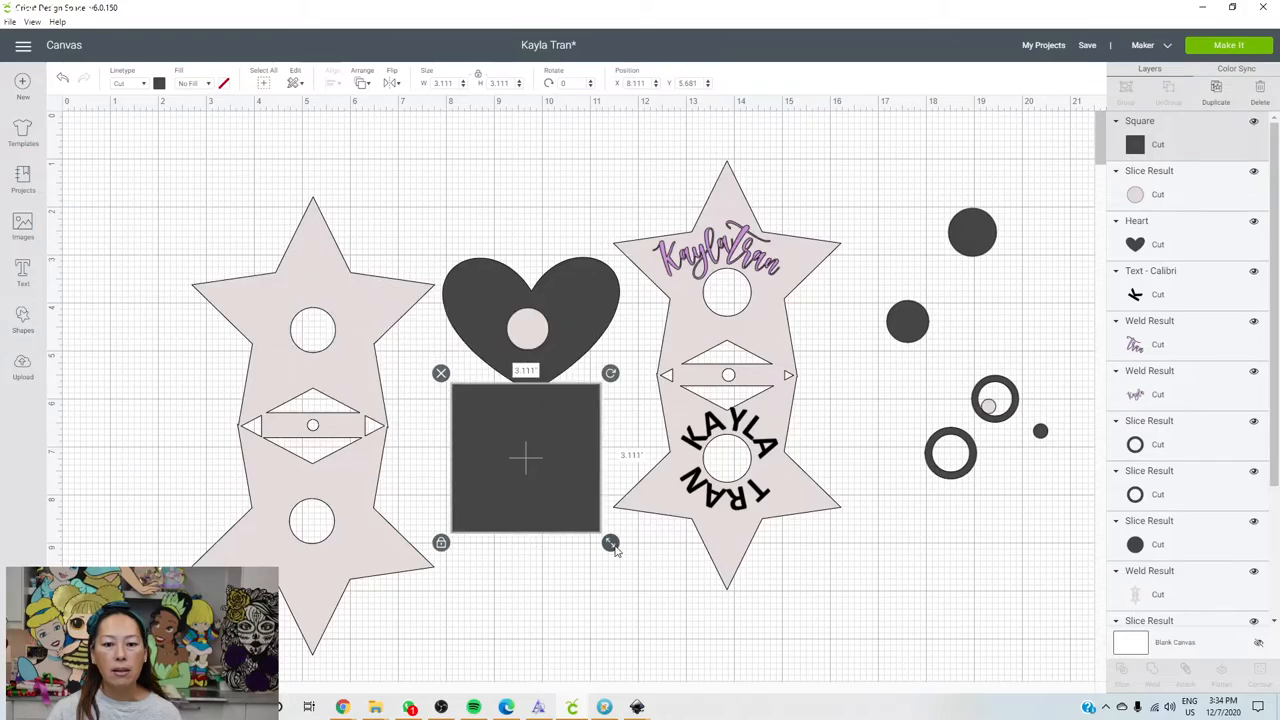
left_click_drag(612, 542, 500, 432)
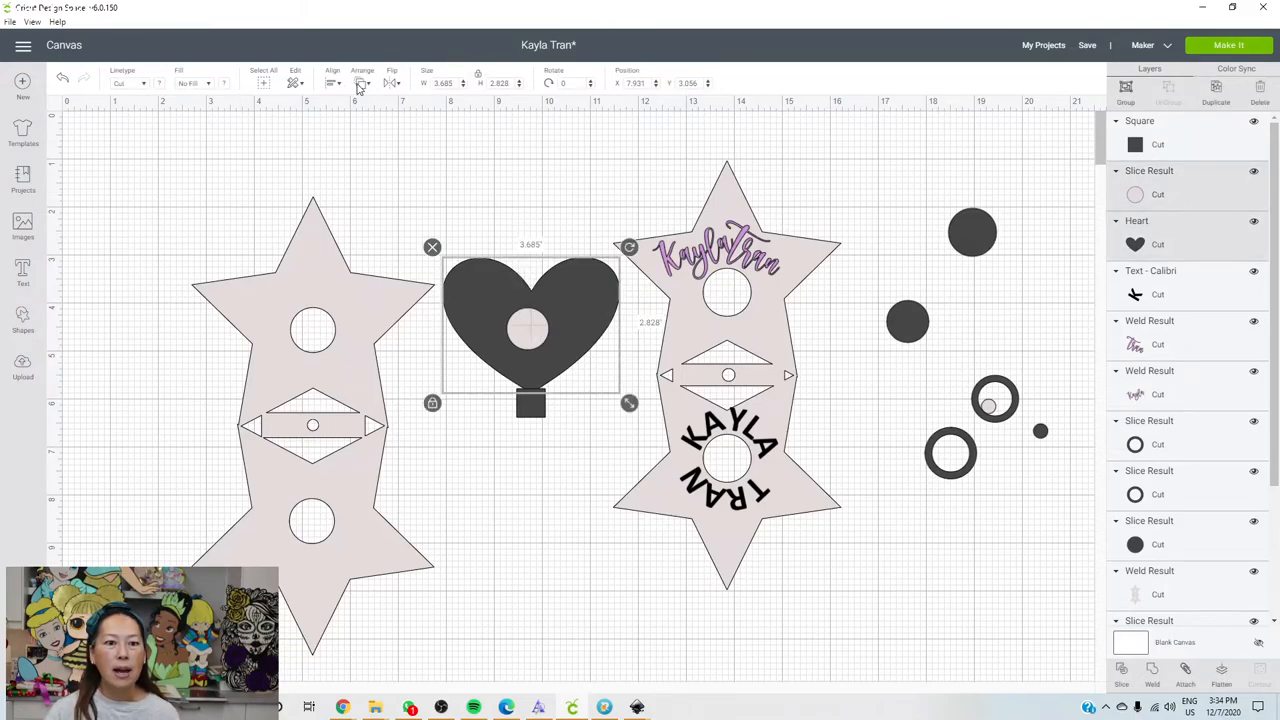
left_click(332, 82)
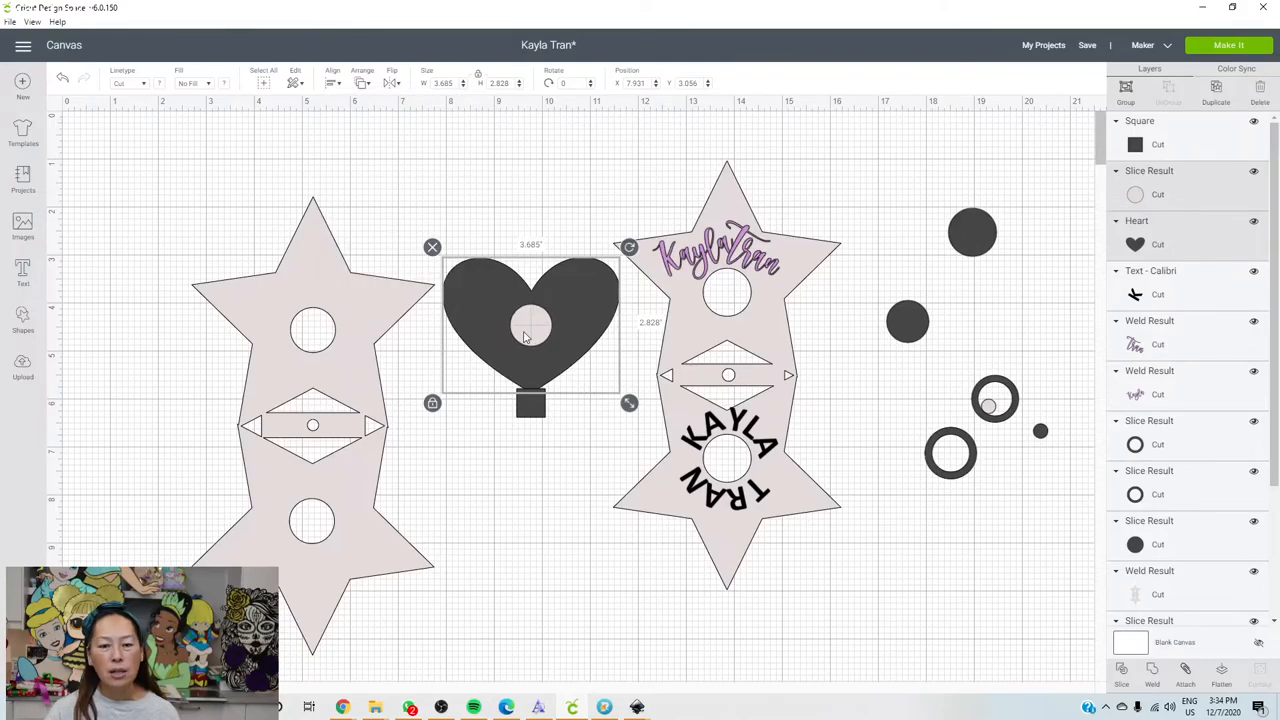
mouse_move(484, 306)
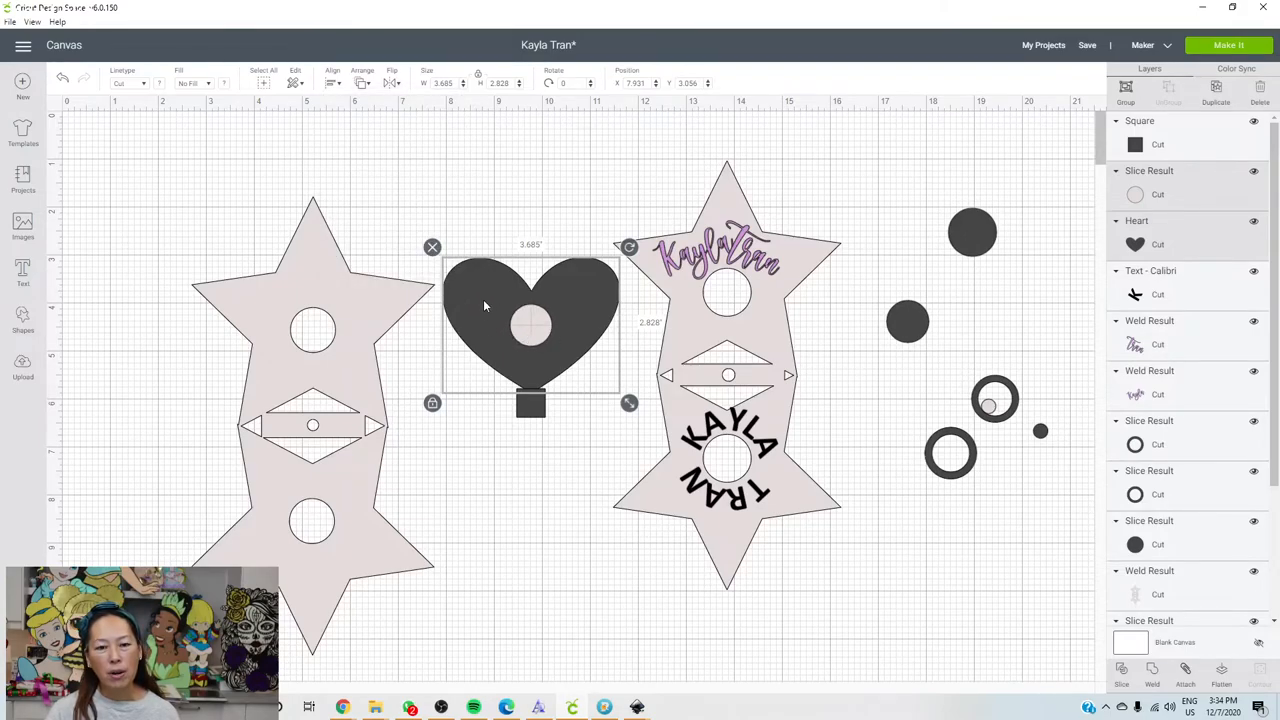
mouse_move(516, 376)
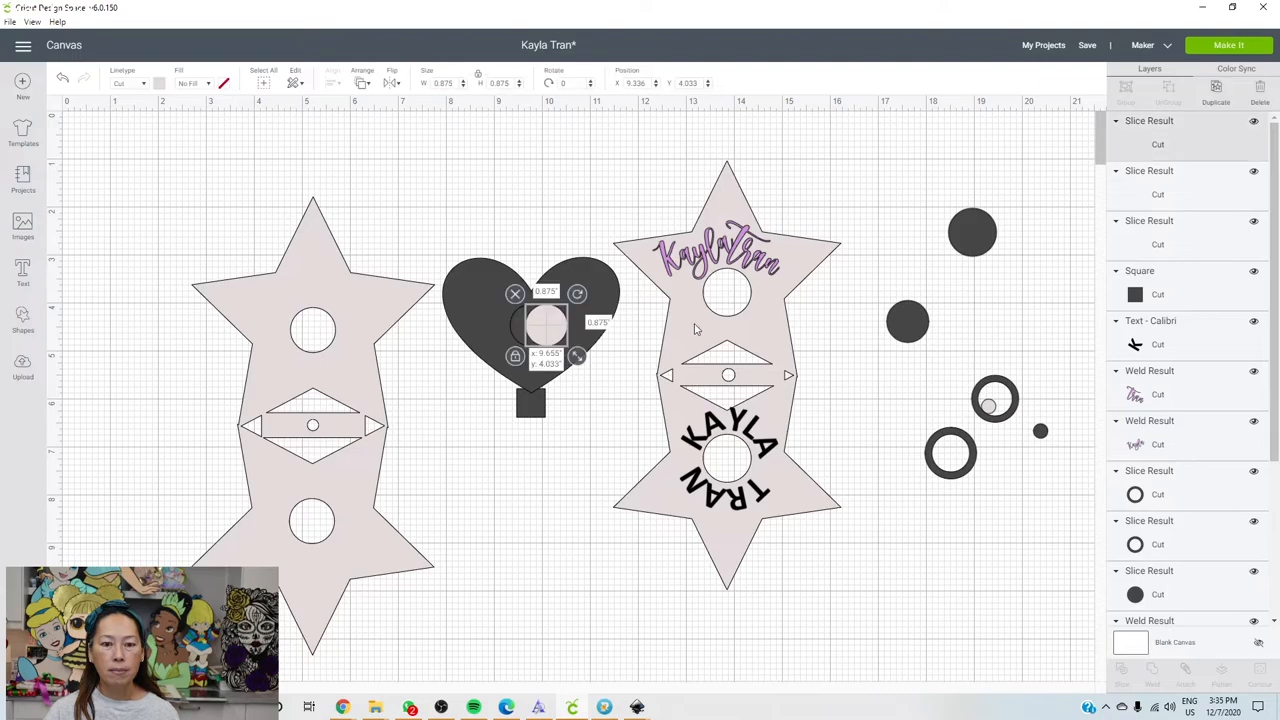
- Move the leftover slice pieces aside and sit the holed heart's point on the square tab
left_click_drag(530, 330, 920, 340)
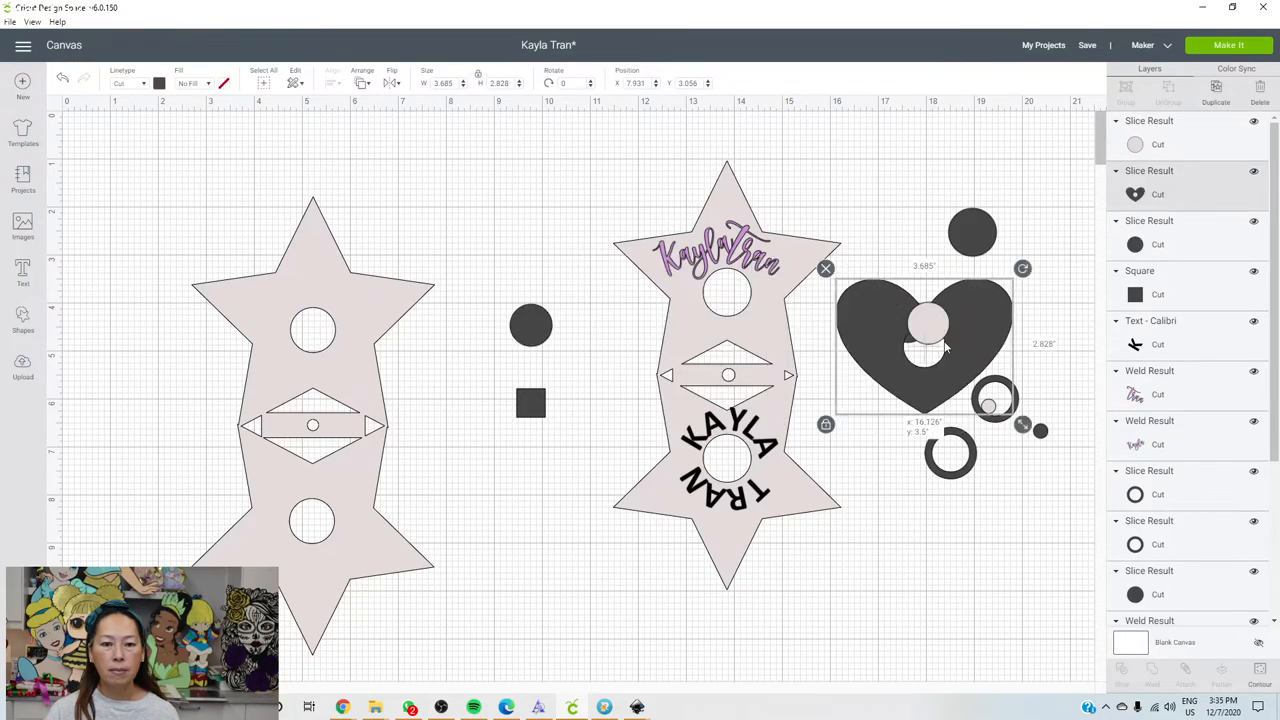
left_click_drag(924, 344, 484, 204)
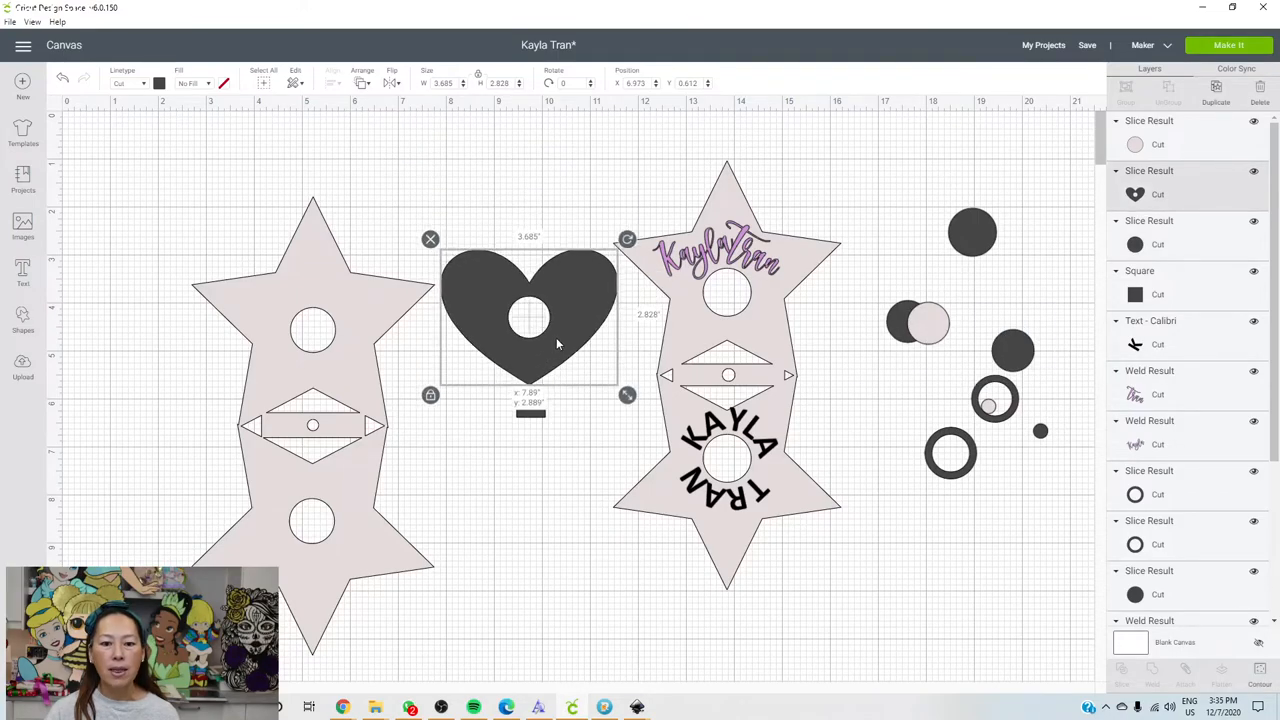
left_click_drag(530, 320, 532, 332)
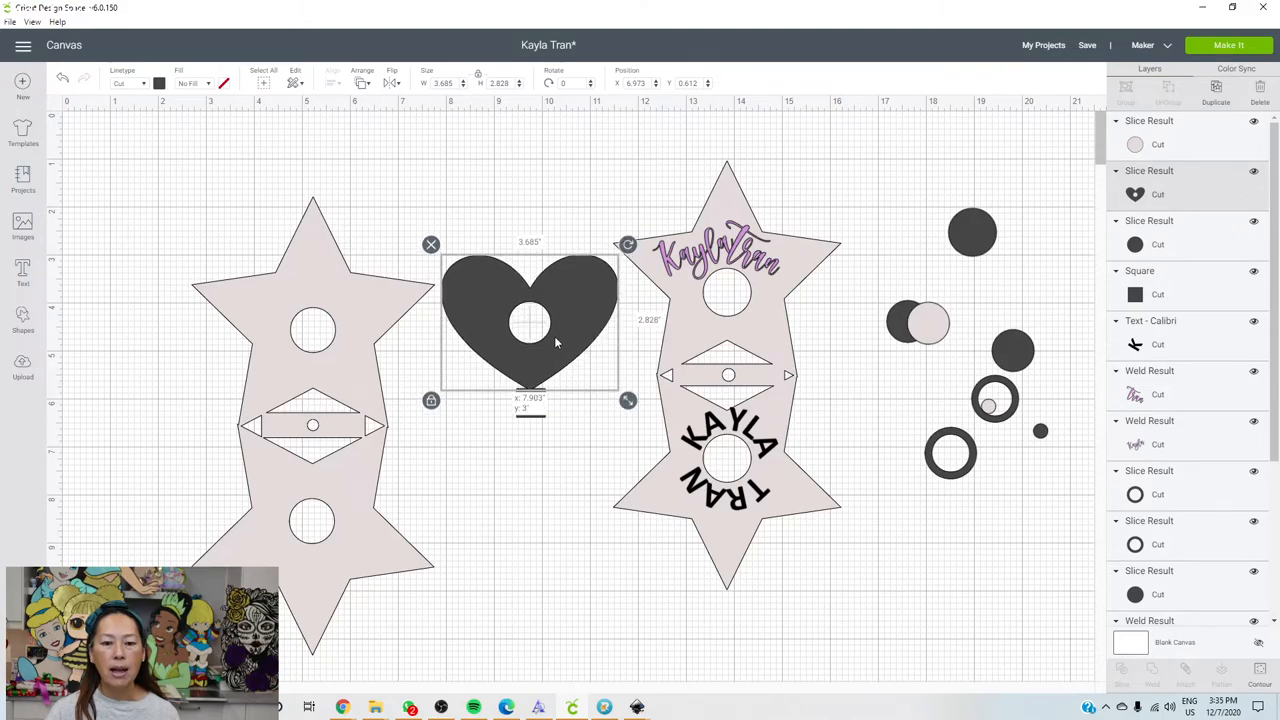
left_click(530, 398)
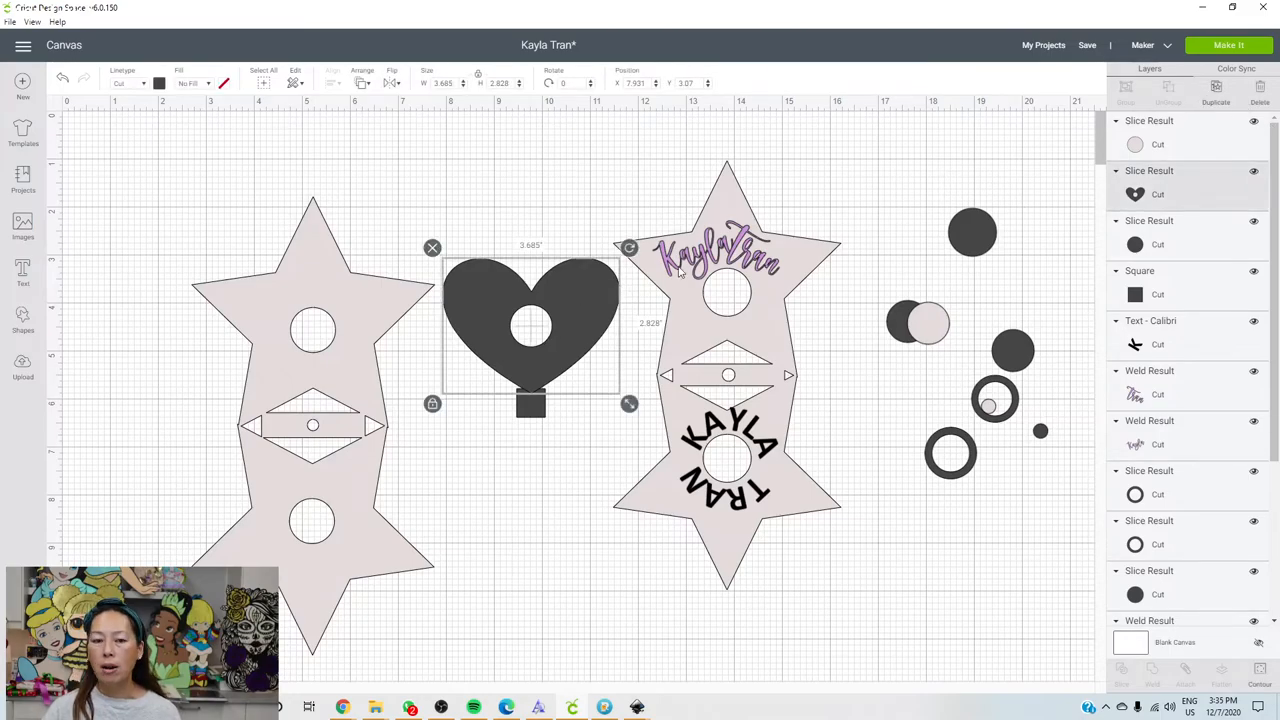
- Flip a copy of the holed heart vertically and move it below the square tab
left_click_drag(530, 330, 538, 344)
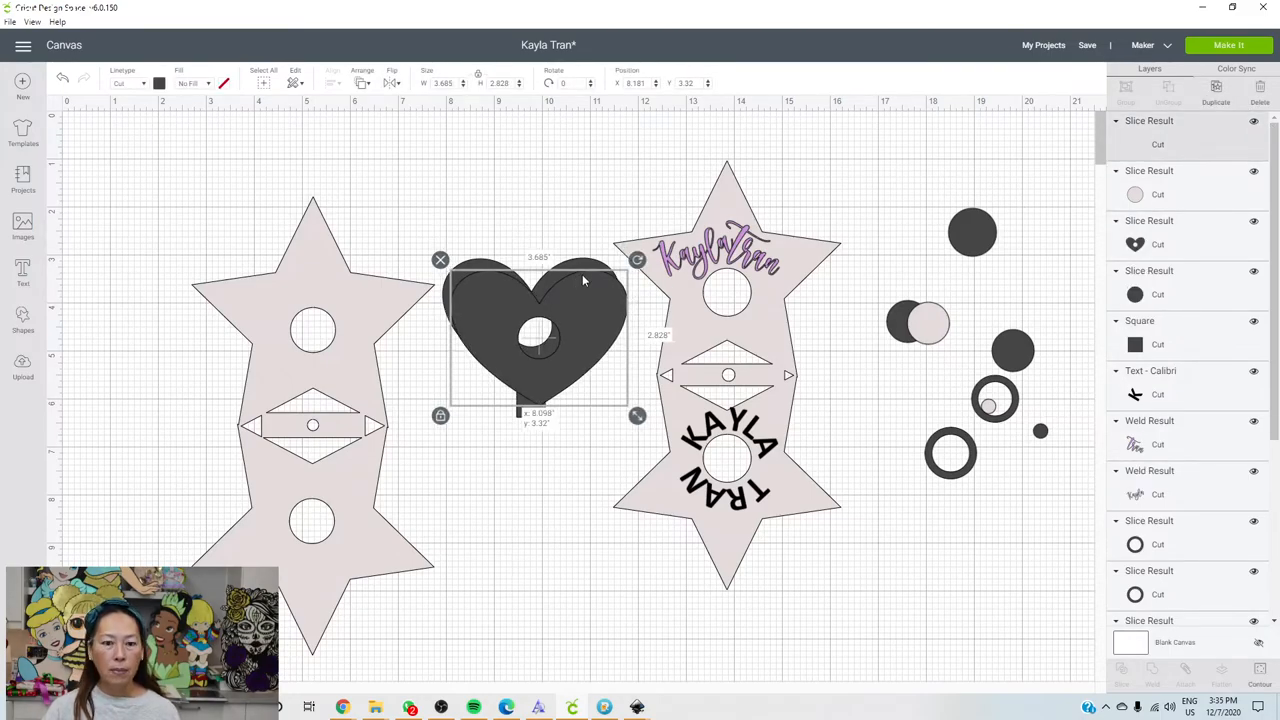
left_click_drag(536, 336, 530, 324)
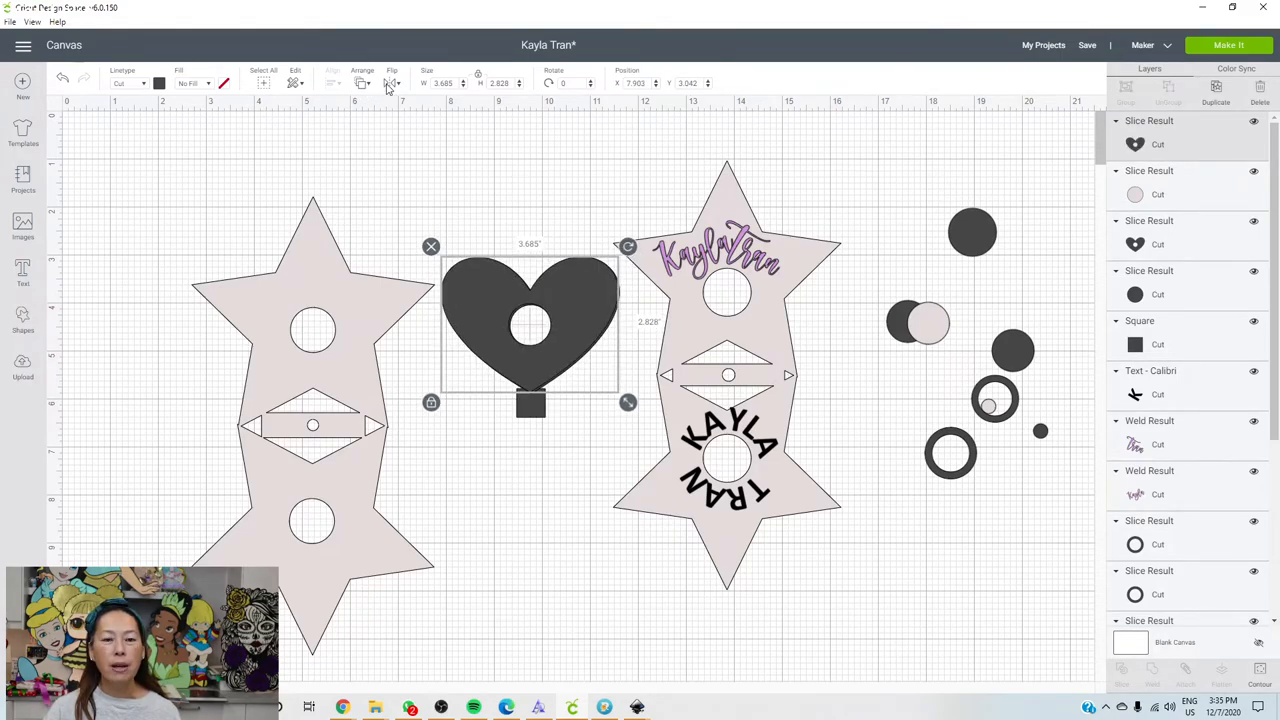
left_click(392, 82)
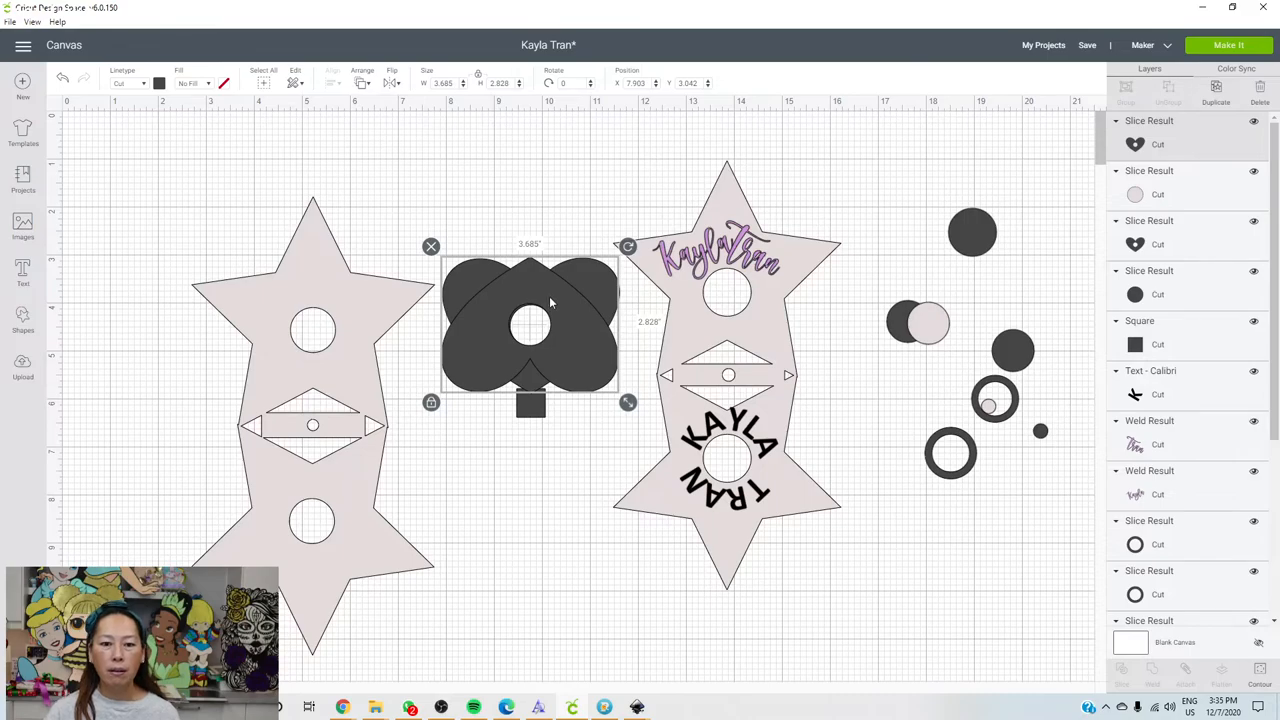
left_click_drag(530, 320, 530, 480)
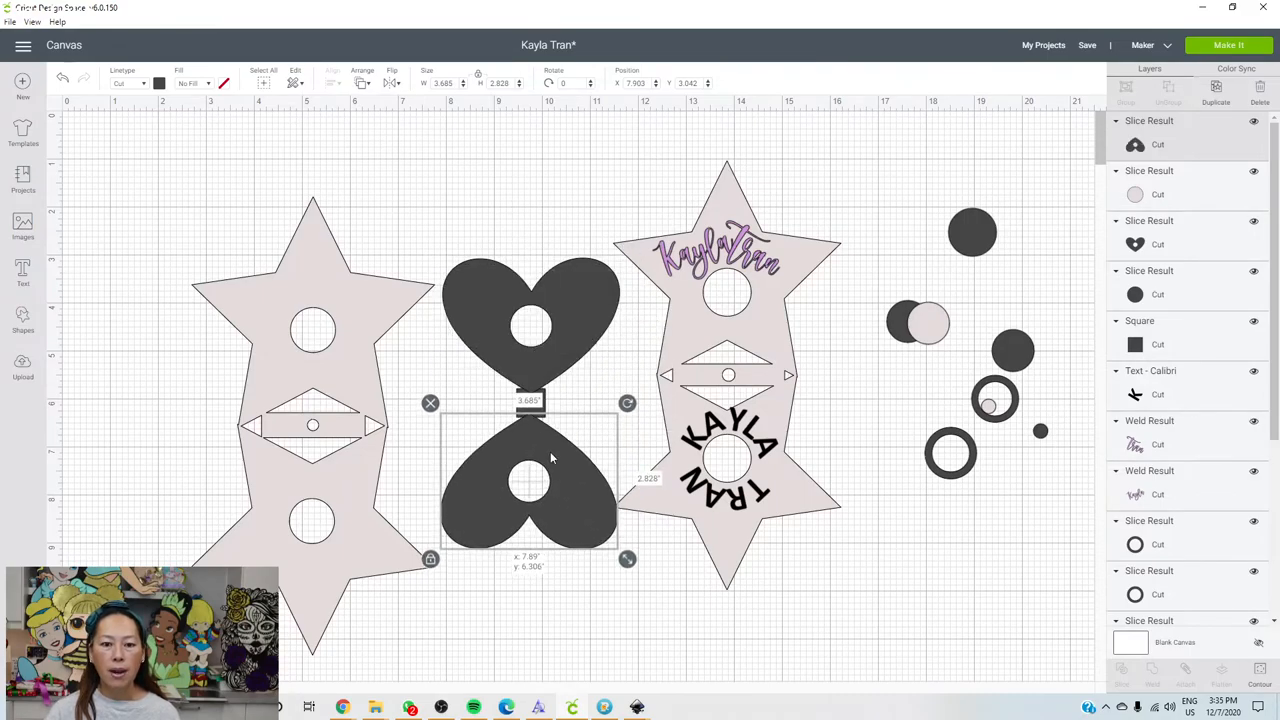
- Select both hearts with the tab and centre-align them for welding
left_click(512, 190)
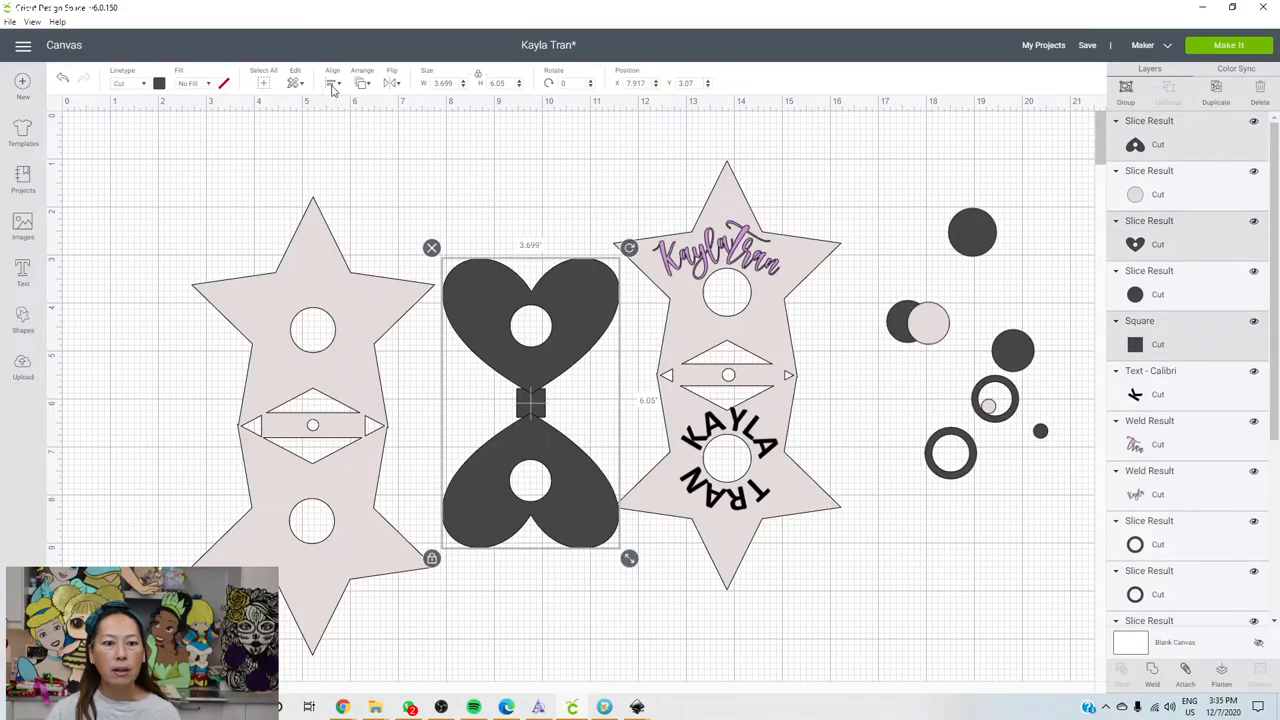
left_click(332, 82)
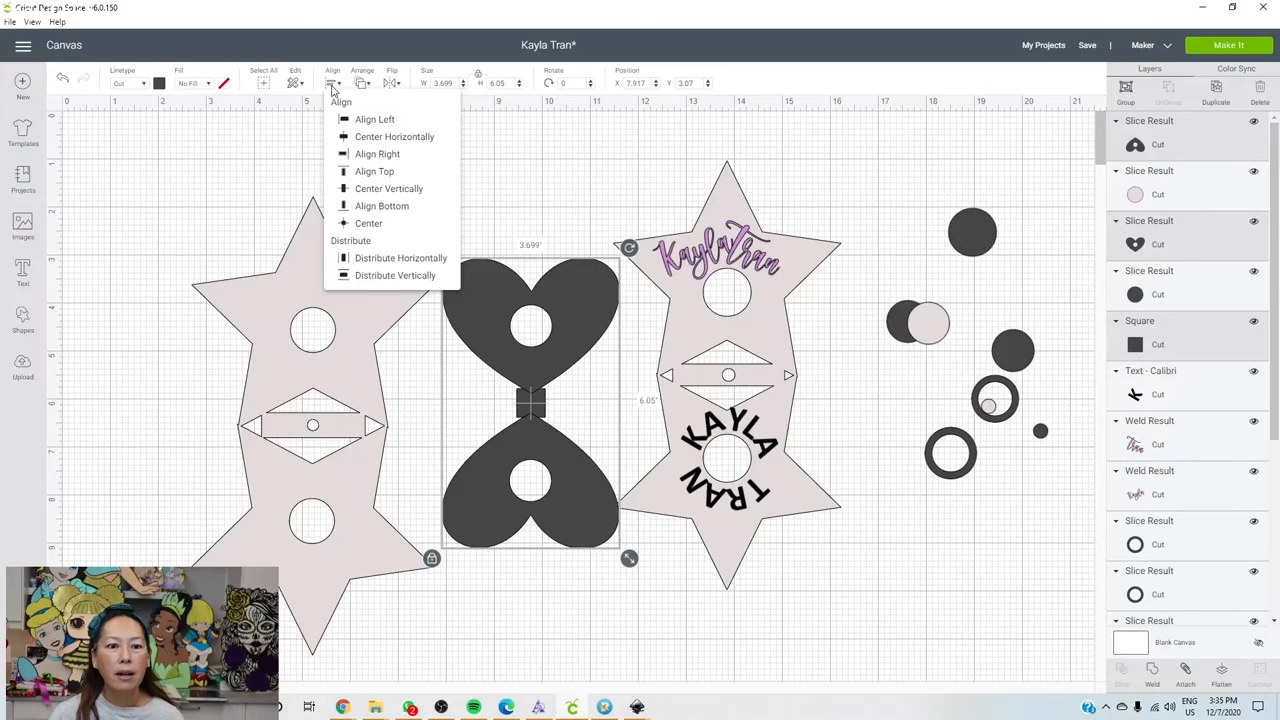
mouse_move(394, 136)
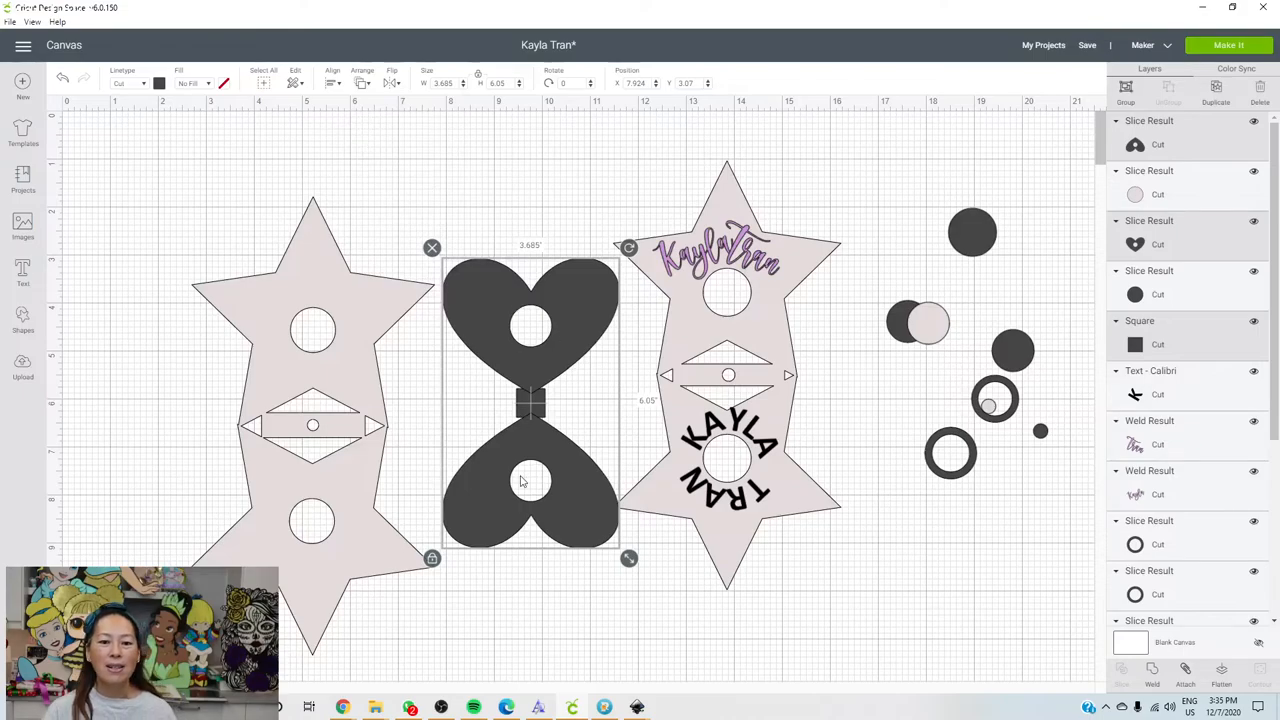
mouse_move(512, 344)
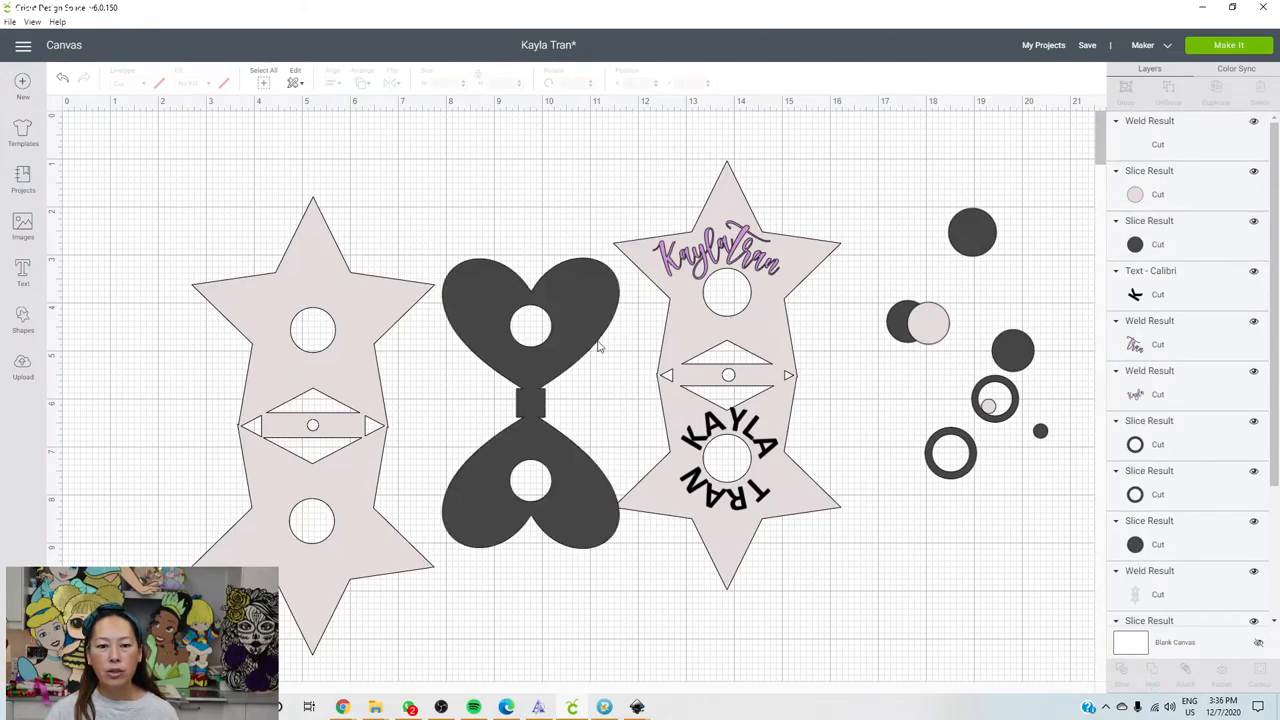
- Centre a small circle on the joining tab and slice it through the welded double-heart shape
left_click(990, 404)
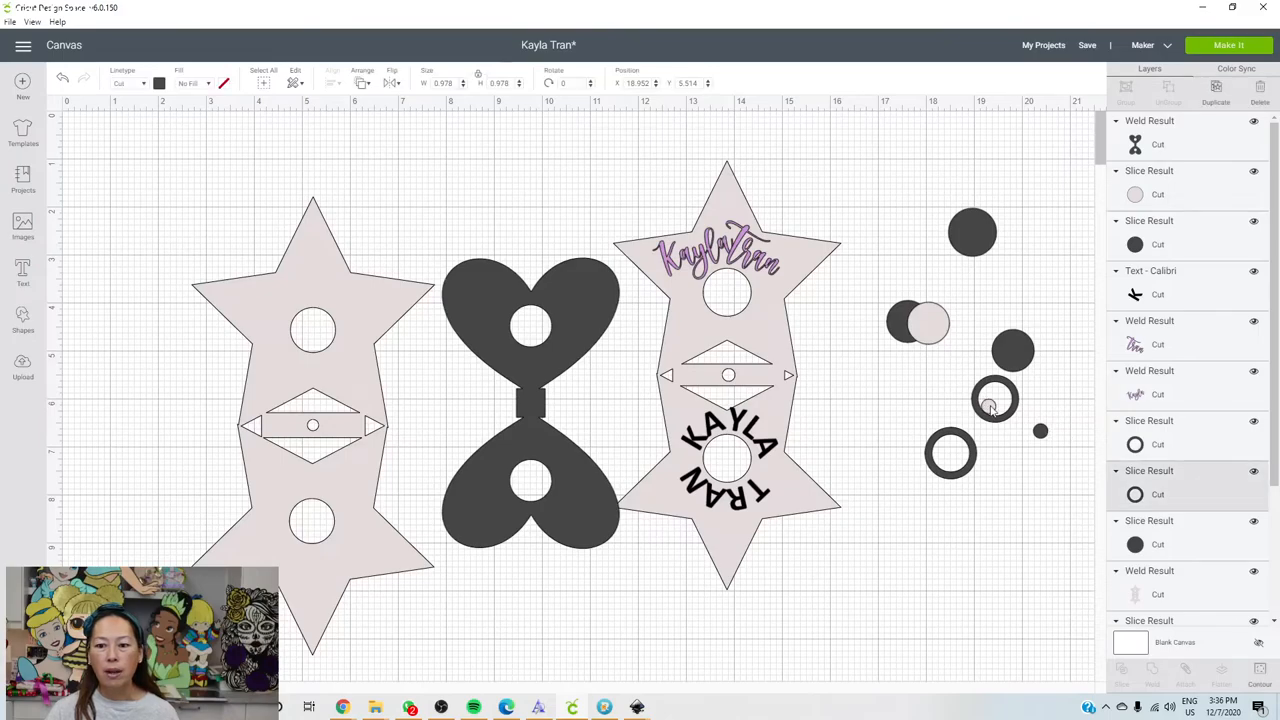
left_click(996, 400)
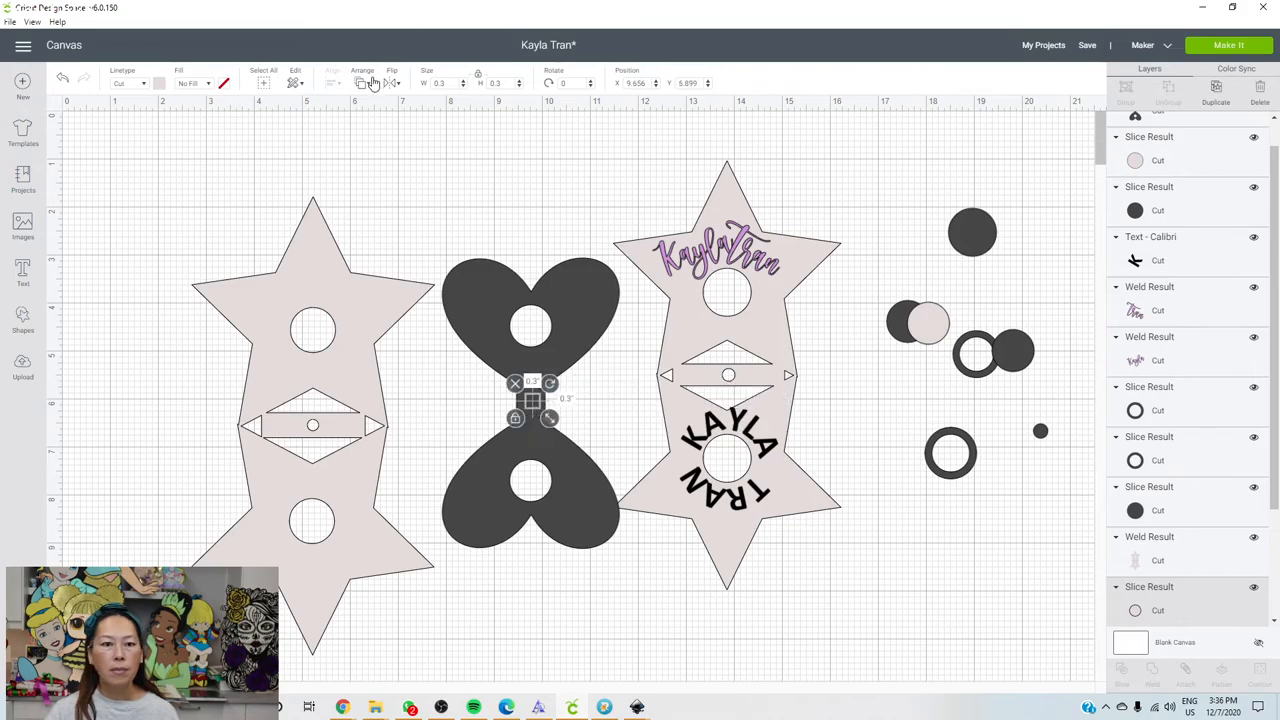
left_click(362, 76)
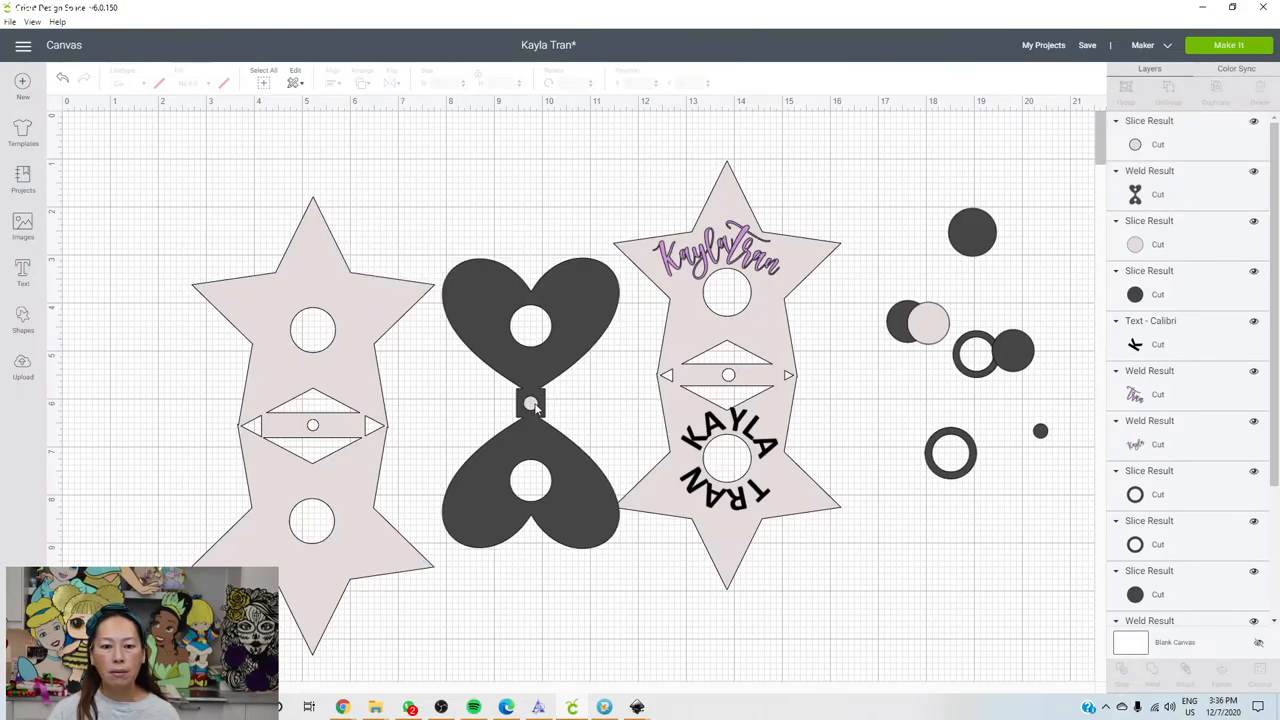
left_click(532, 402)
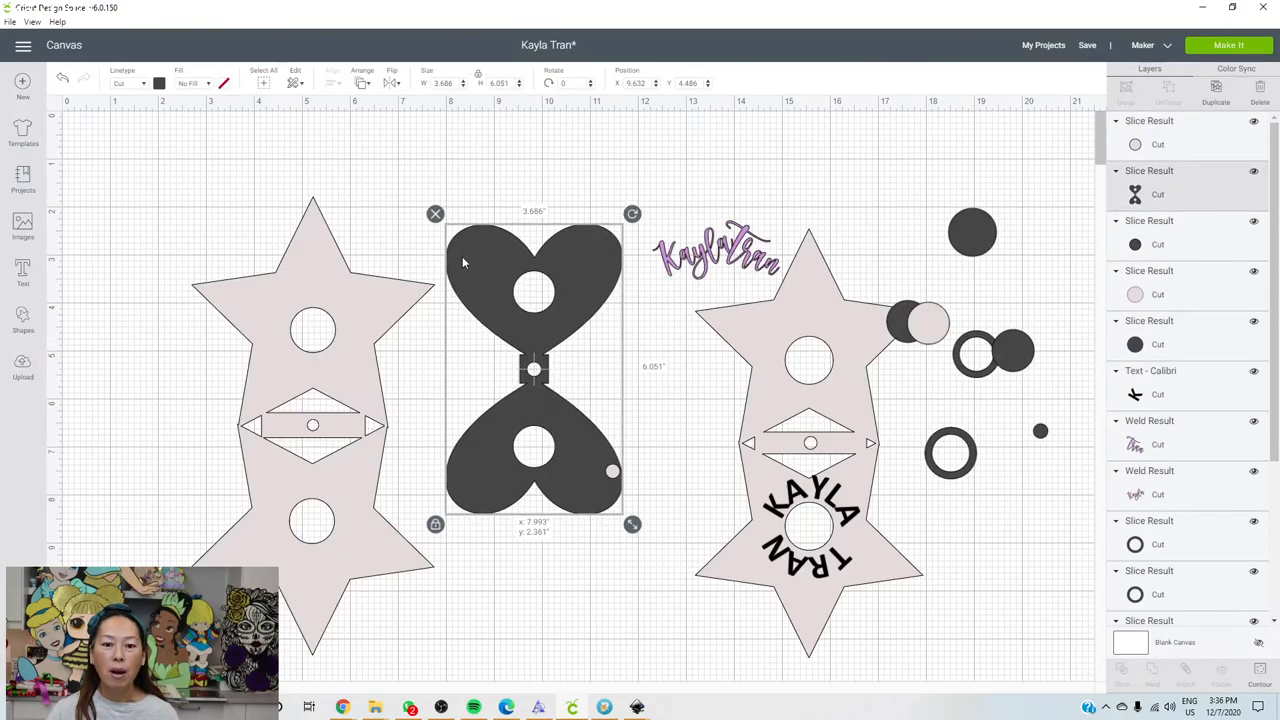
left_click_drag(530, 370, 530, 356)
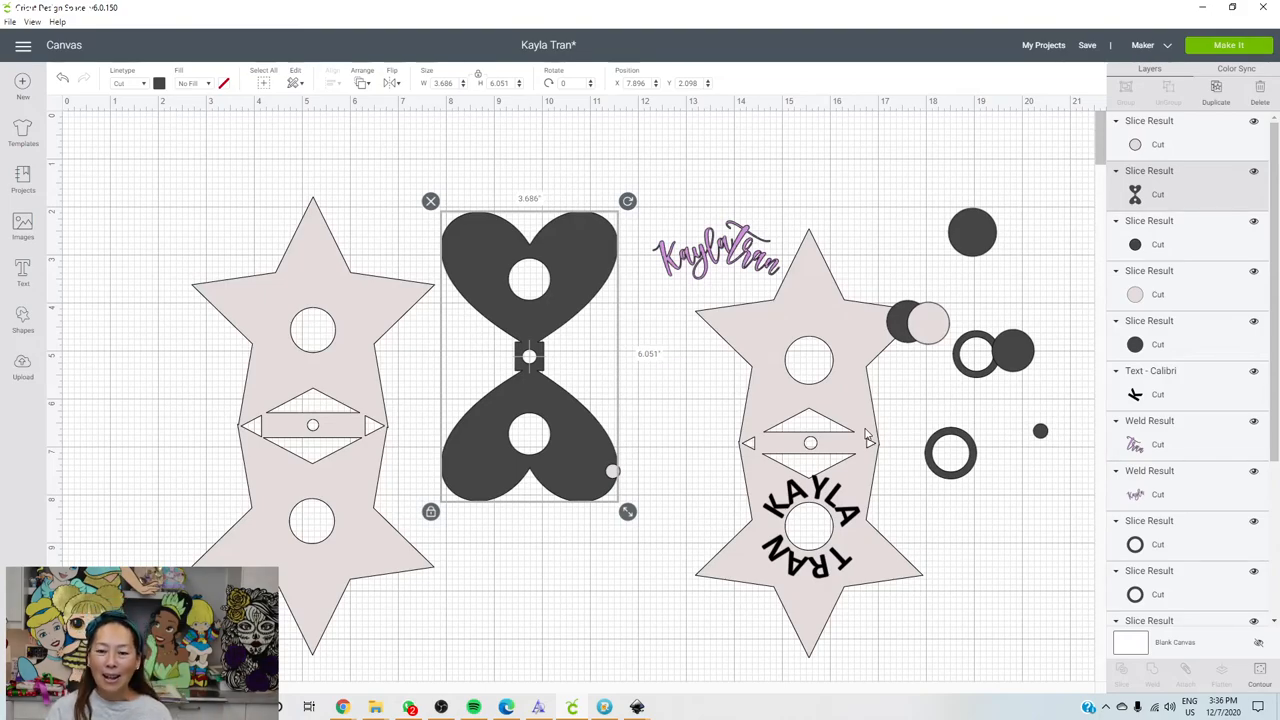
mouse_move(872, 430)
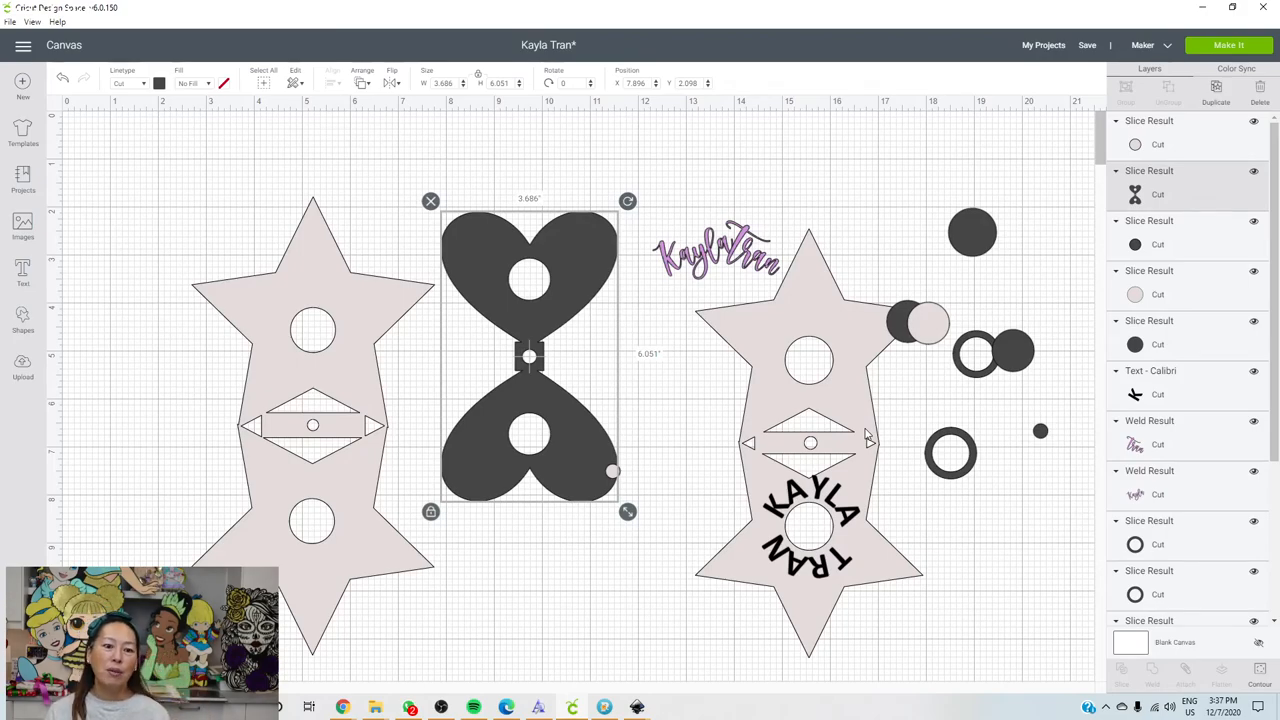
mouse_move(478, 318)
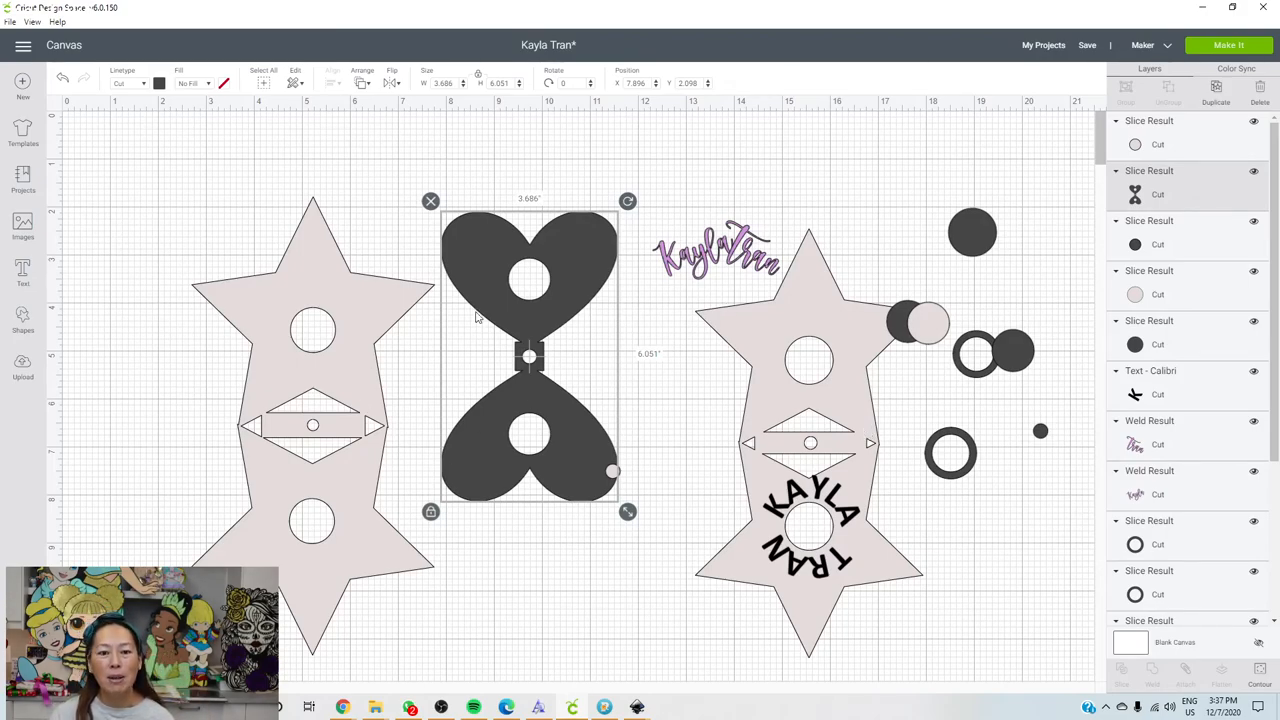
mouse_move(316, 322)
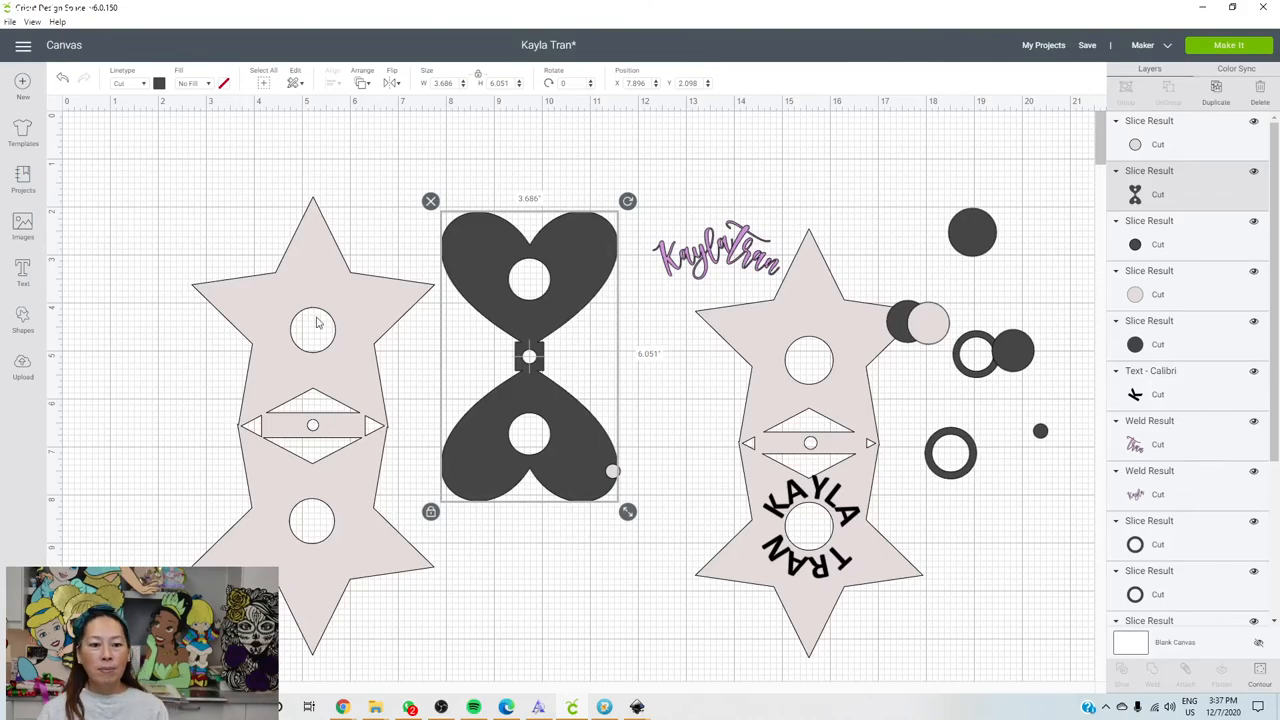